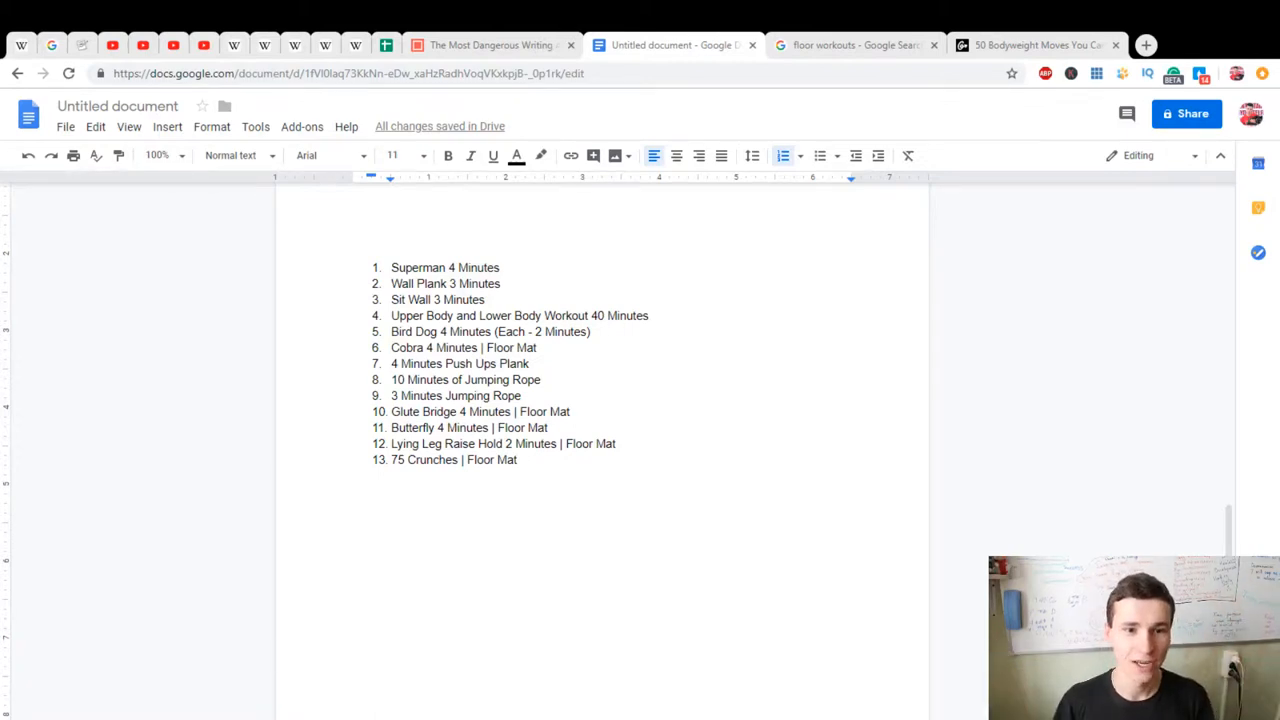
Start a new five-minute writing session in The Most Dangerous Writing App
left_click(490, 44)
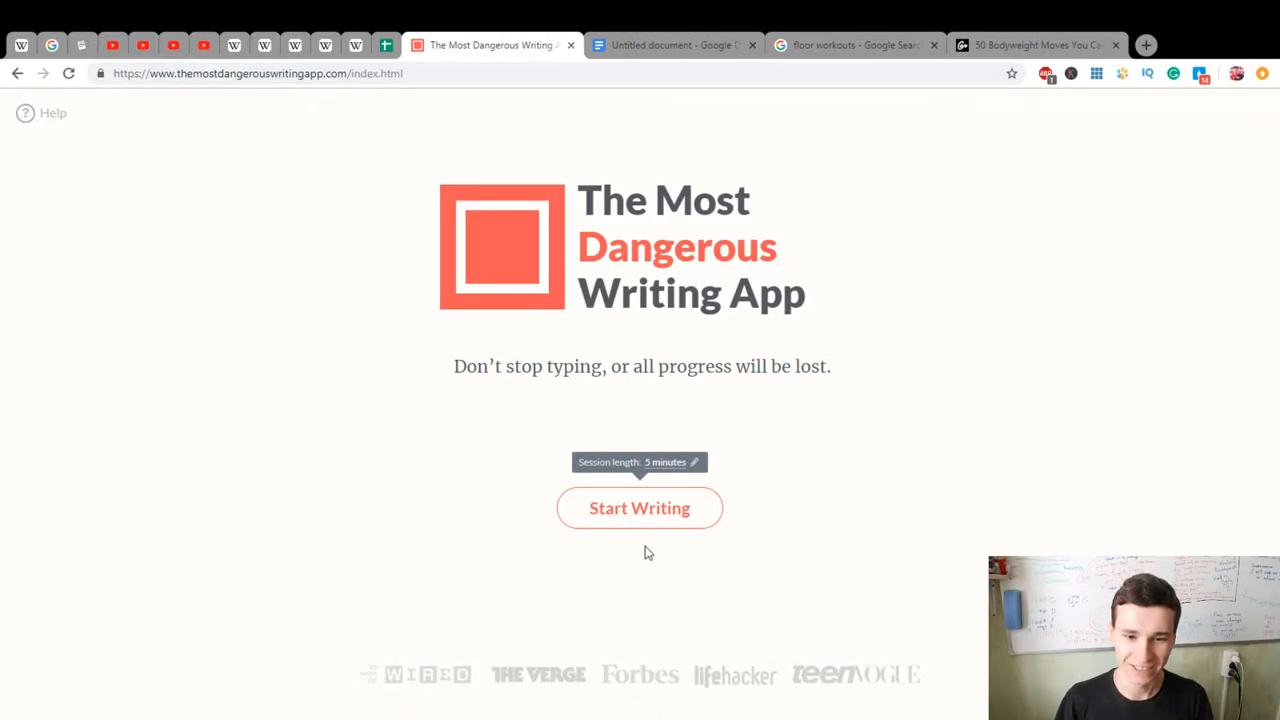
mouse_move(642, 520)
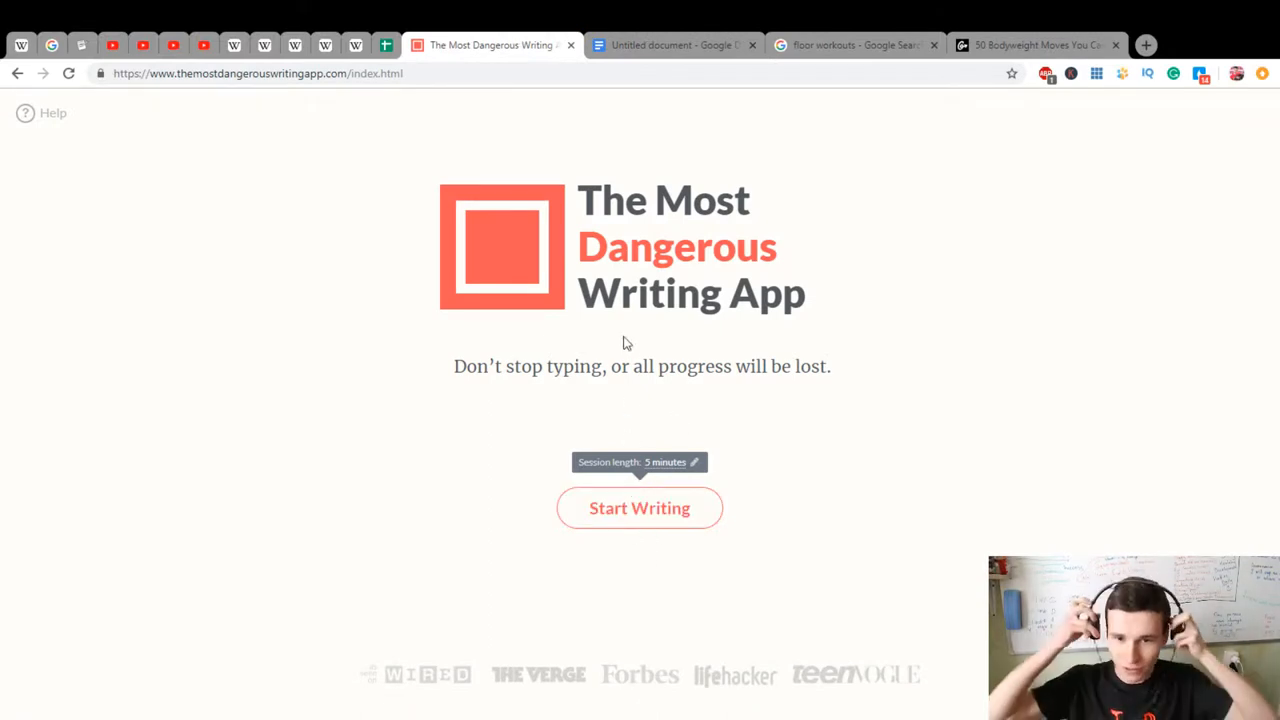
mouse_move(696, 522)
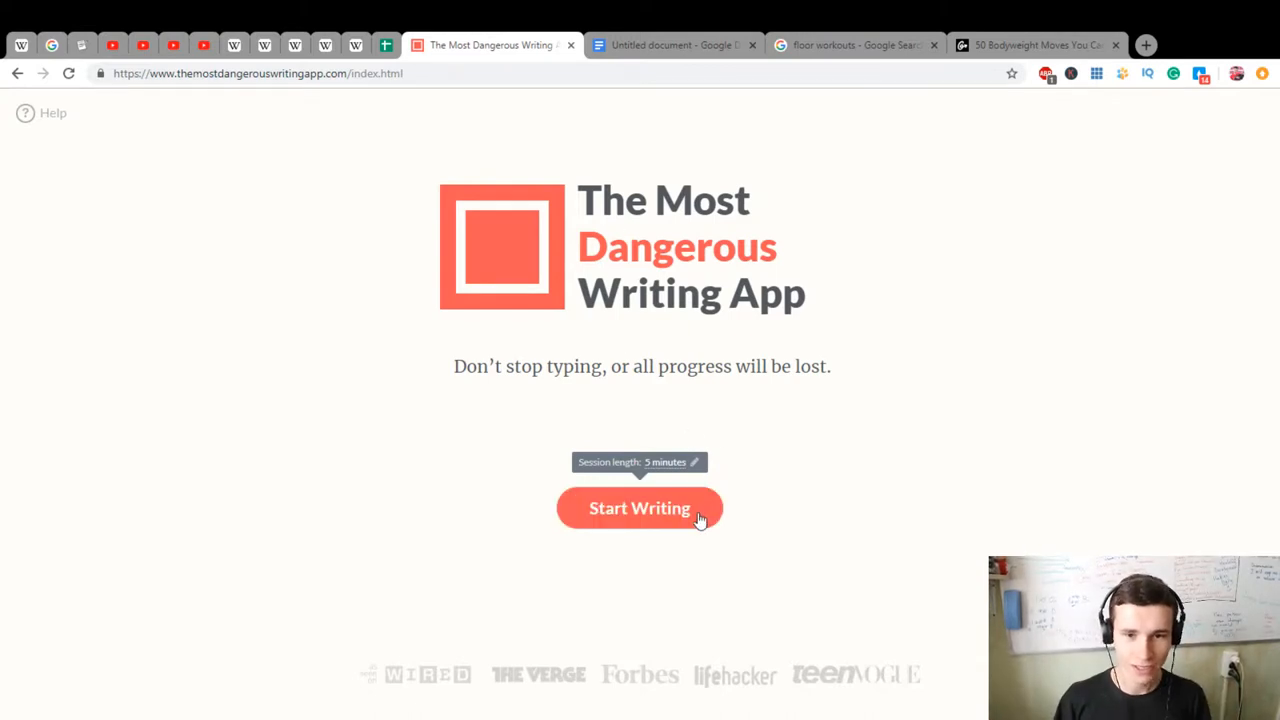
mouse_move(610, 520)
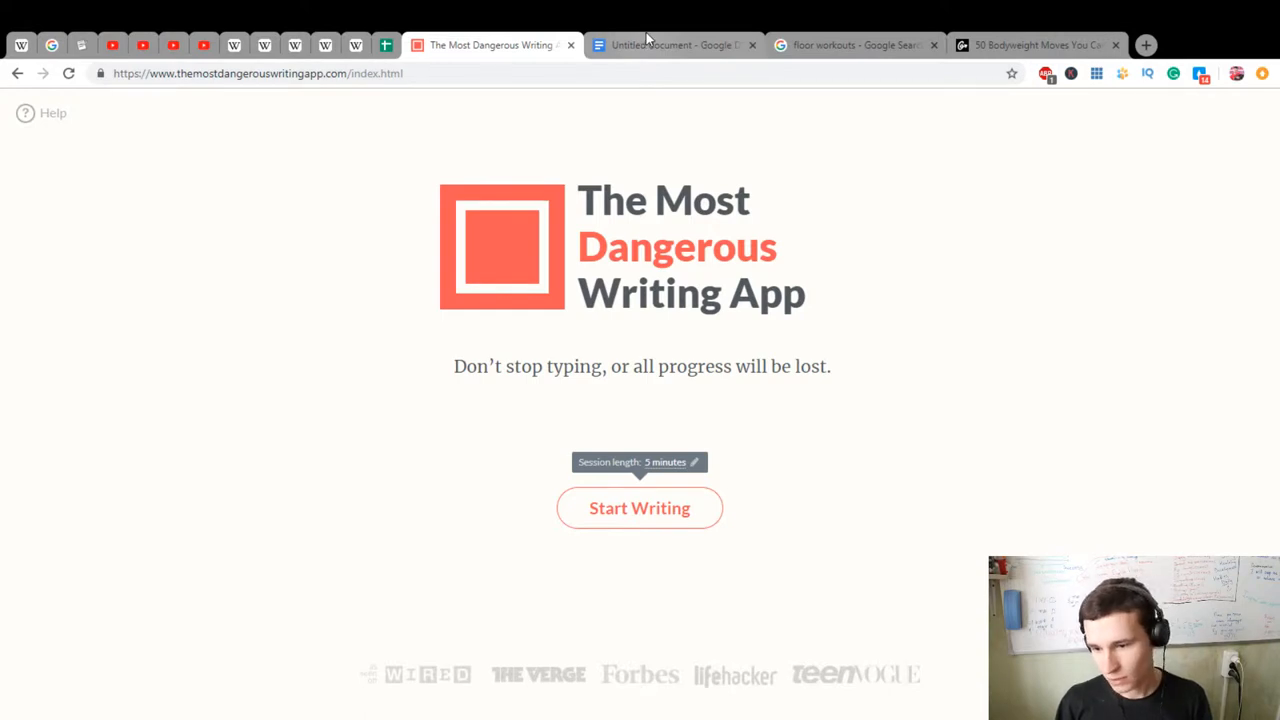
left_click(640, 508)
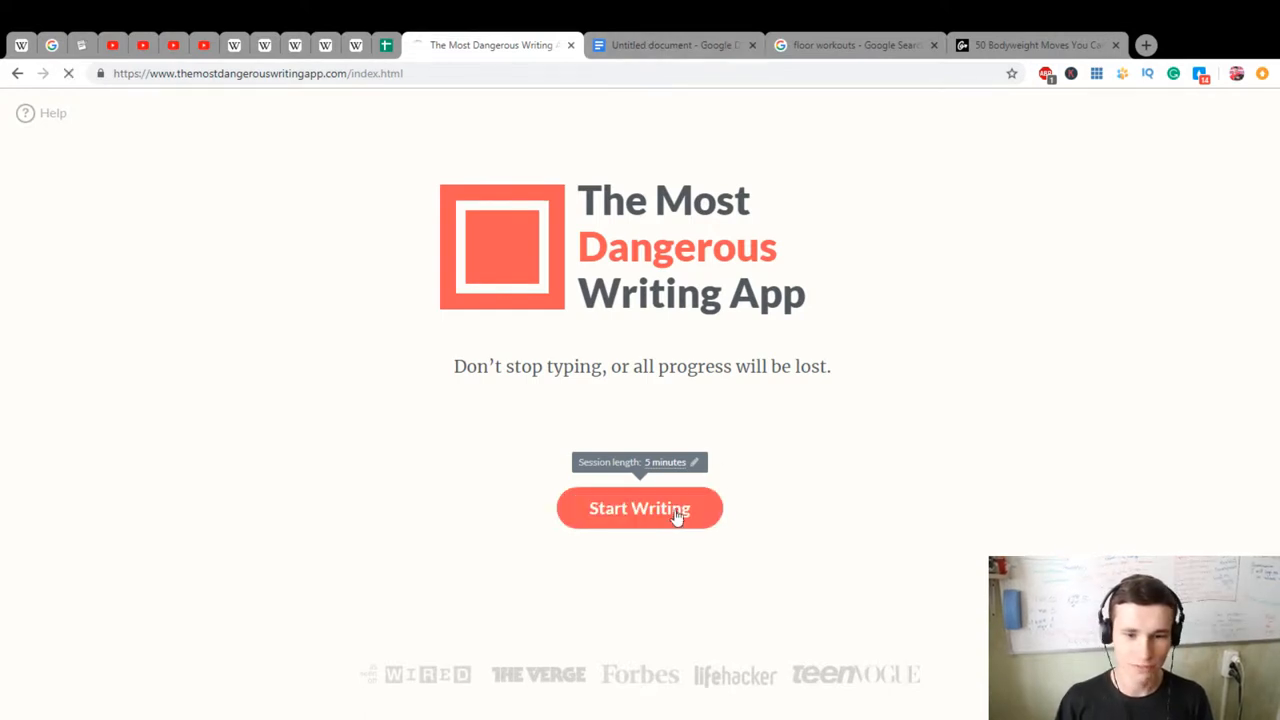
Write the greeting lines: 'there :)', 'What's poppin? :)', 'All is good?', and the perfect mood wish
left_click(640, 508)
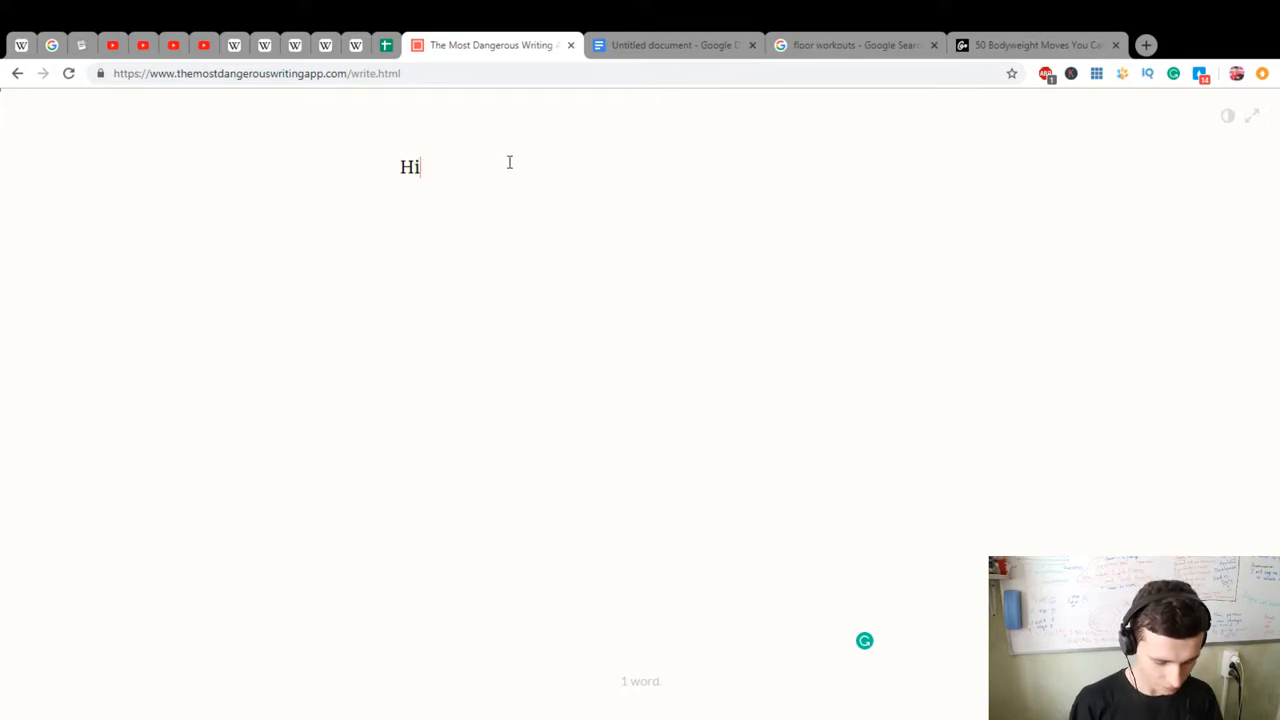
type("there :)")
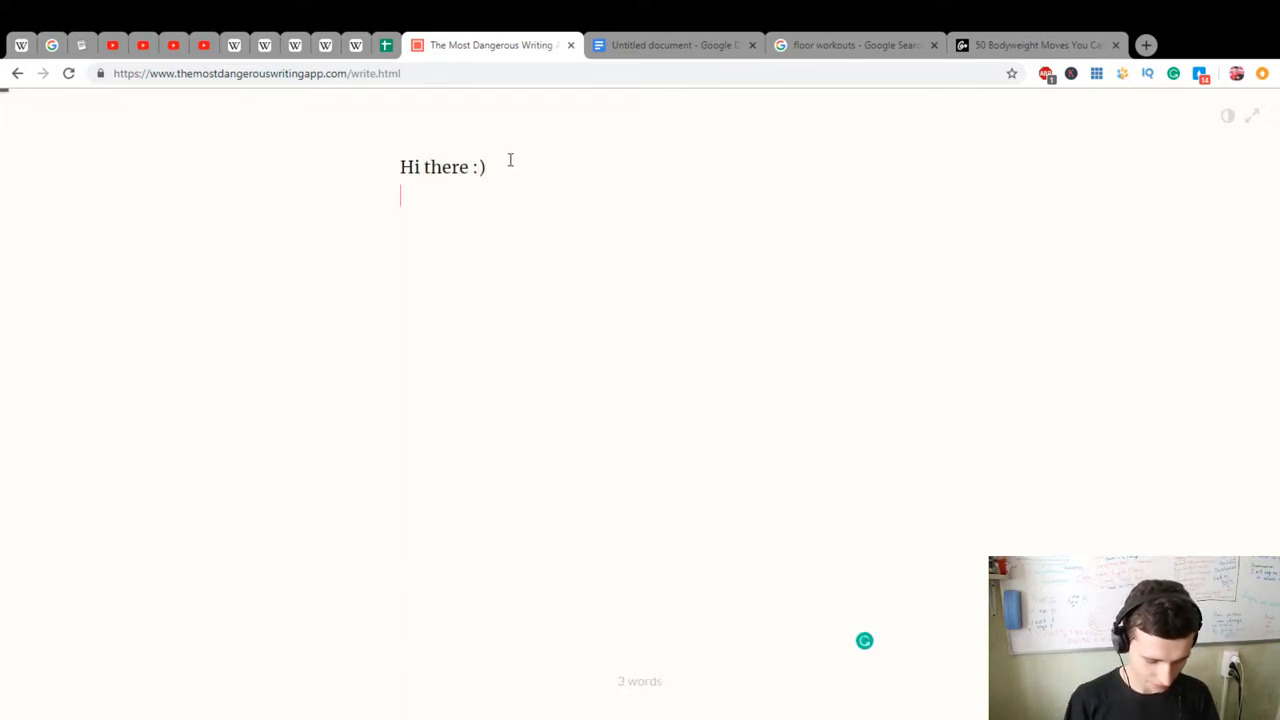
type("What's p")
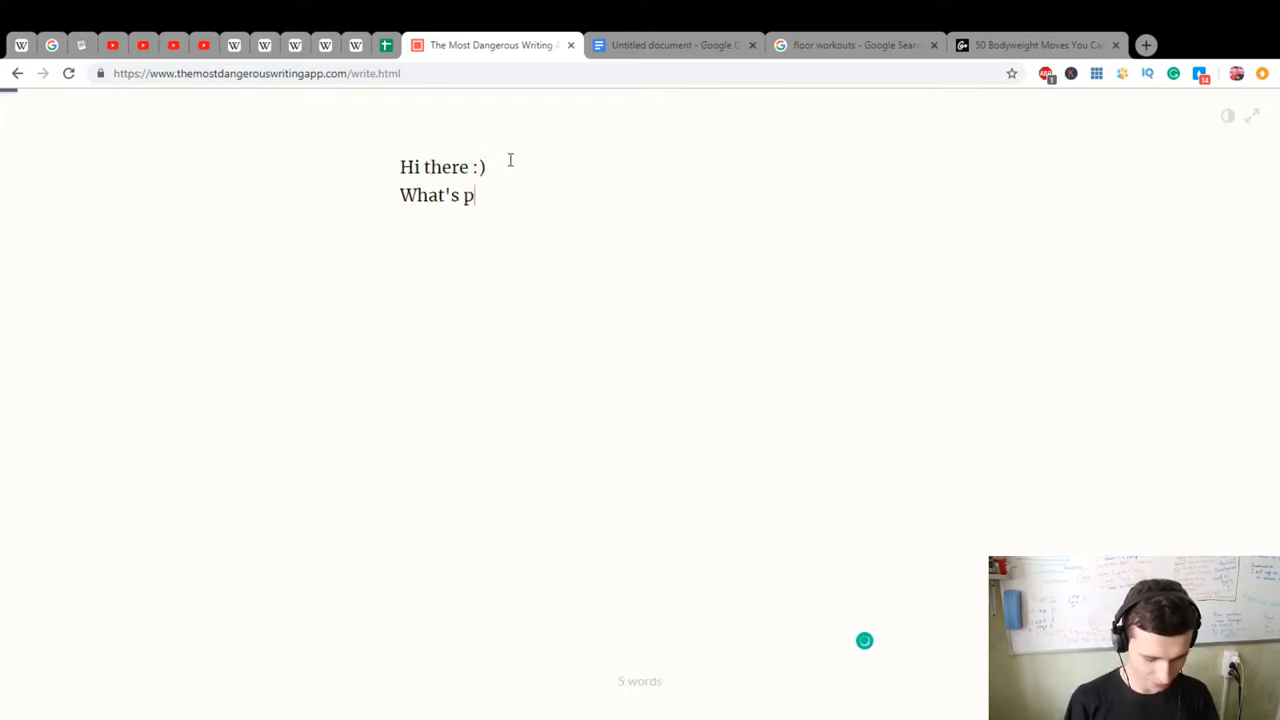
type("oppin? :)")
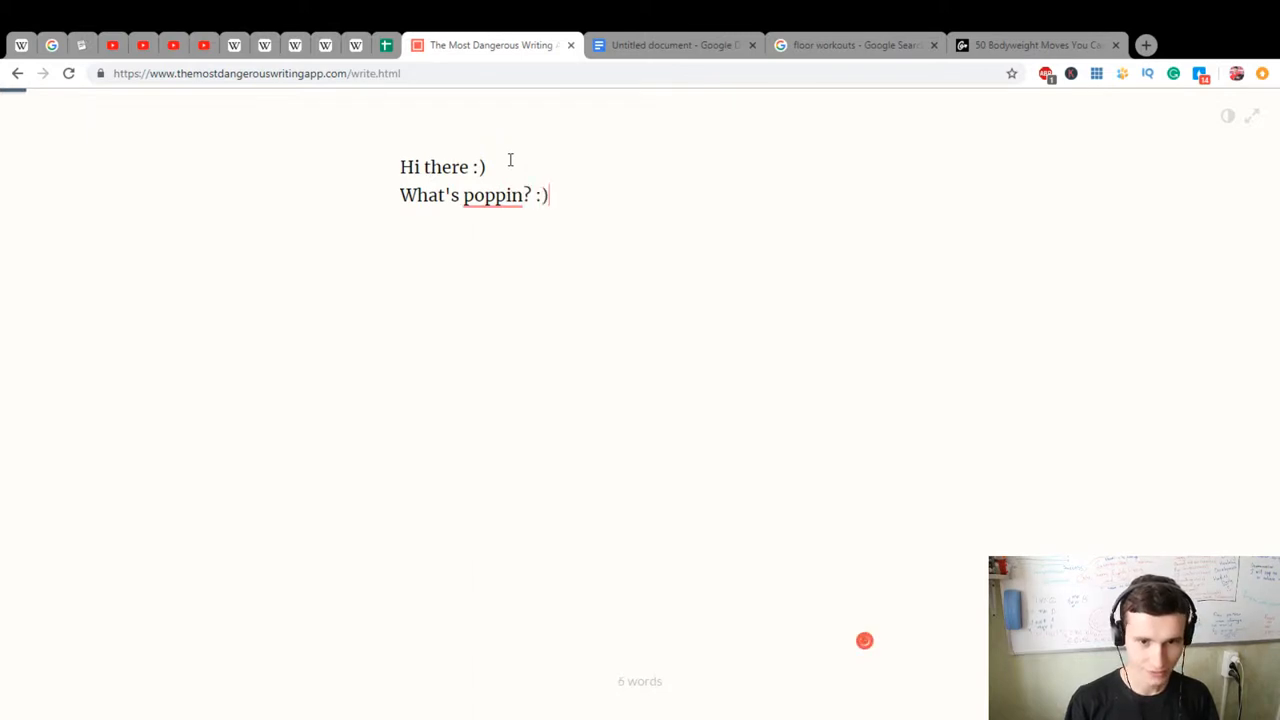
type("All i")
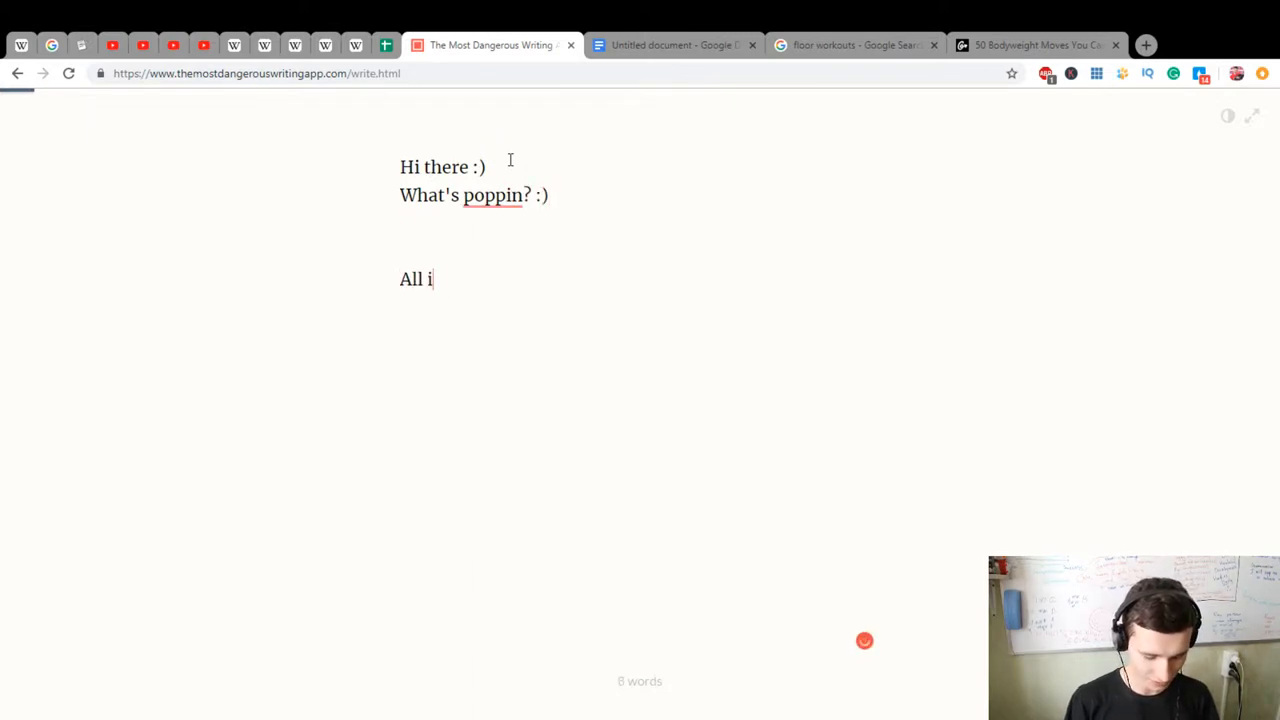
type("s good? :)")
type("I hope")
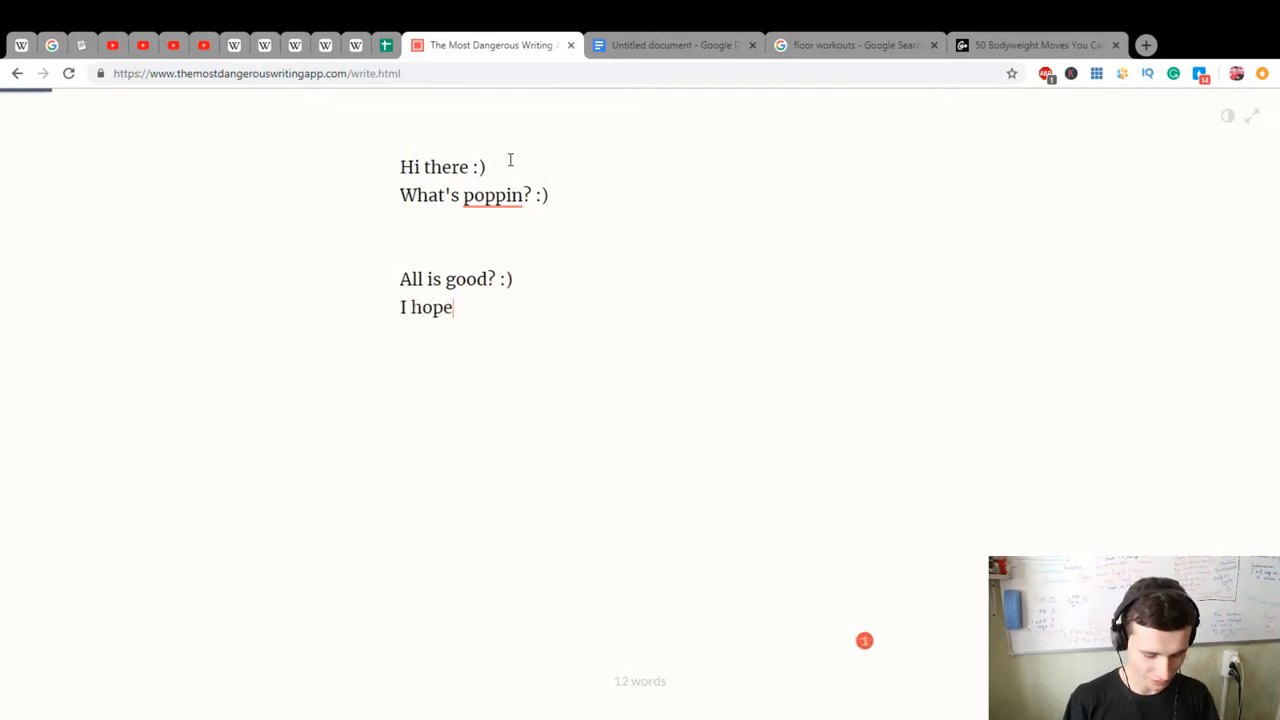
type("that you a")
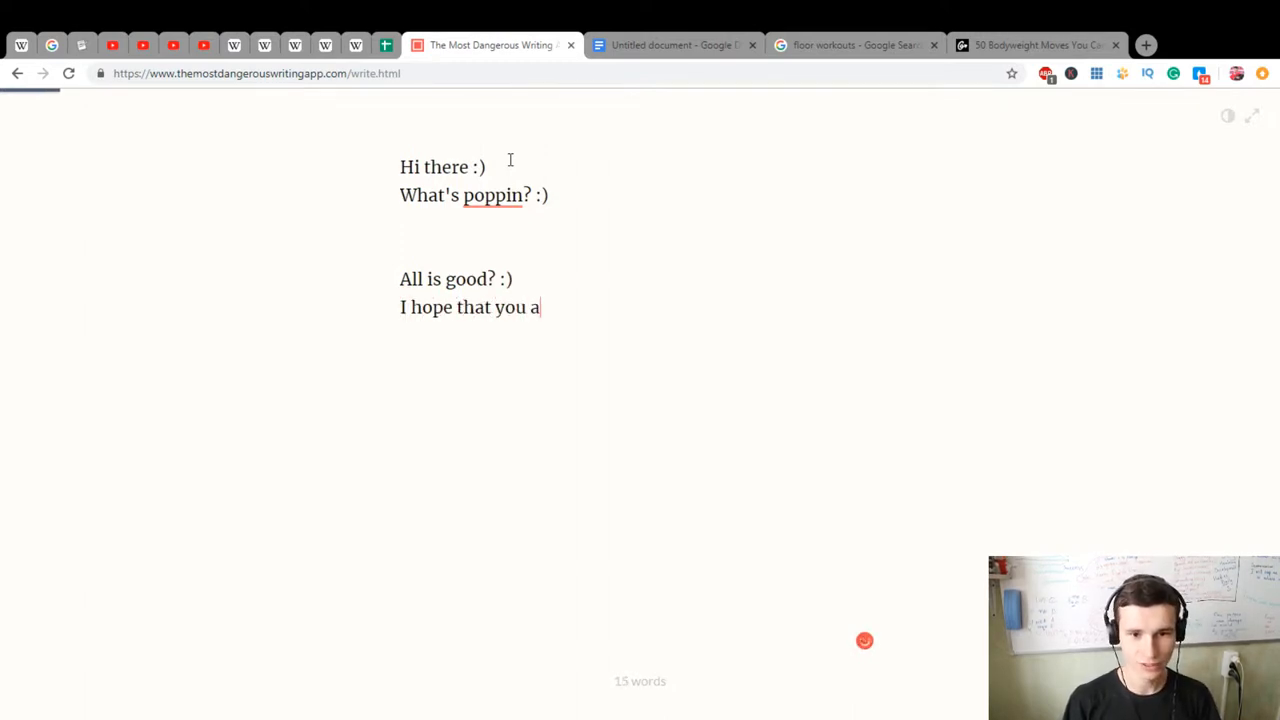
type("re i")
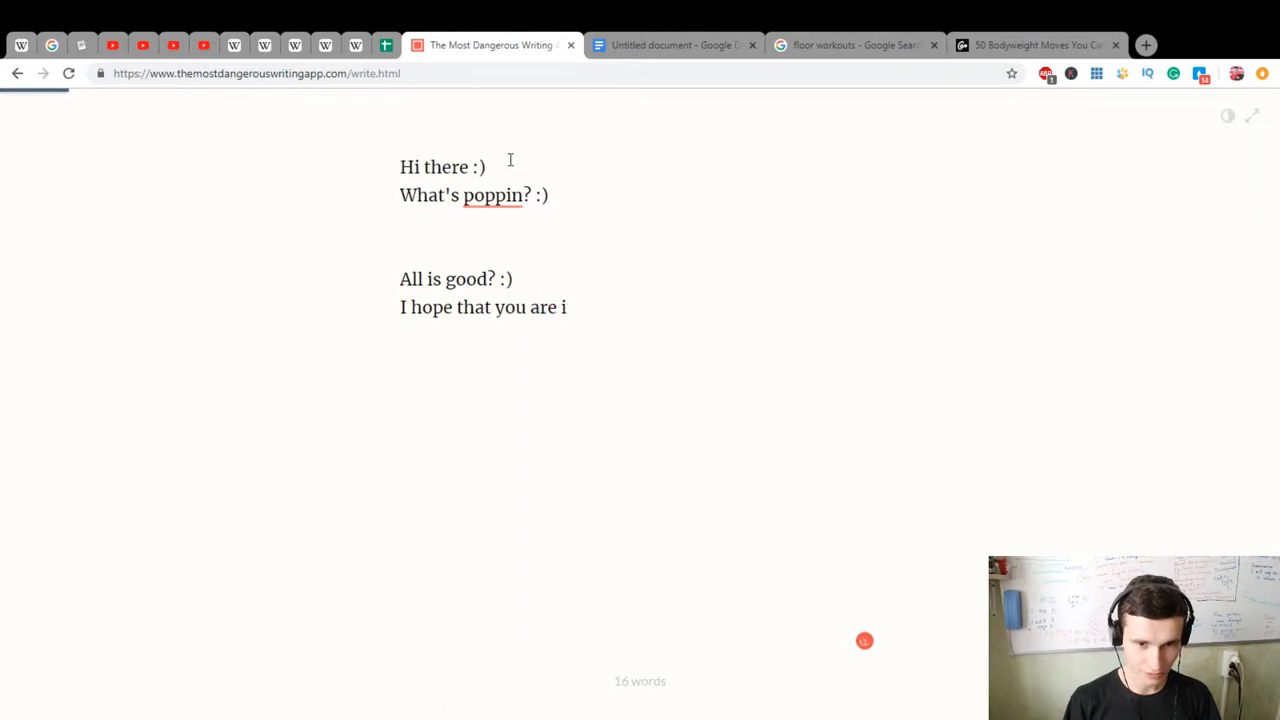
type("with")
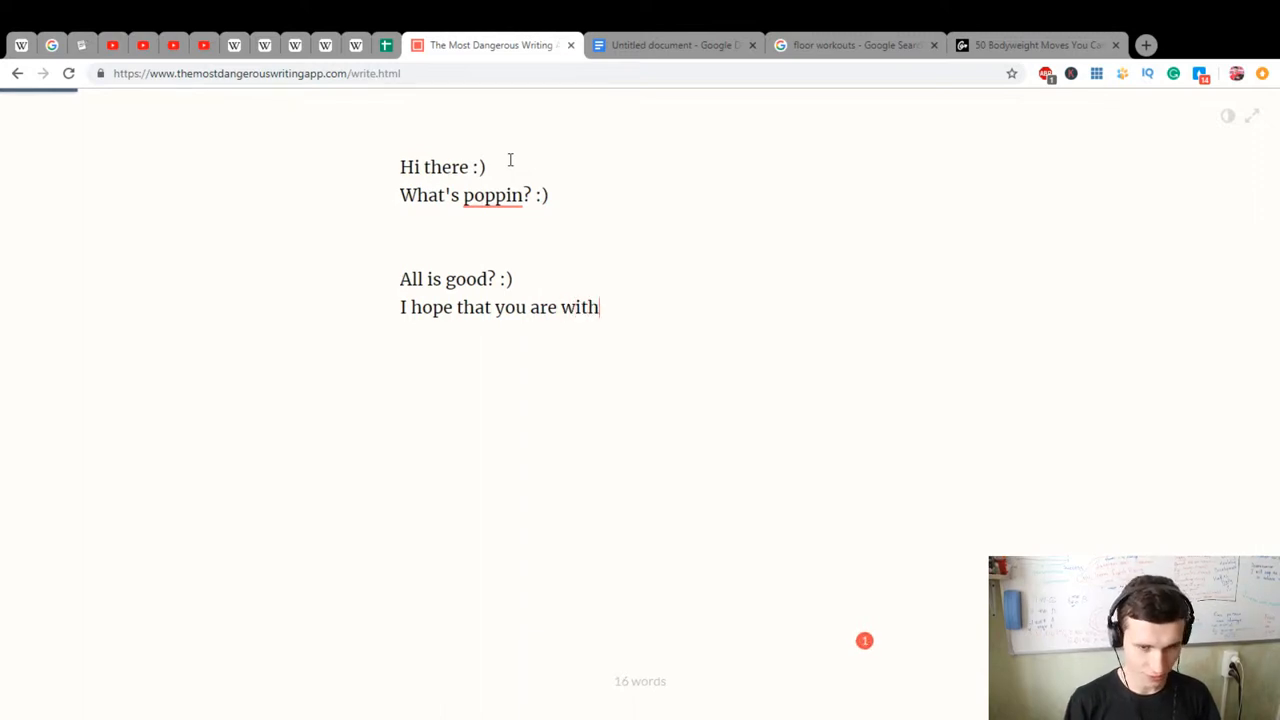
type("perf")
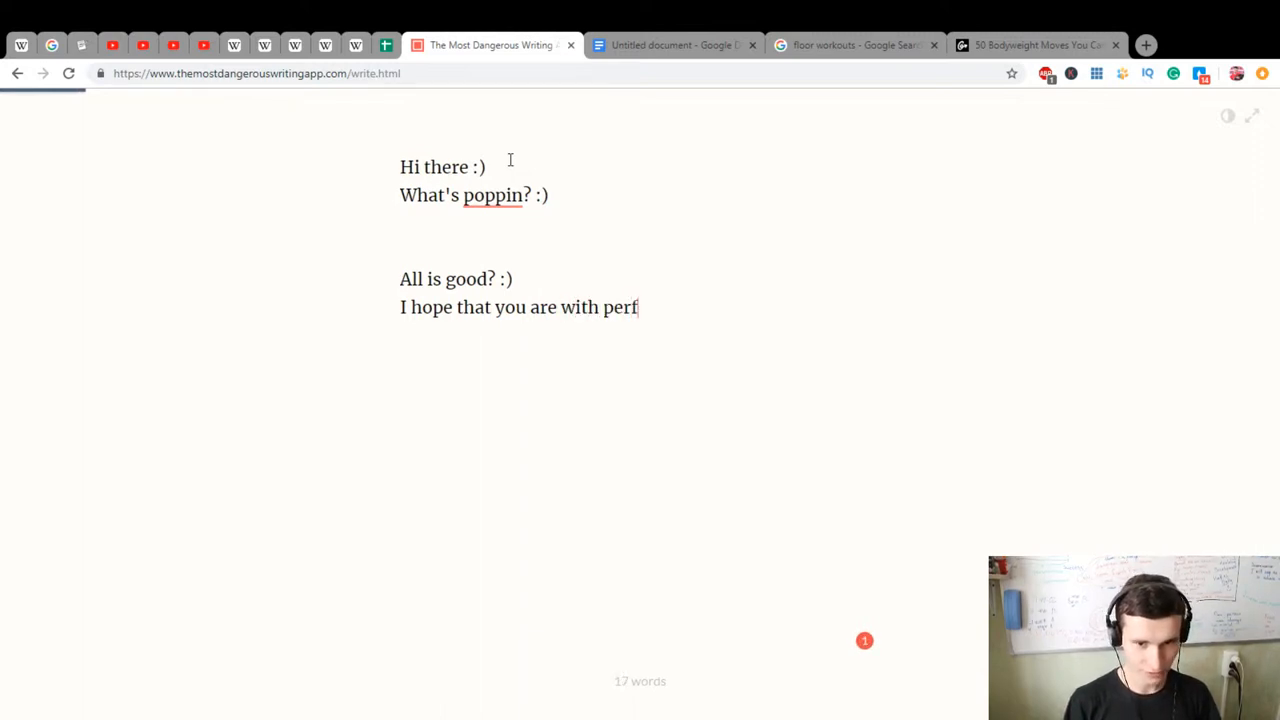
type("ect mood :)")
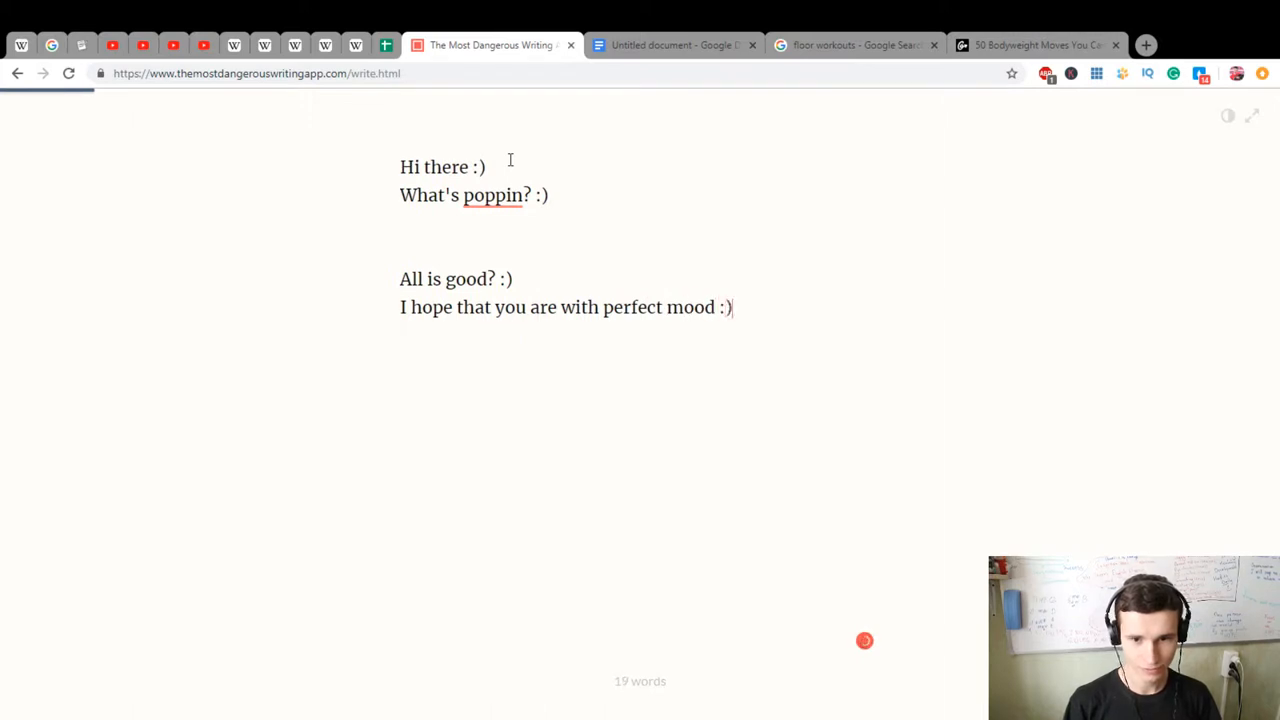
Write 'Let's start our writing session. Today I'm gonna write about sports activity.'
type("Let's star")
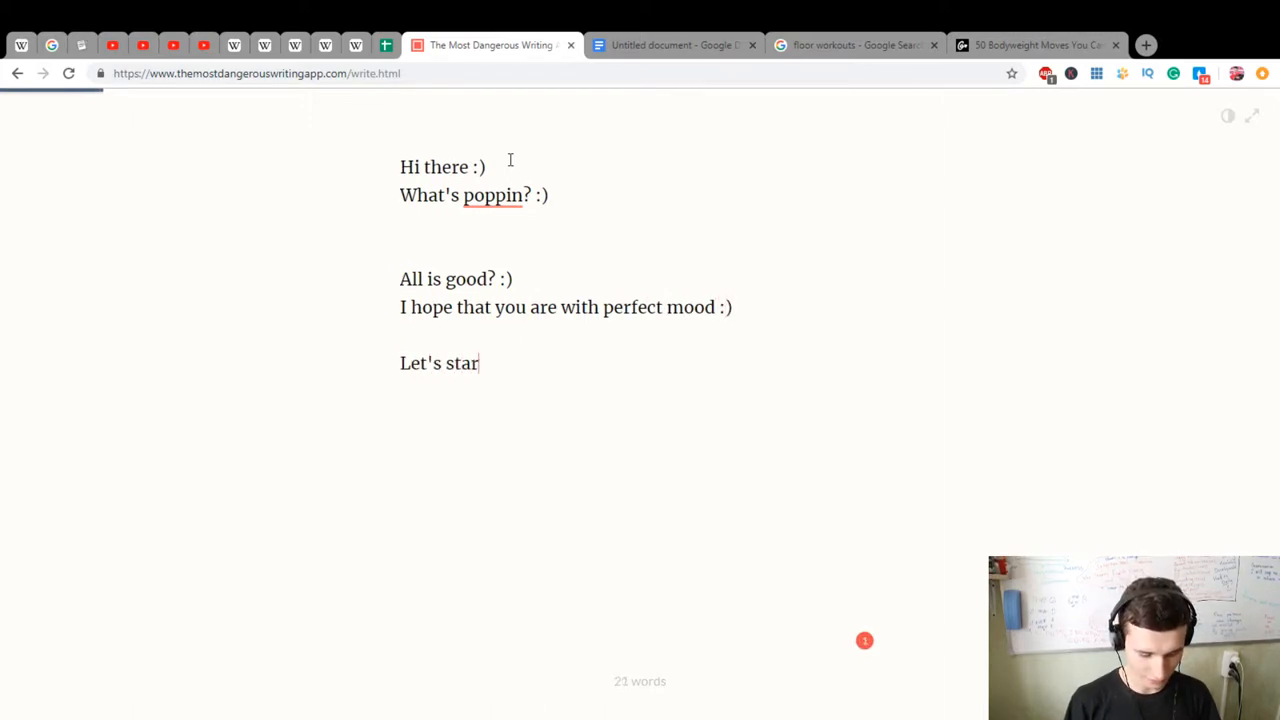
type("t o")
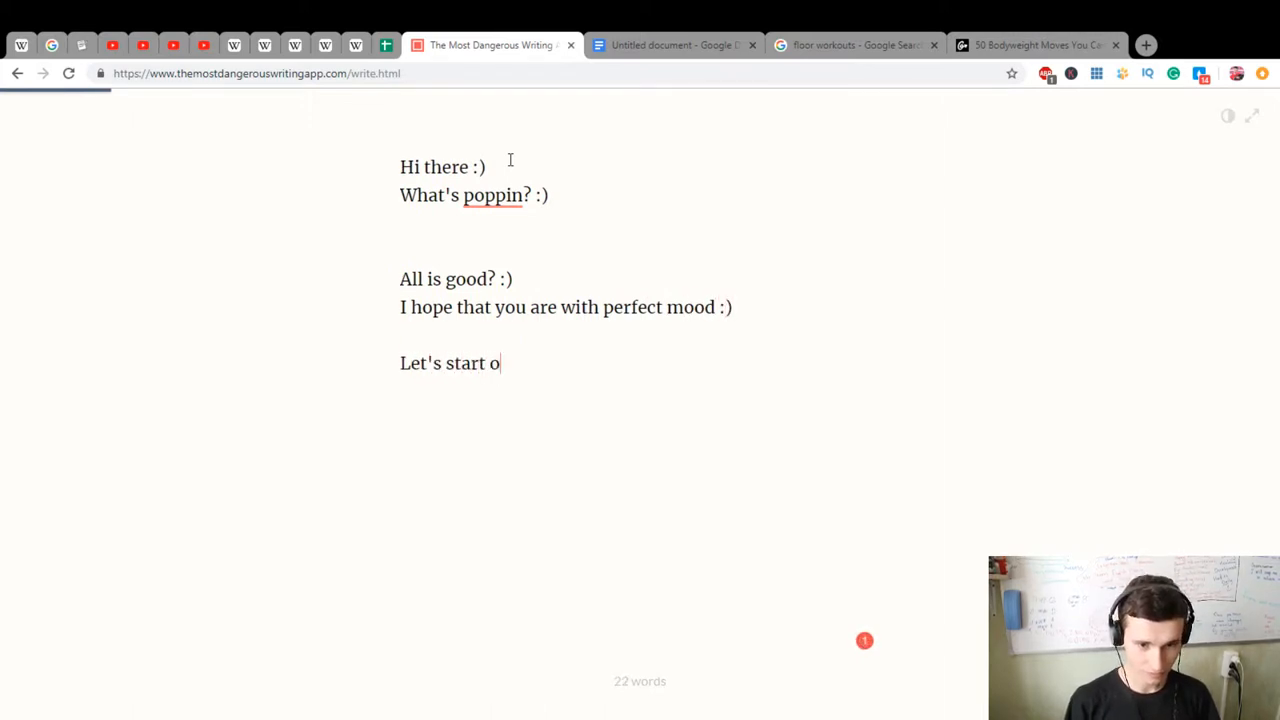
type("ur writing se")
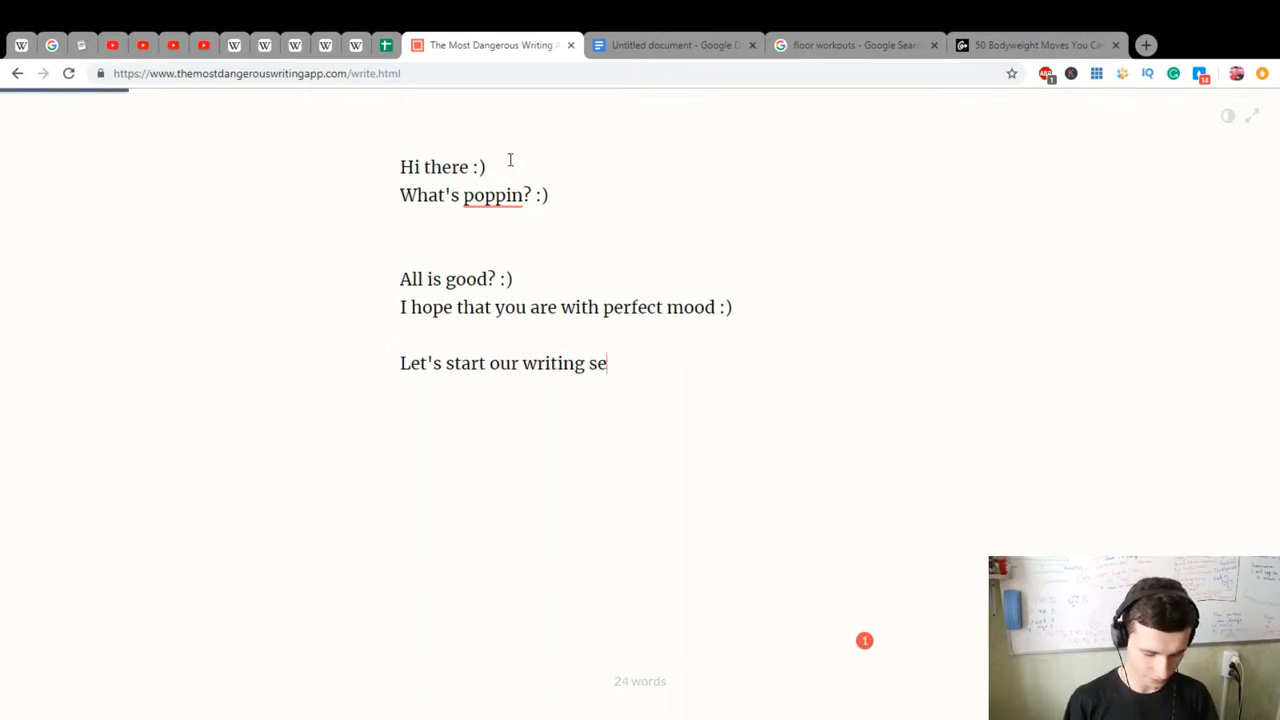
type("ssion.")
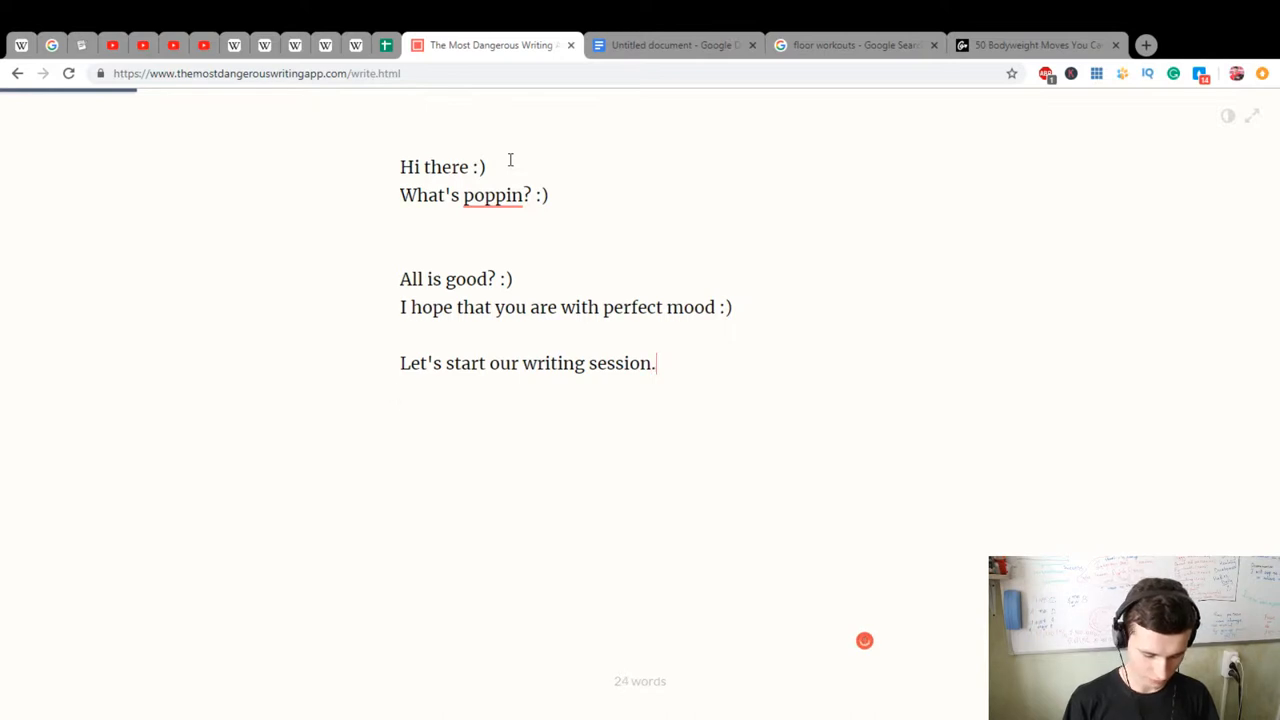
type("Today I'm gonna")
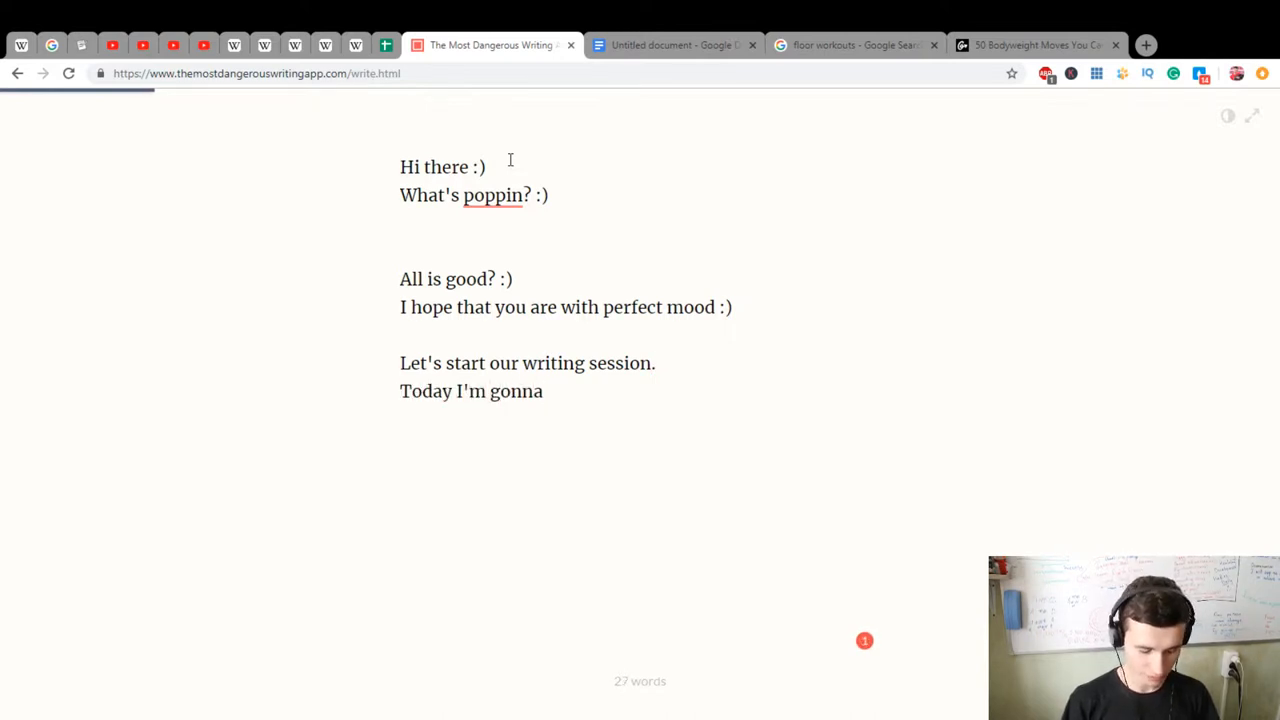
type("write about")
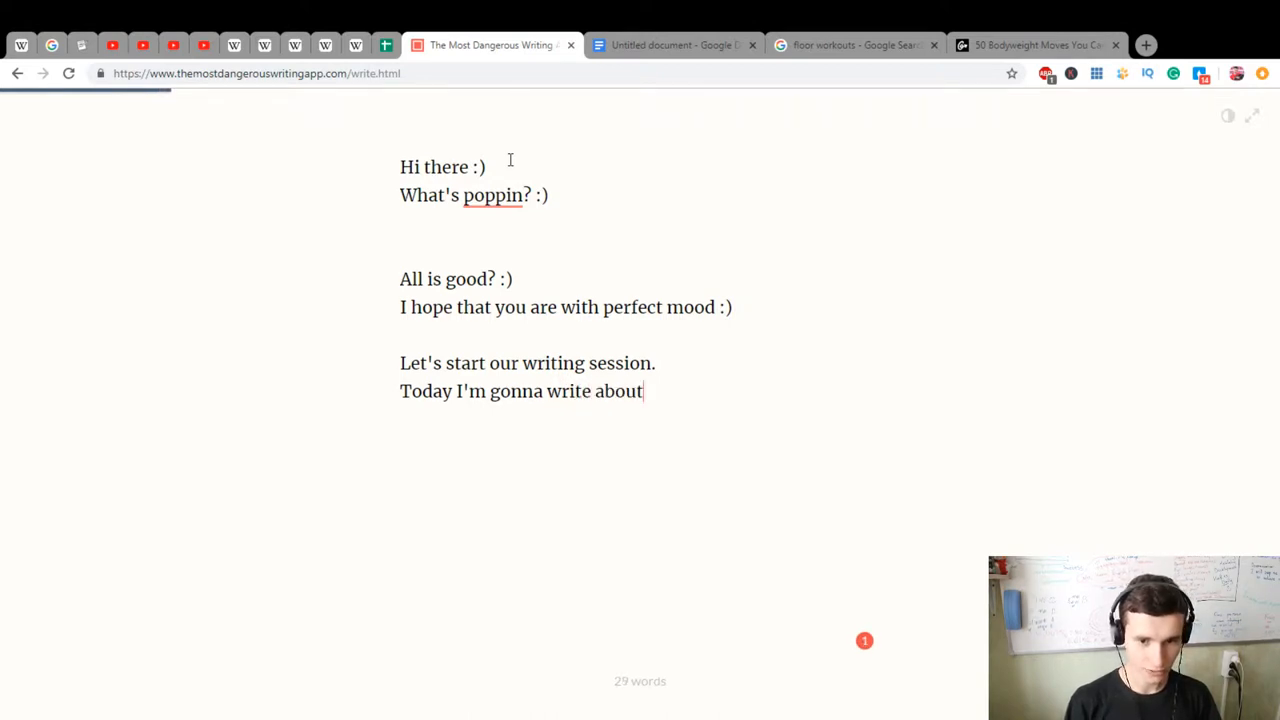
type("sports")
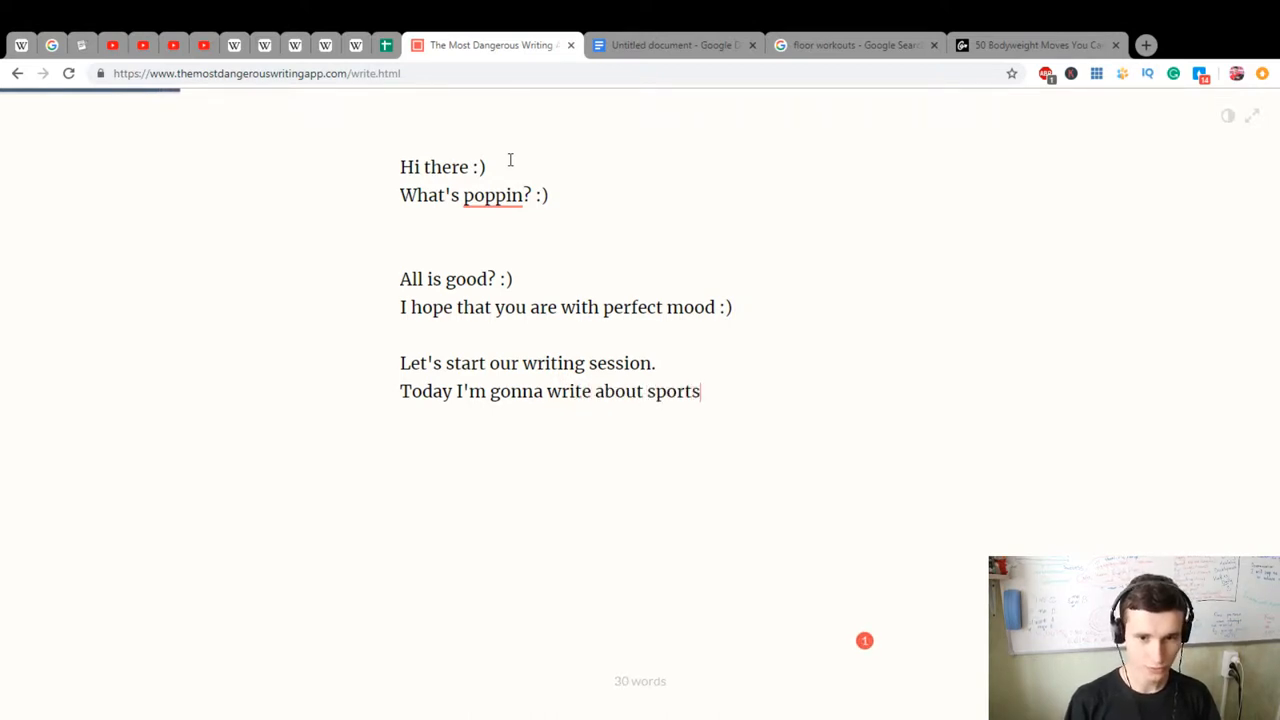
type("activity")
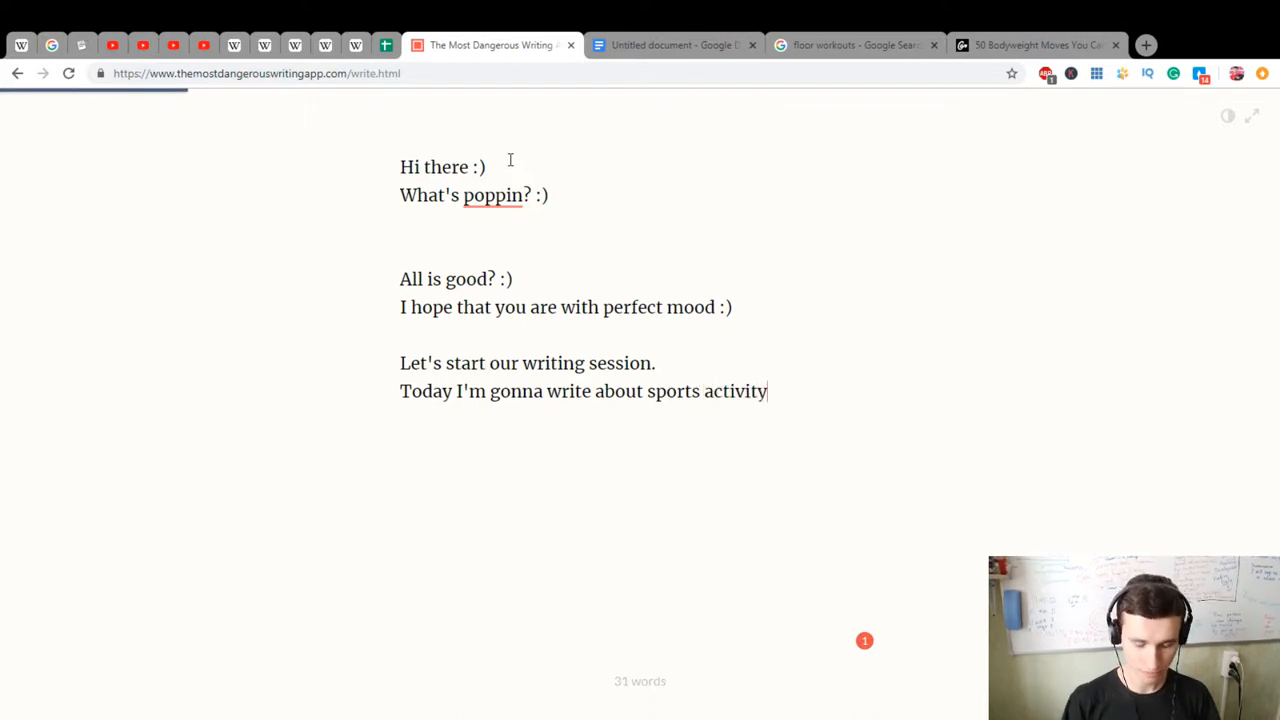
type(".")
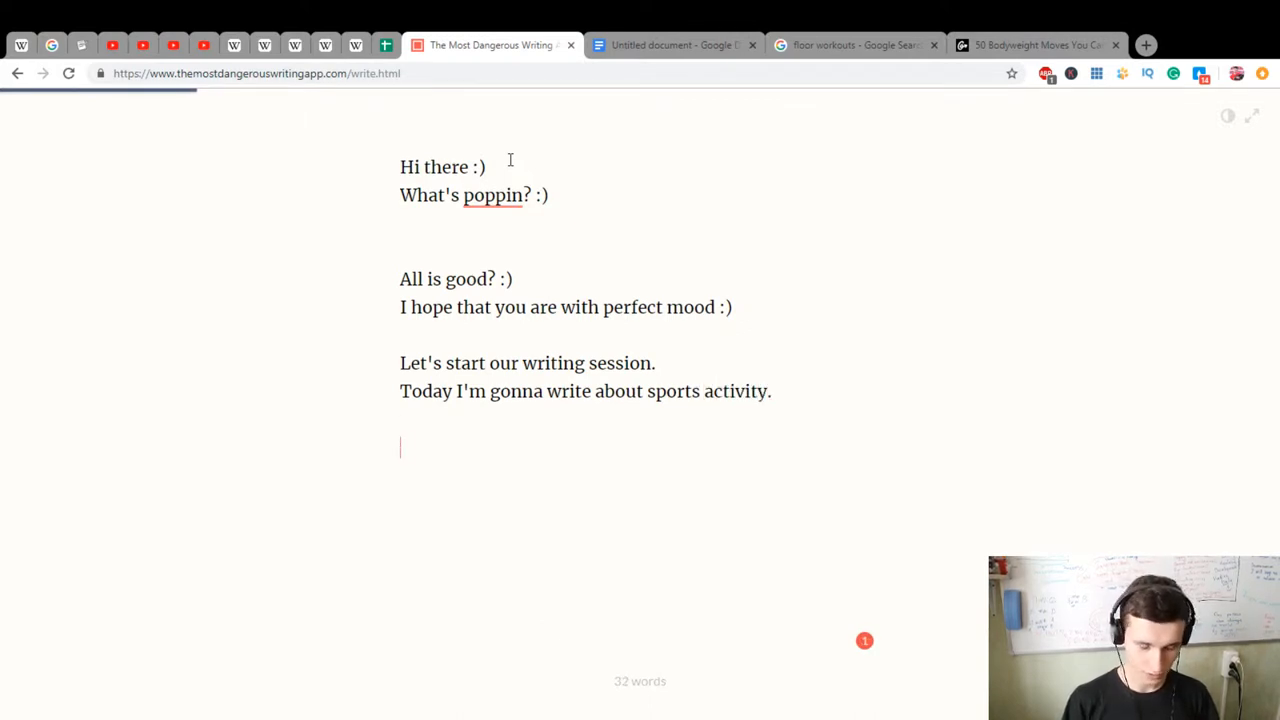
Write 'My today's Workout will be:' with items 1 Lower Body and 2 Wall Sit 3 Minutes Exercise
type("My")
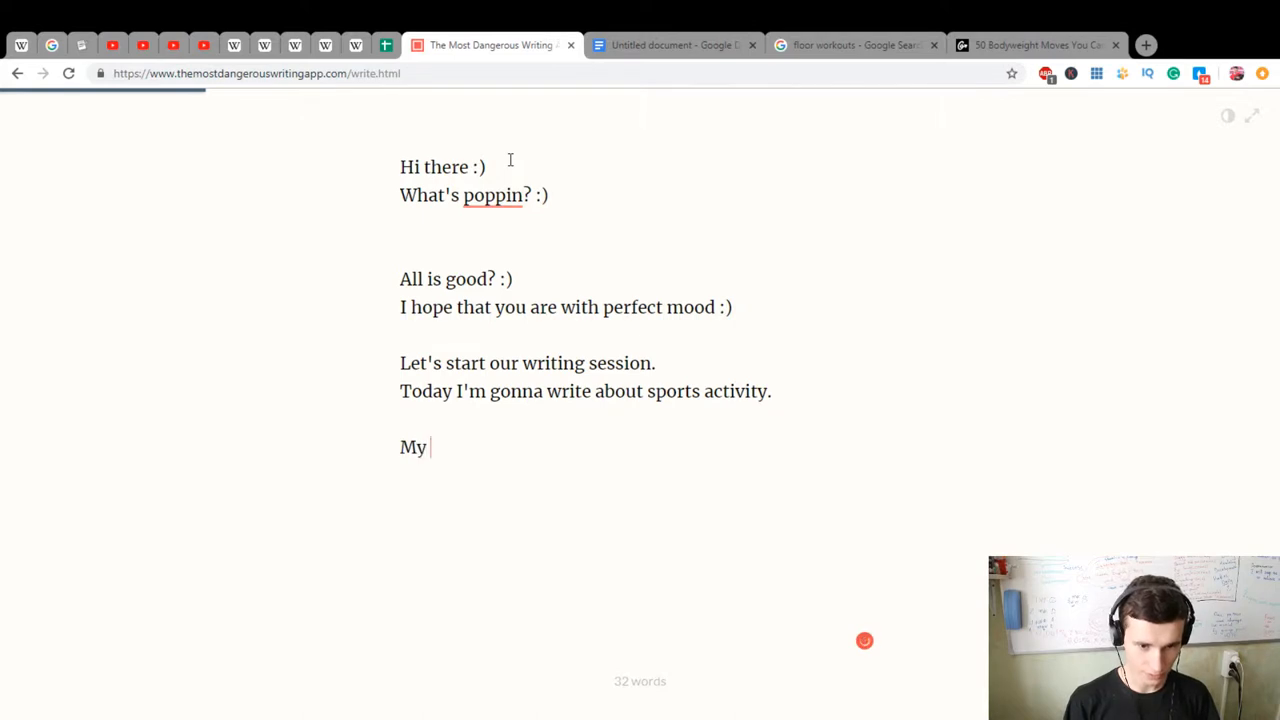
type("today's")
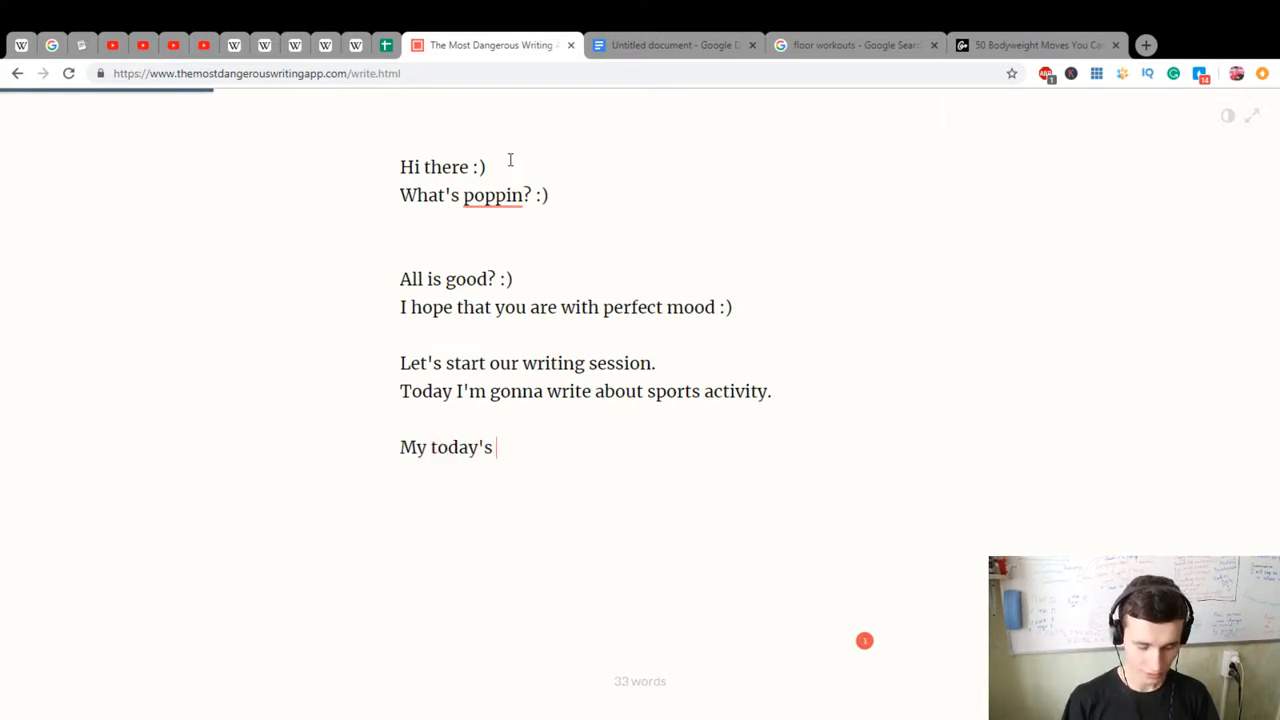
type("Workout")
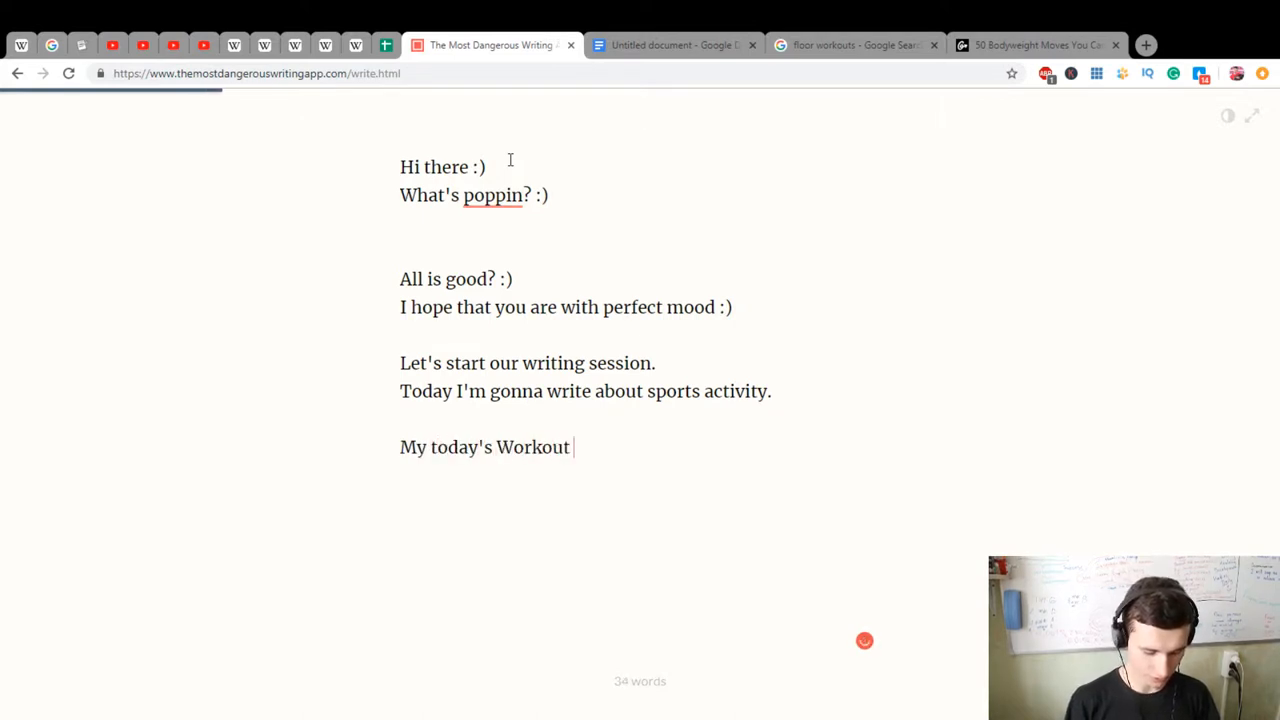
type("will be:")
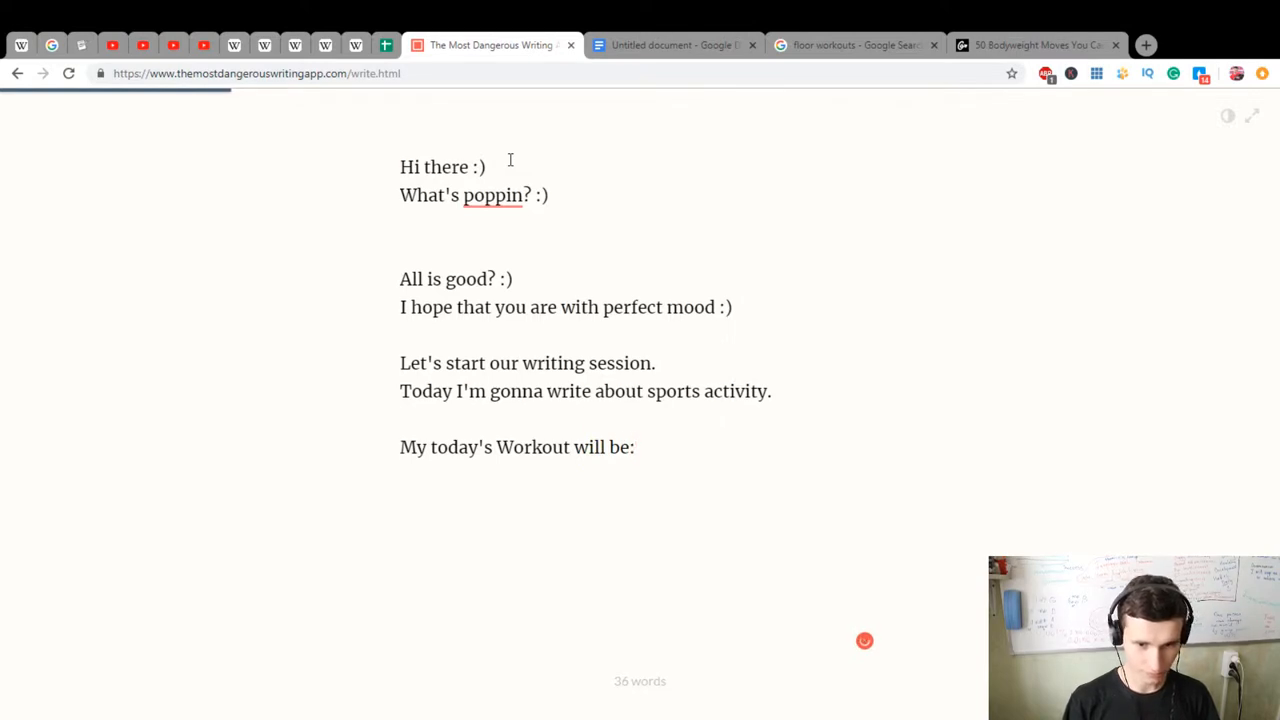
type("1. Upper and")
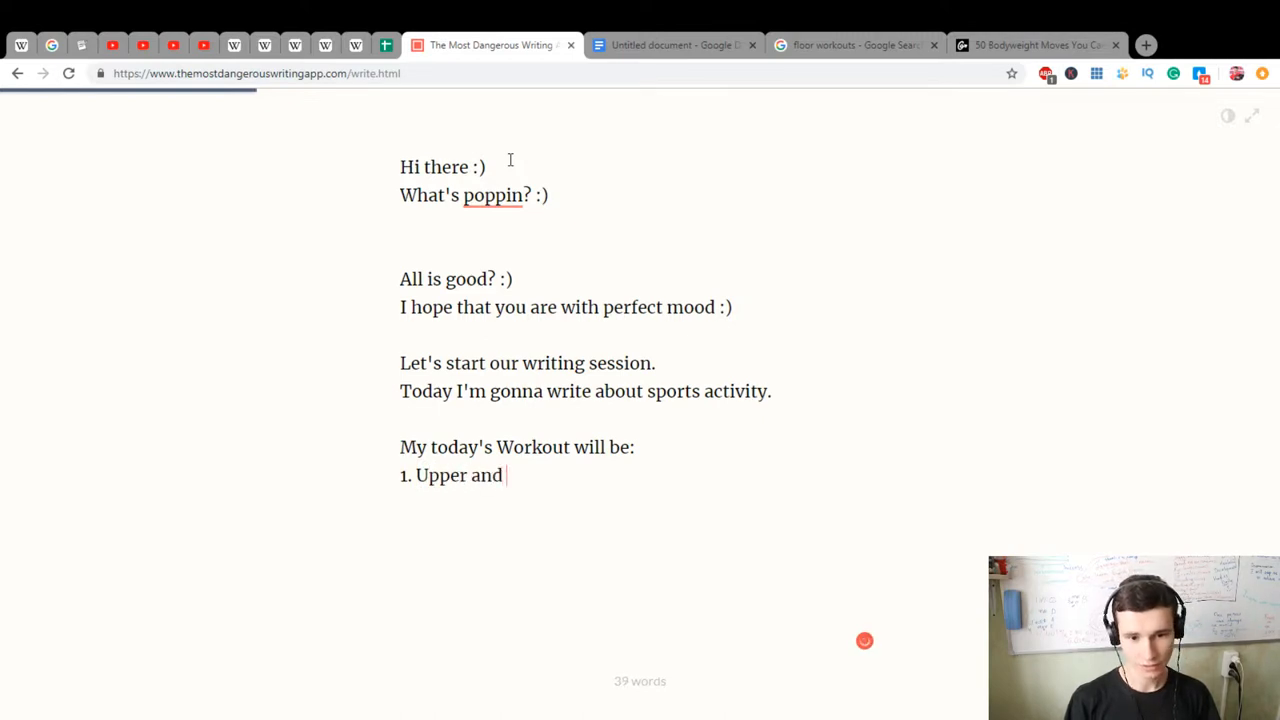
type("Lower")
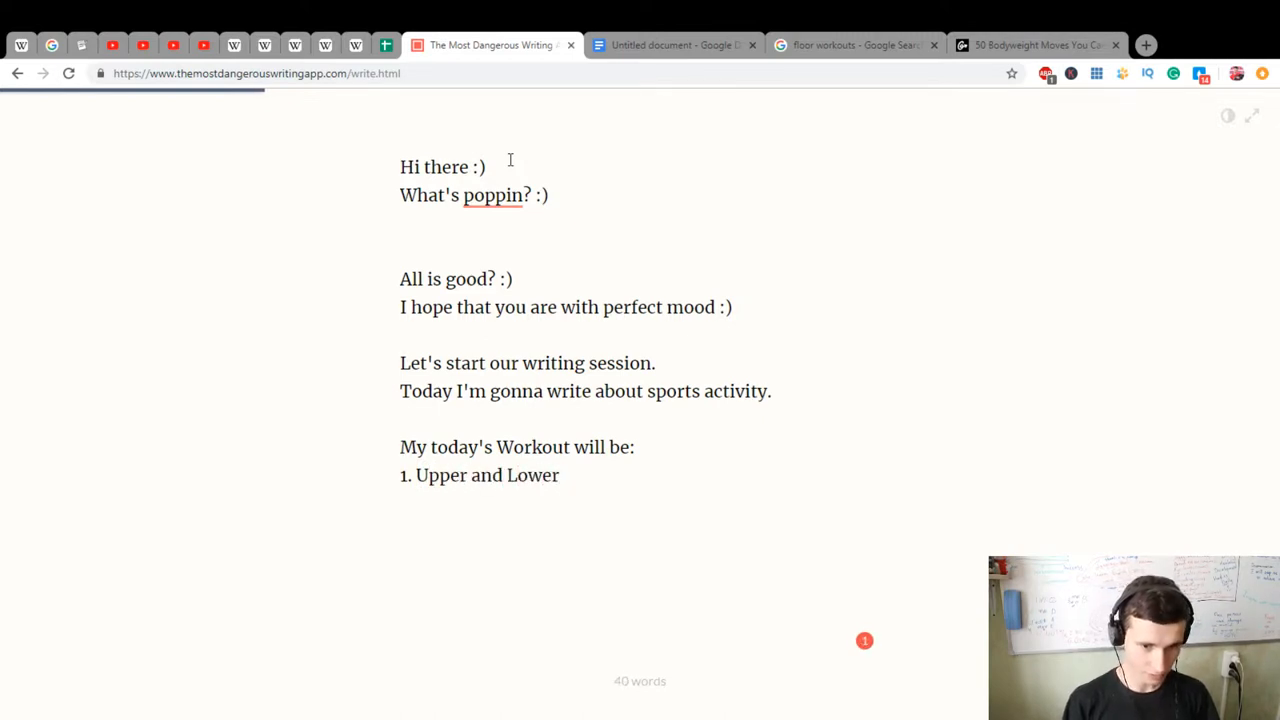
type("Body 40 Minutes Workout")
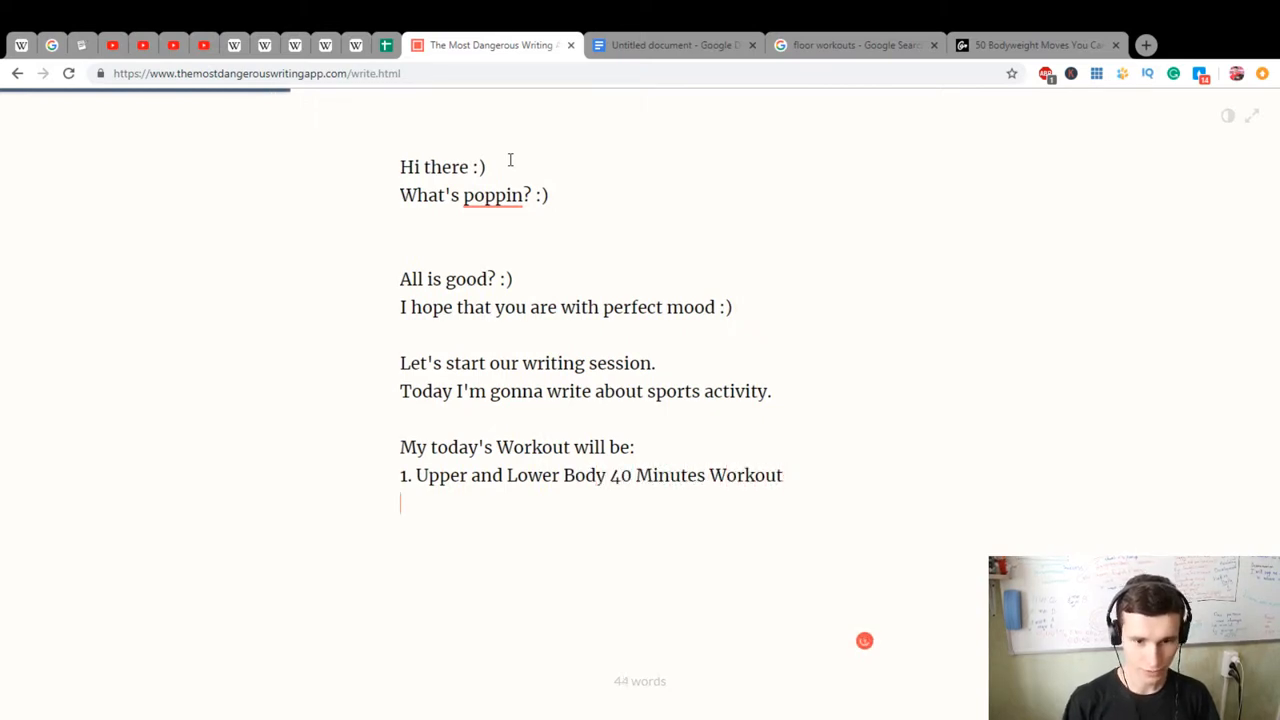
type("2.")
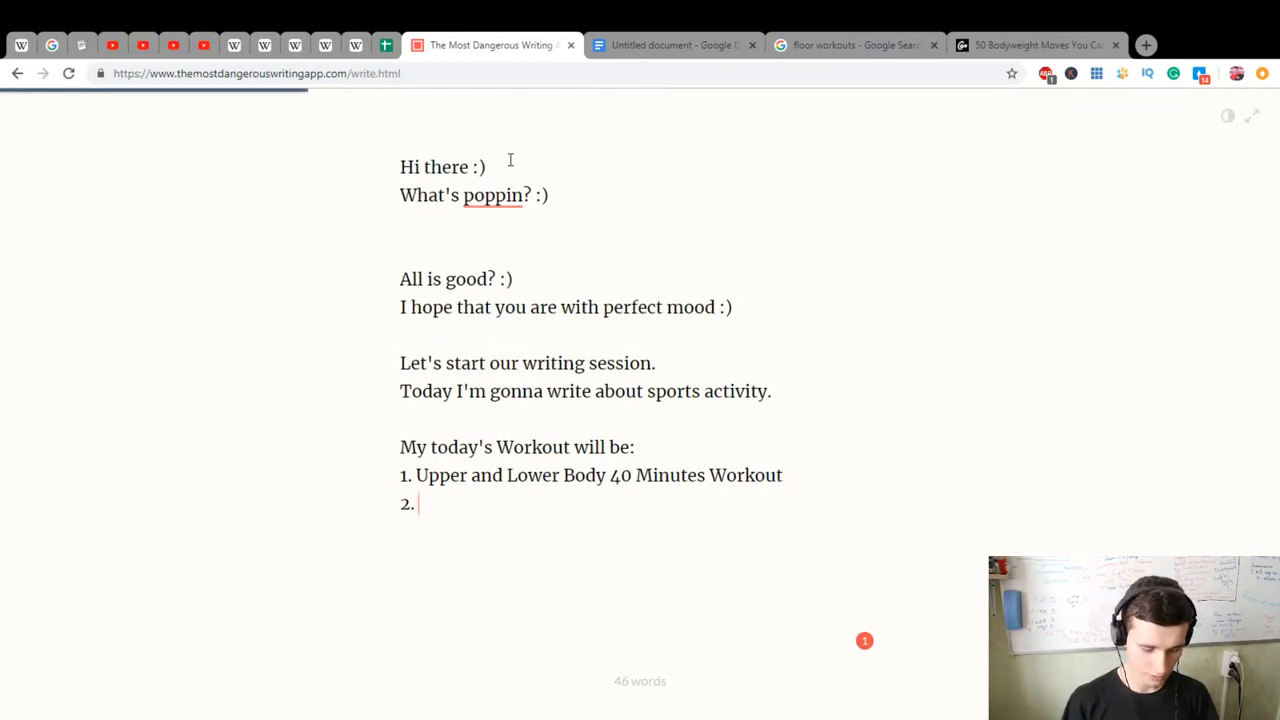
type("Wall Si")
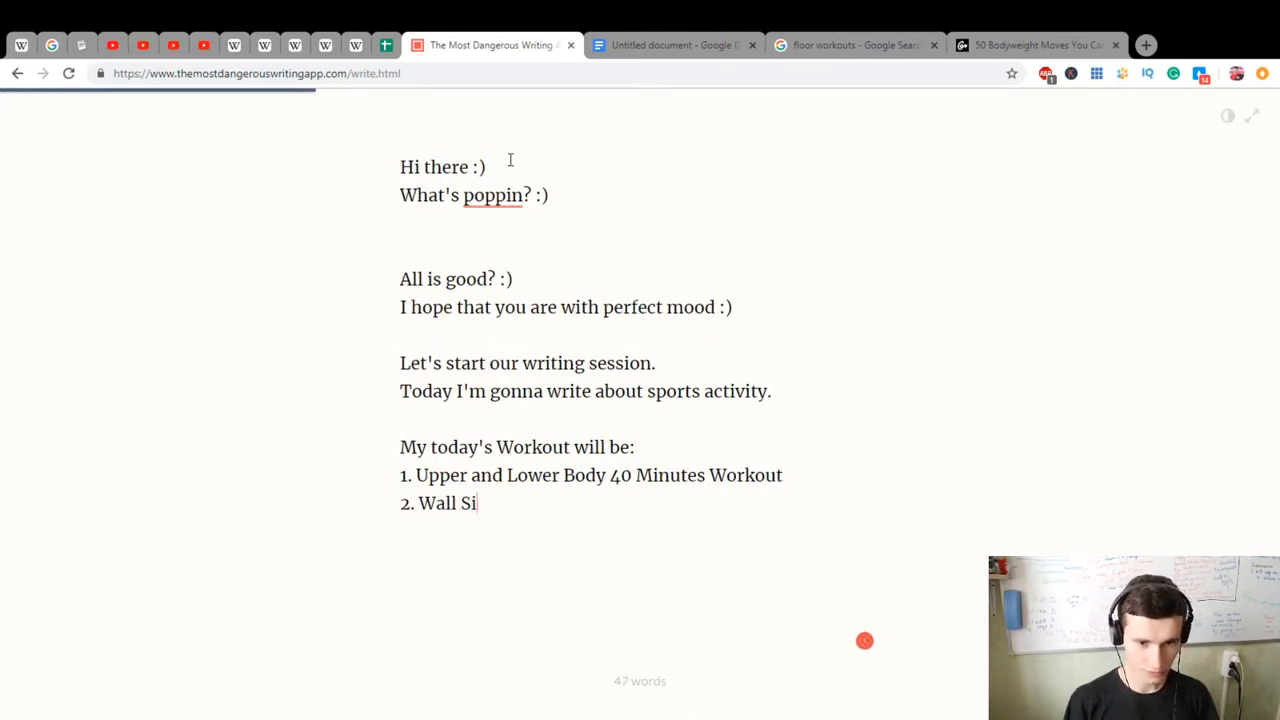
type("t")
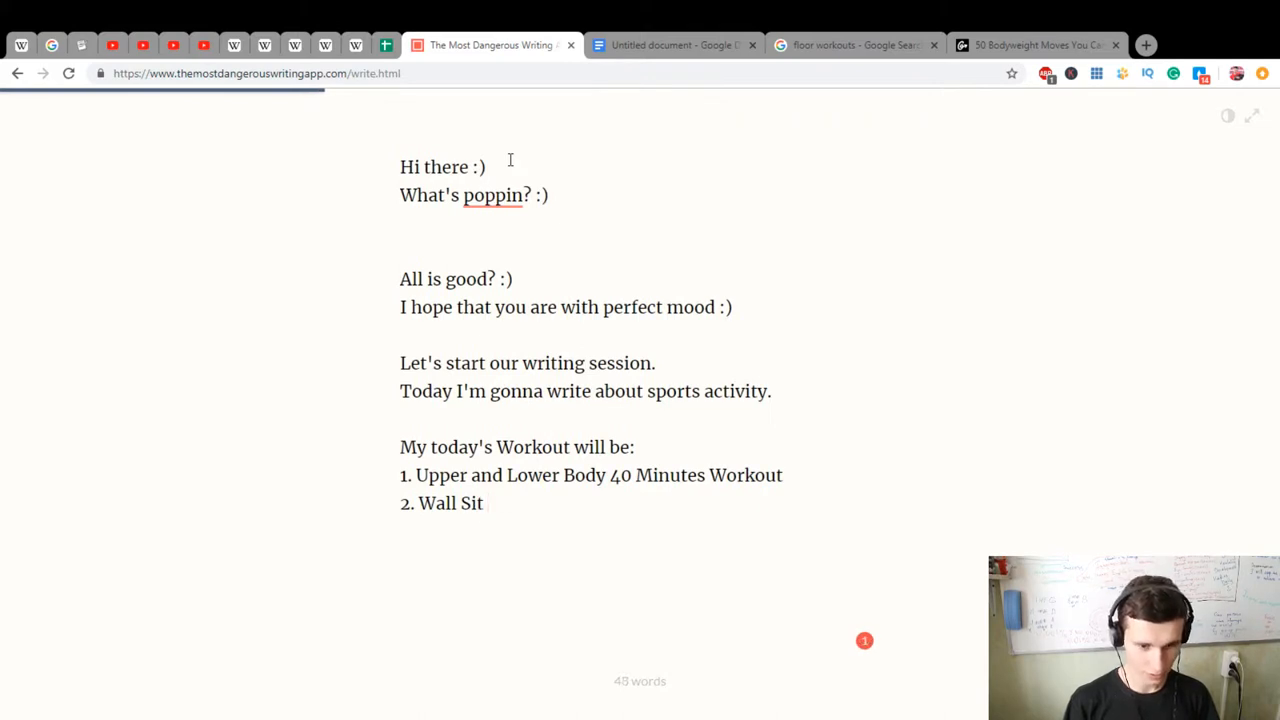
type("3 Minu")
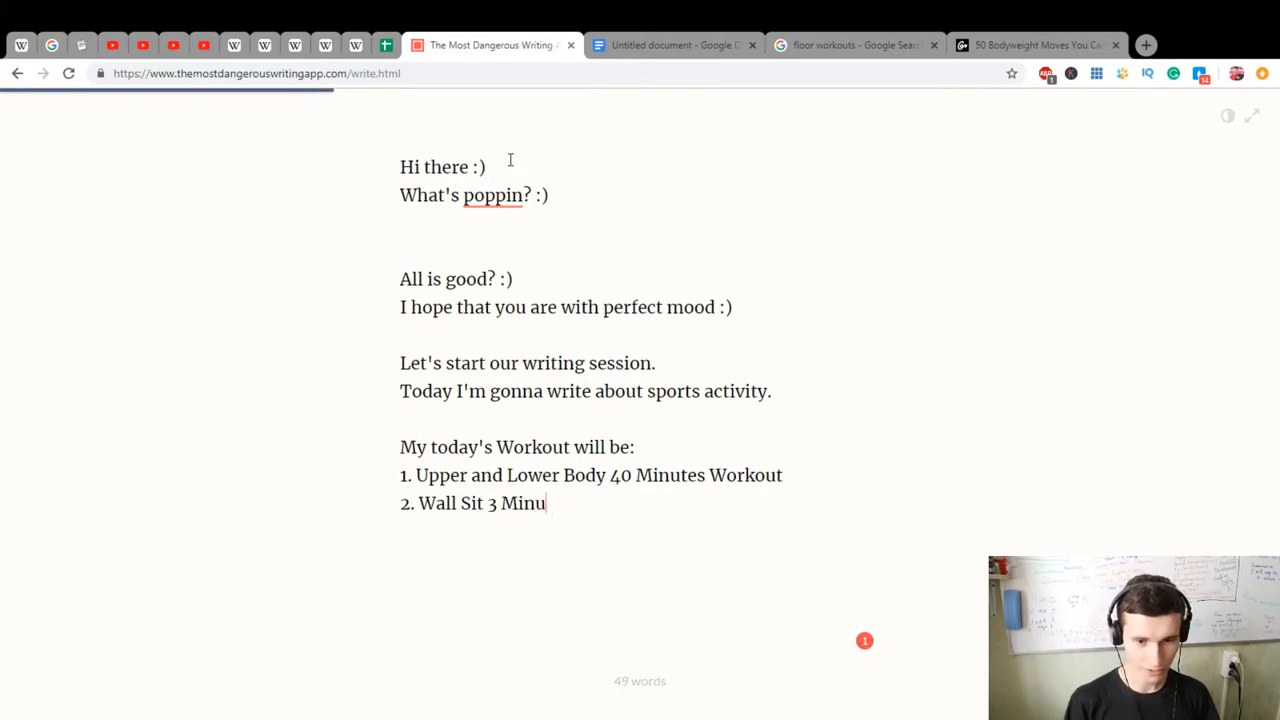
type("tes Exercise")
type("3.")
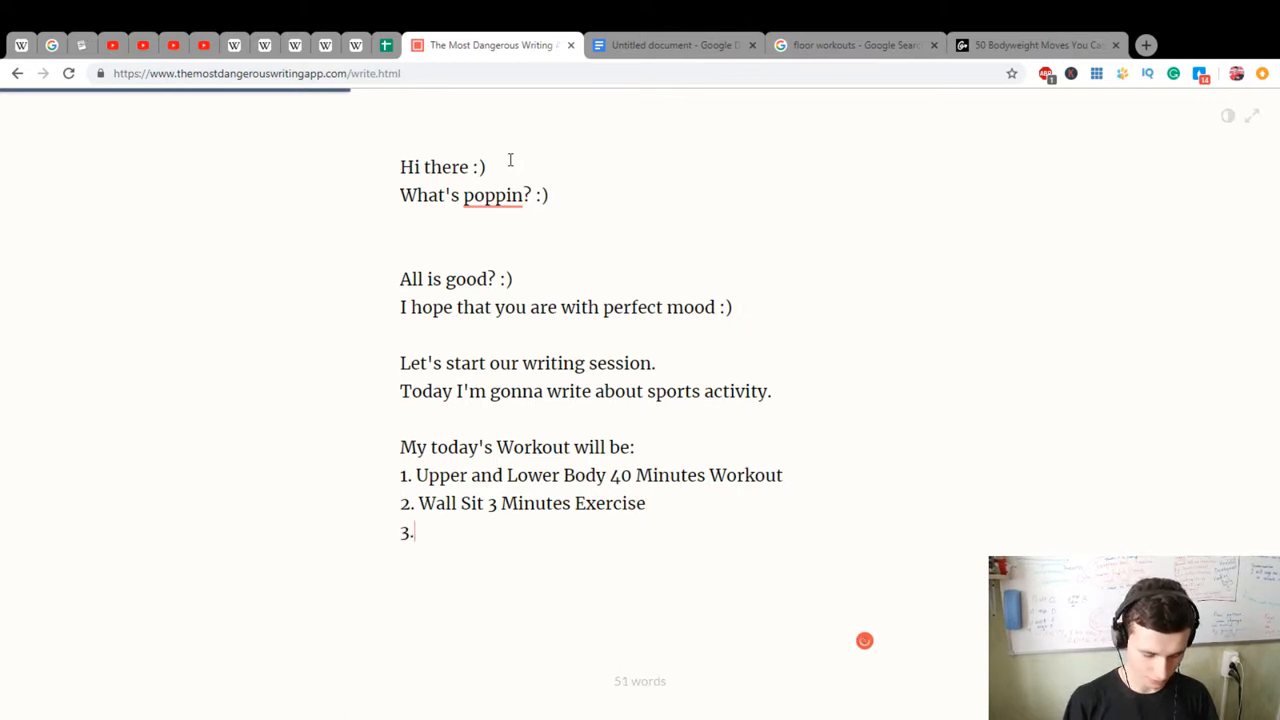
Add Jumping Rope 10 Minutes Workout, Wall Plank 3 Minutes, Rope 3 Minutes Workout and Superman 3
type("Jumpin")
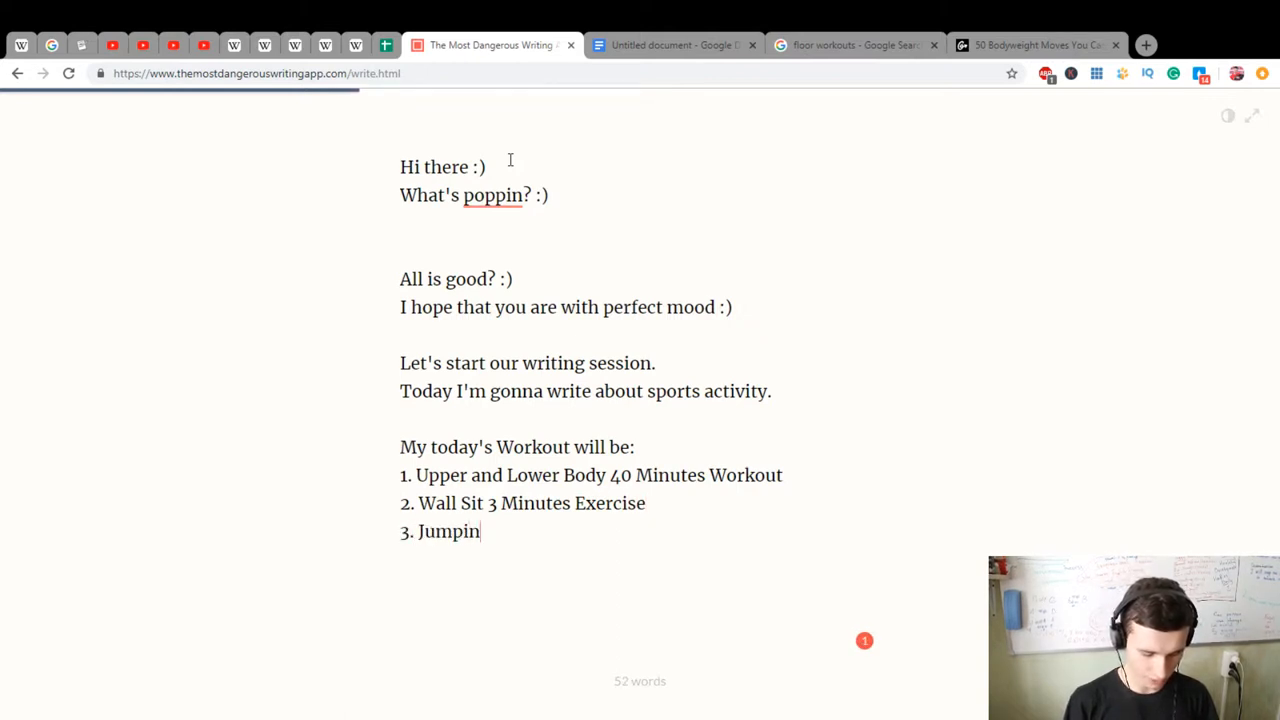
type("g ROpe 10 Mi")
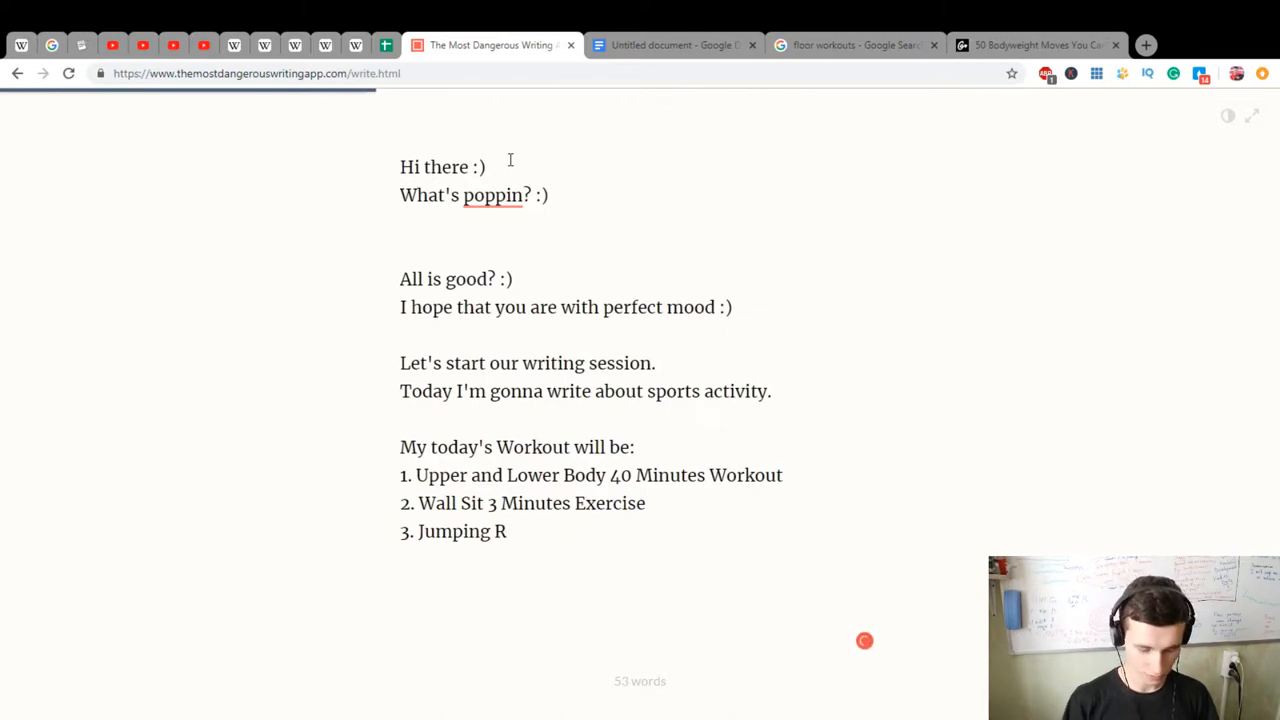
type("ope 10")
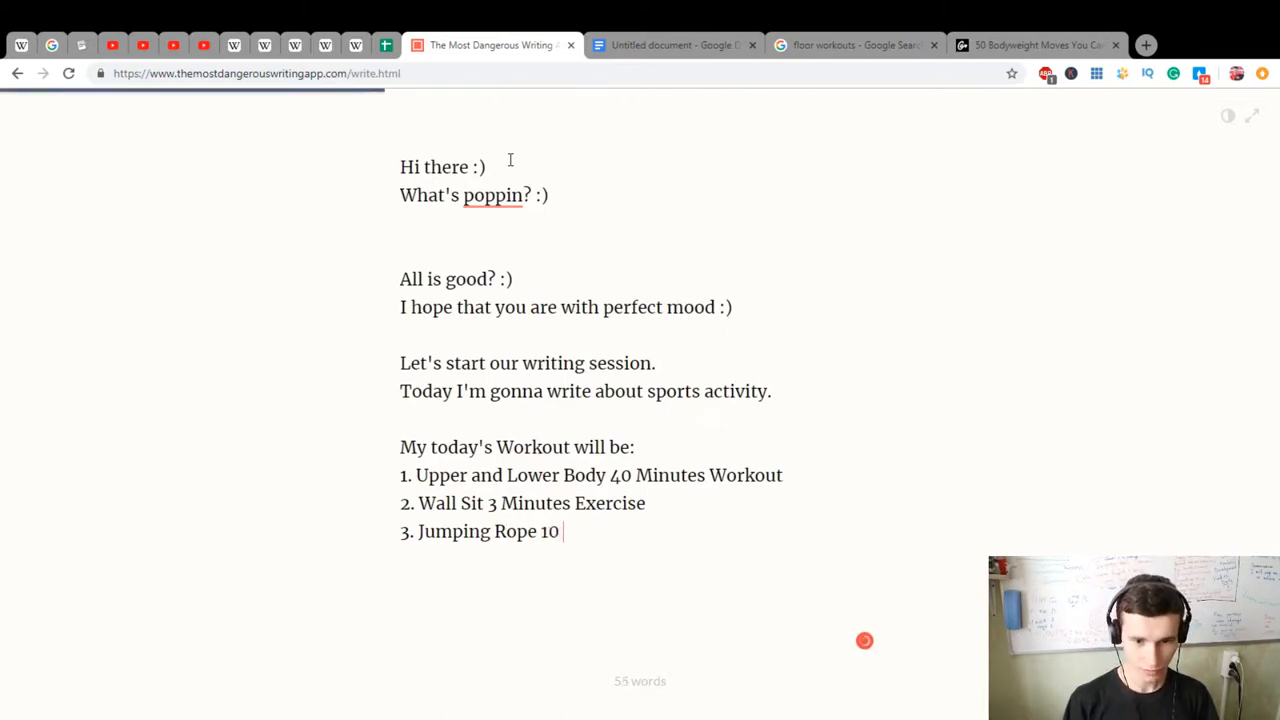
type("Minutes Wo")
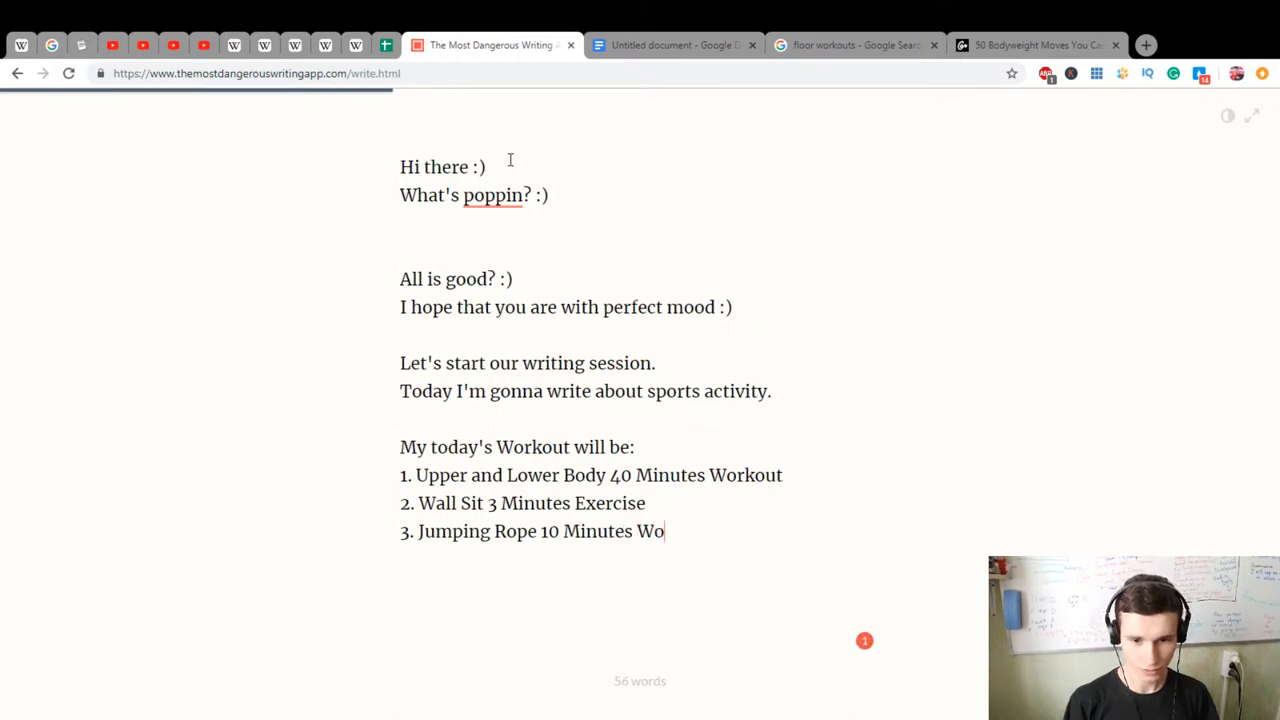
type("rkout")
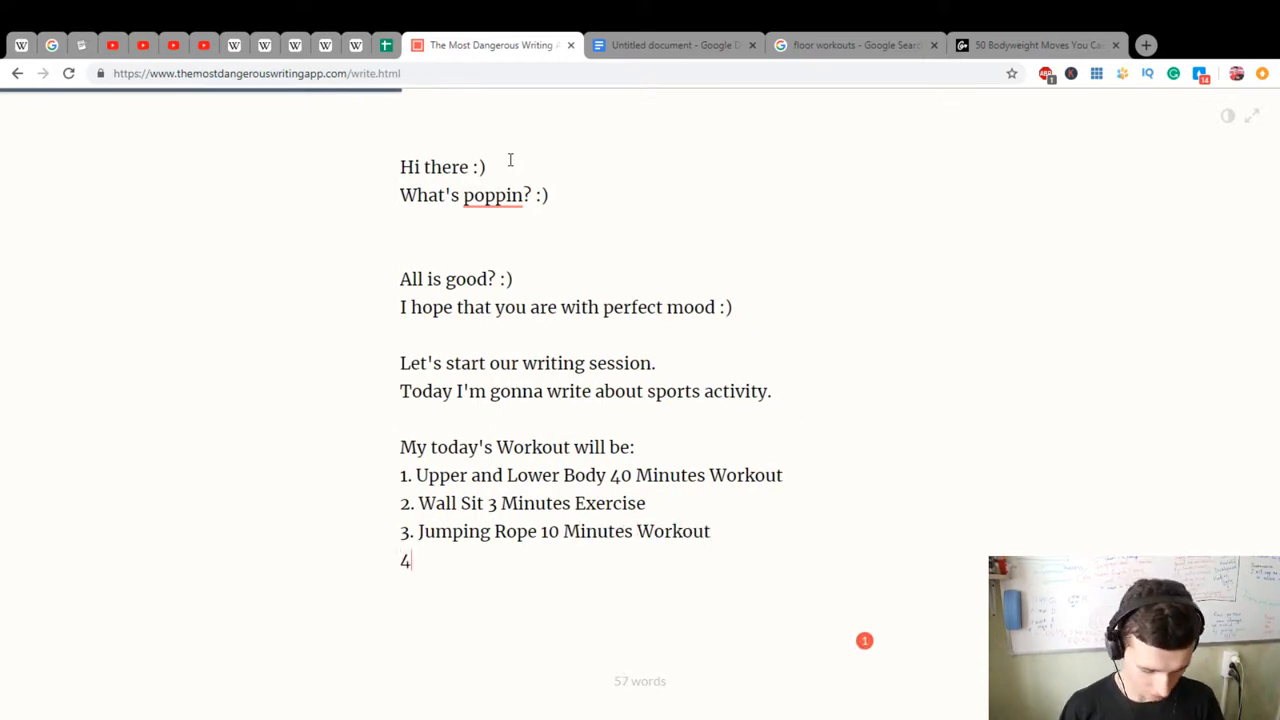
type(". Wall Plank 2")
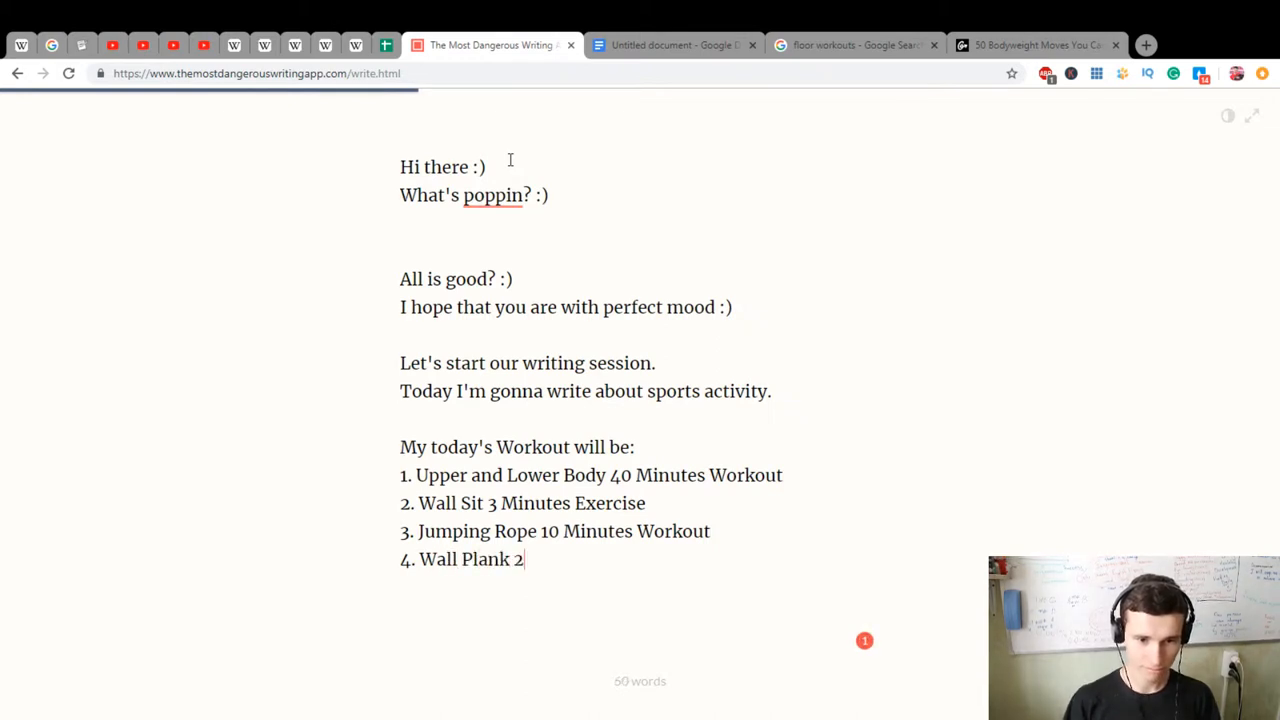
key("Backspace")
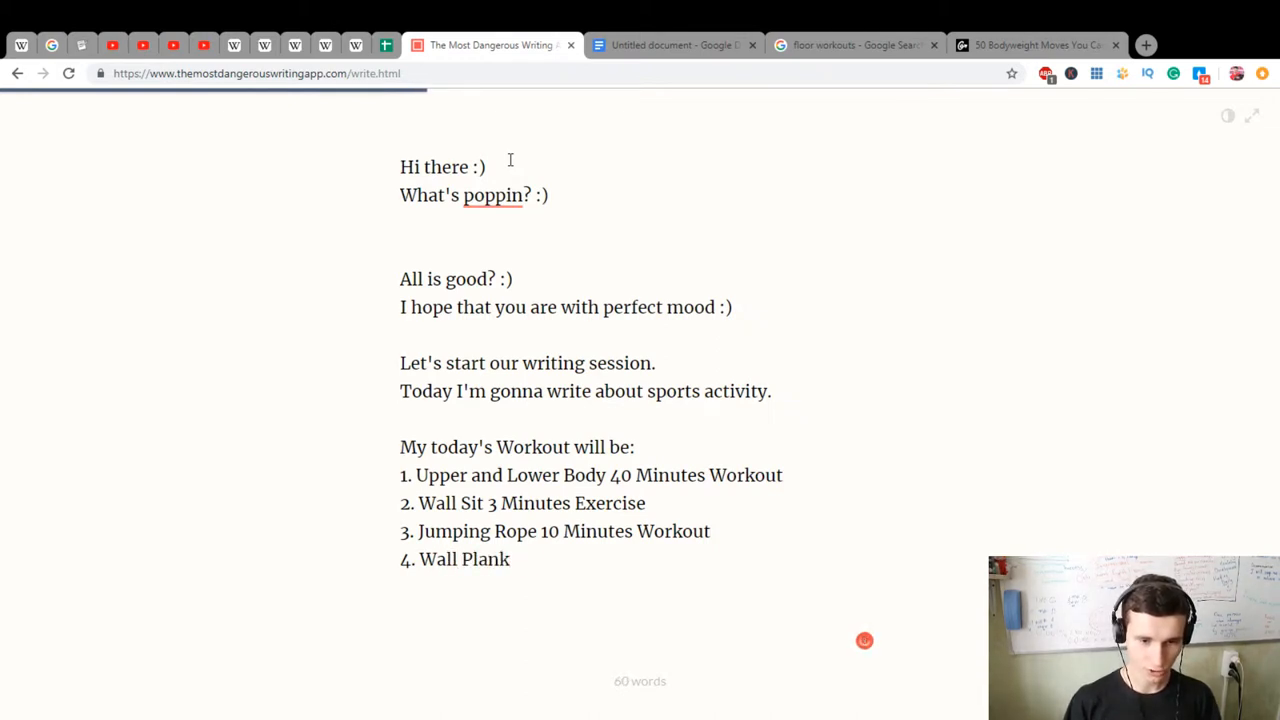
type("3 Minutes Exercise")
type("5. Jumping R")
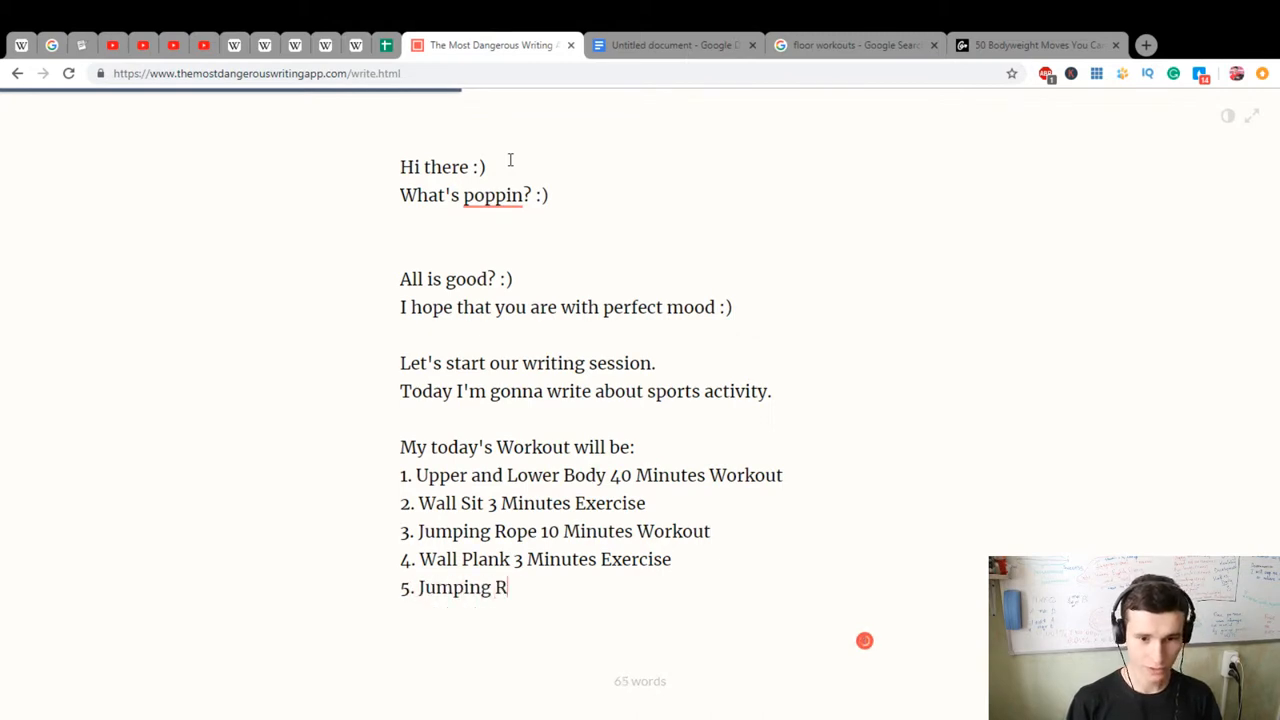
type("ope 3 Minutes")
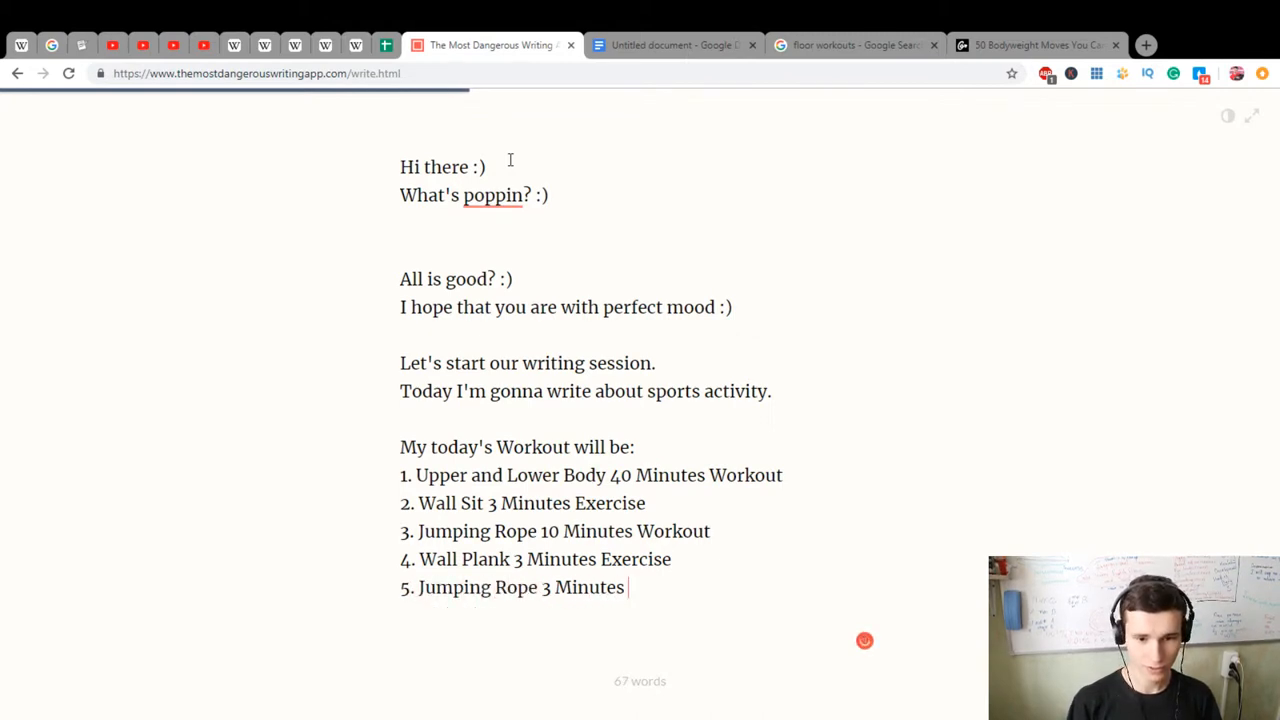
type("Workout")
type("6.")
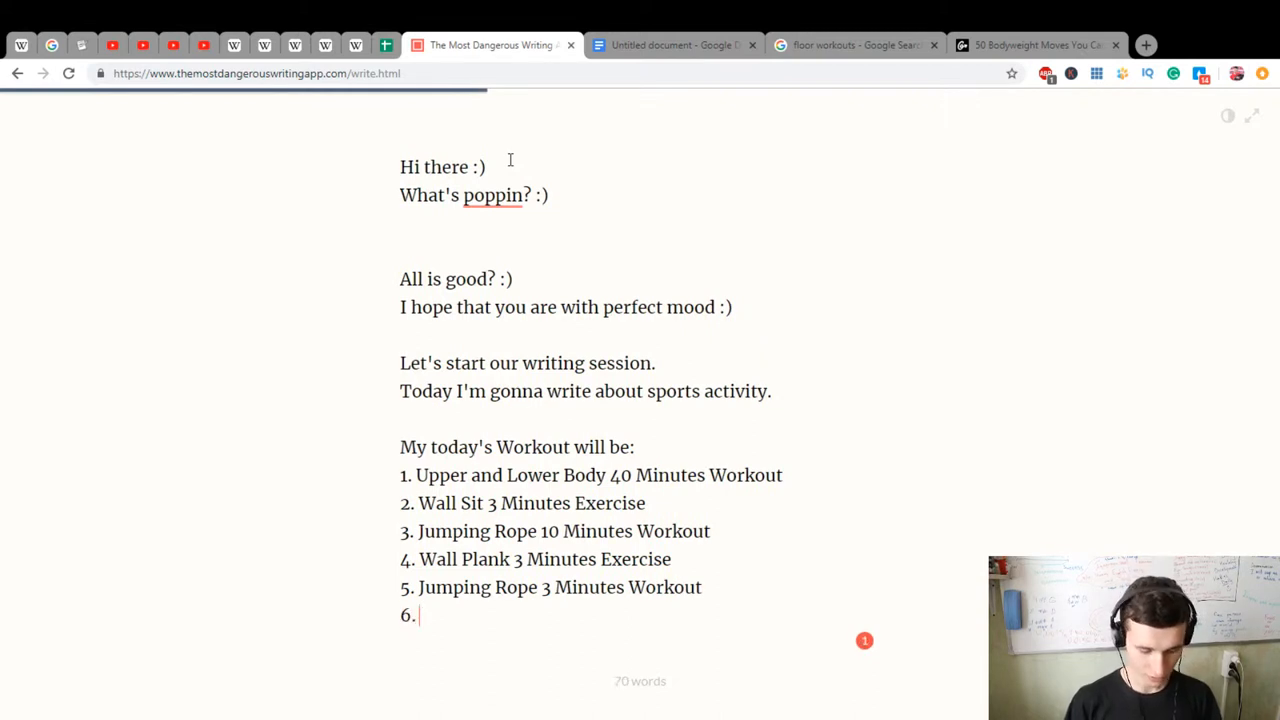
type("Supe")
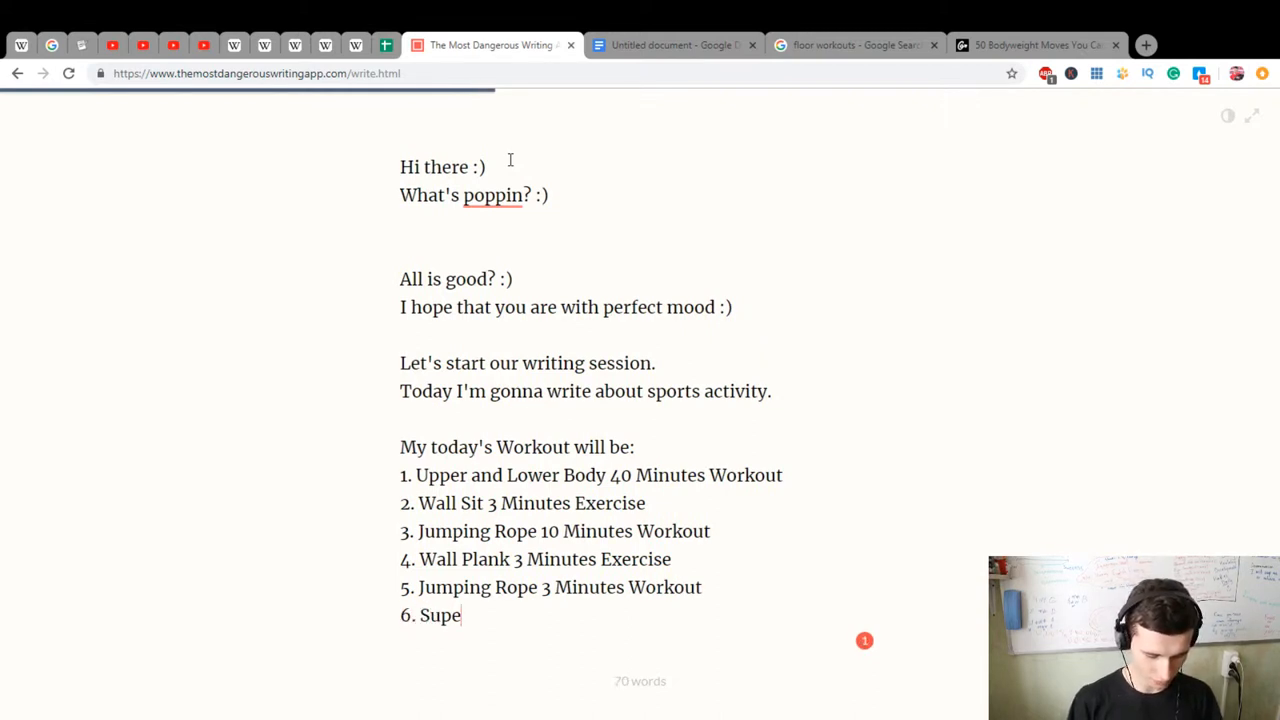
type("rman pose")
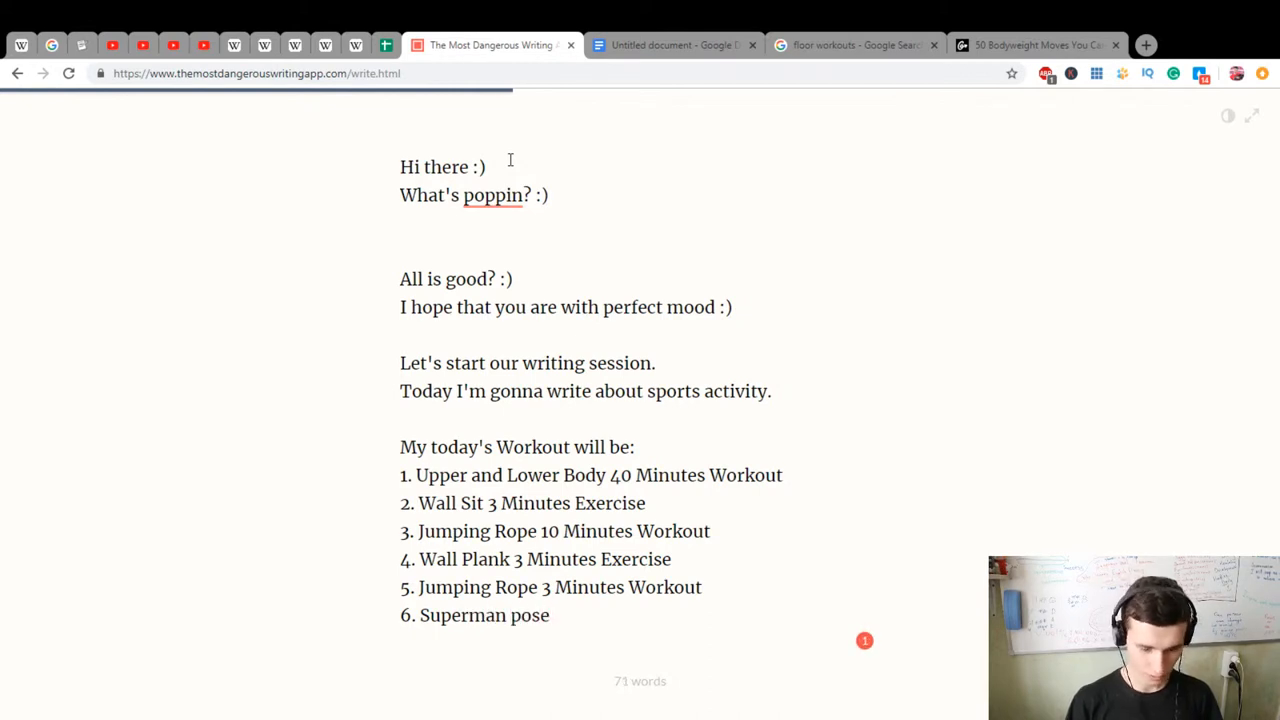
type("3")
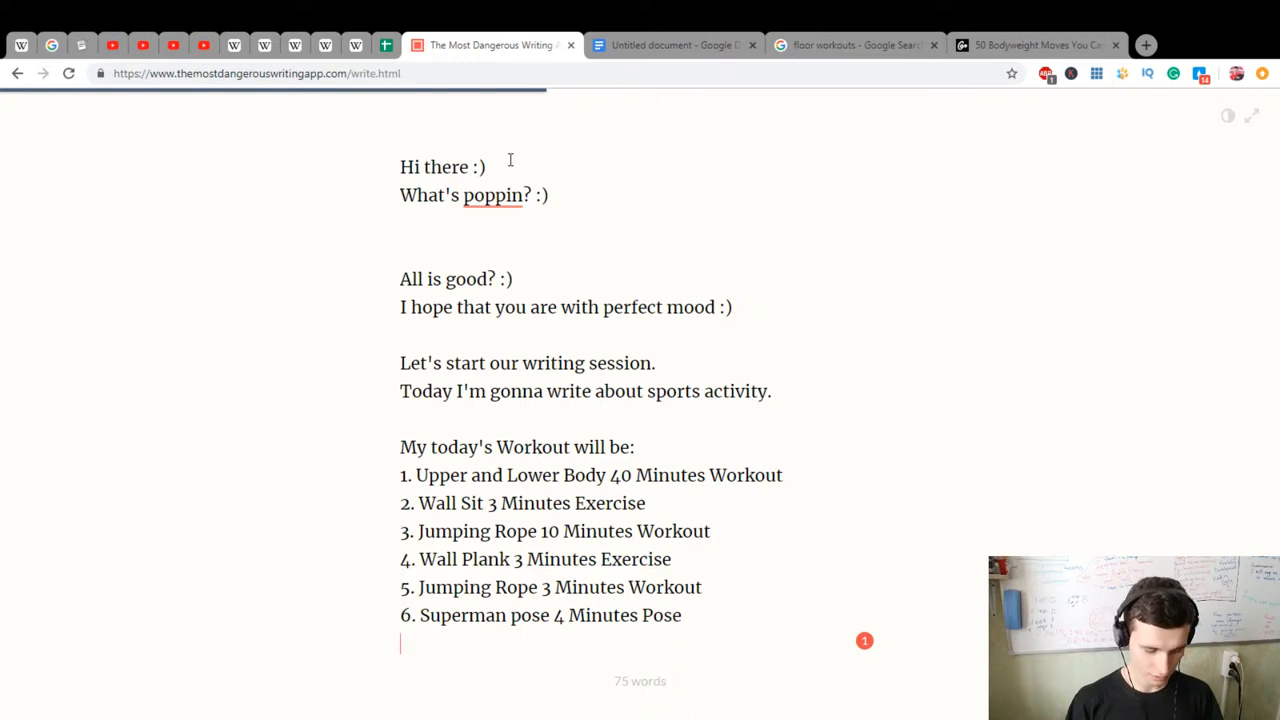
Add item 7, Bird Dog 4 Minutes Pose (Each side - 2 Minutes)
type("7. D")
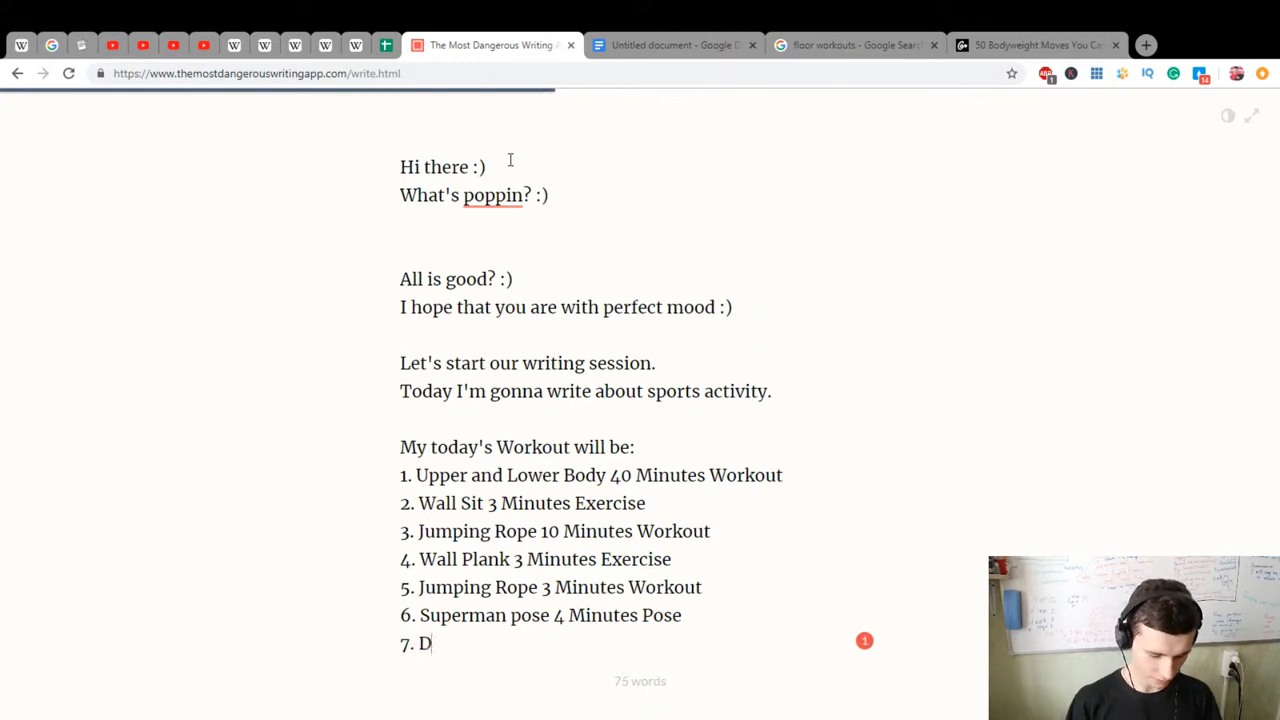
key("Backspace")
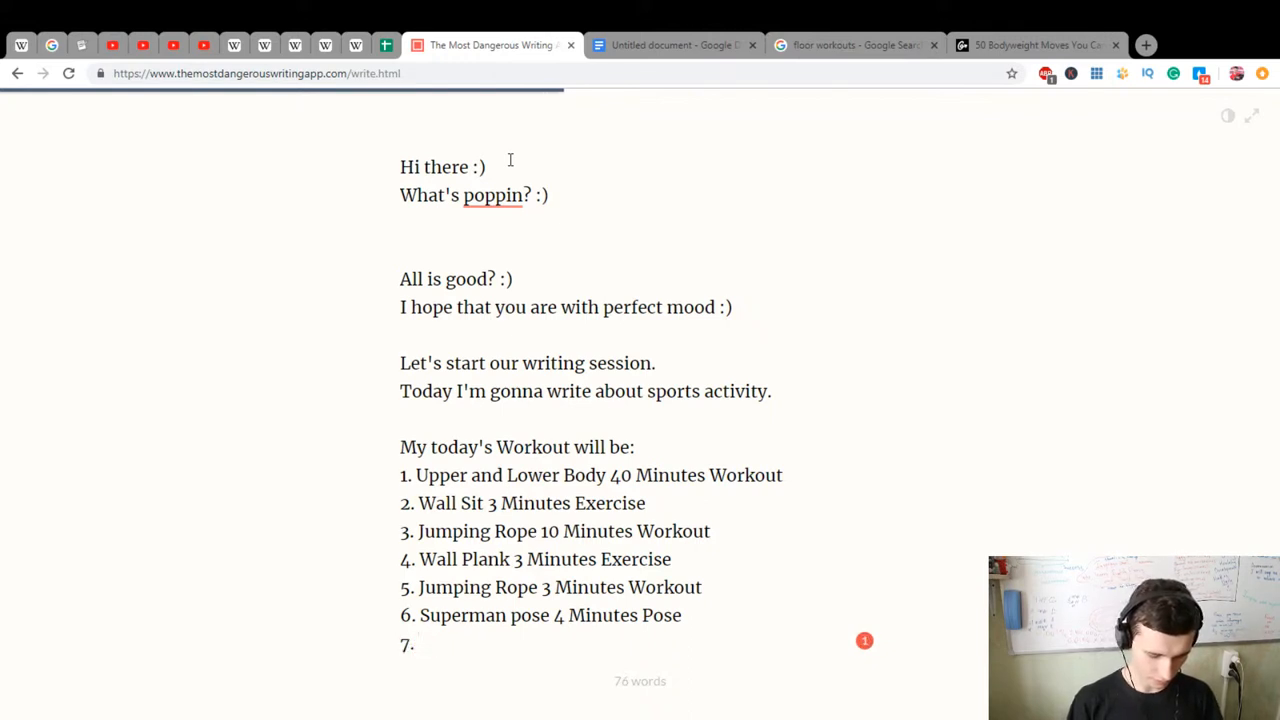
type("Bird")
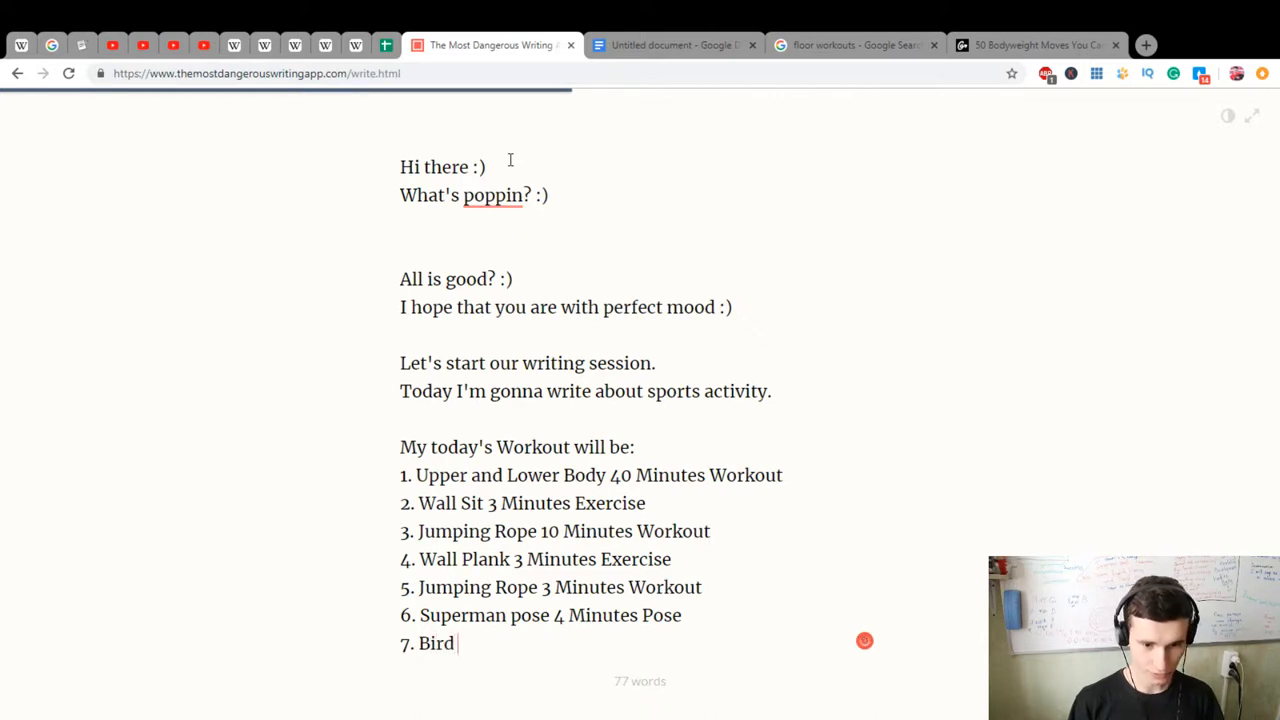
type("Dog 4")
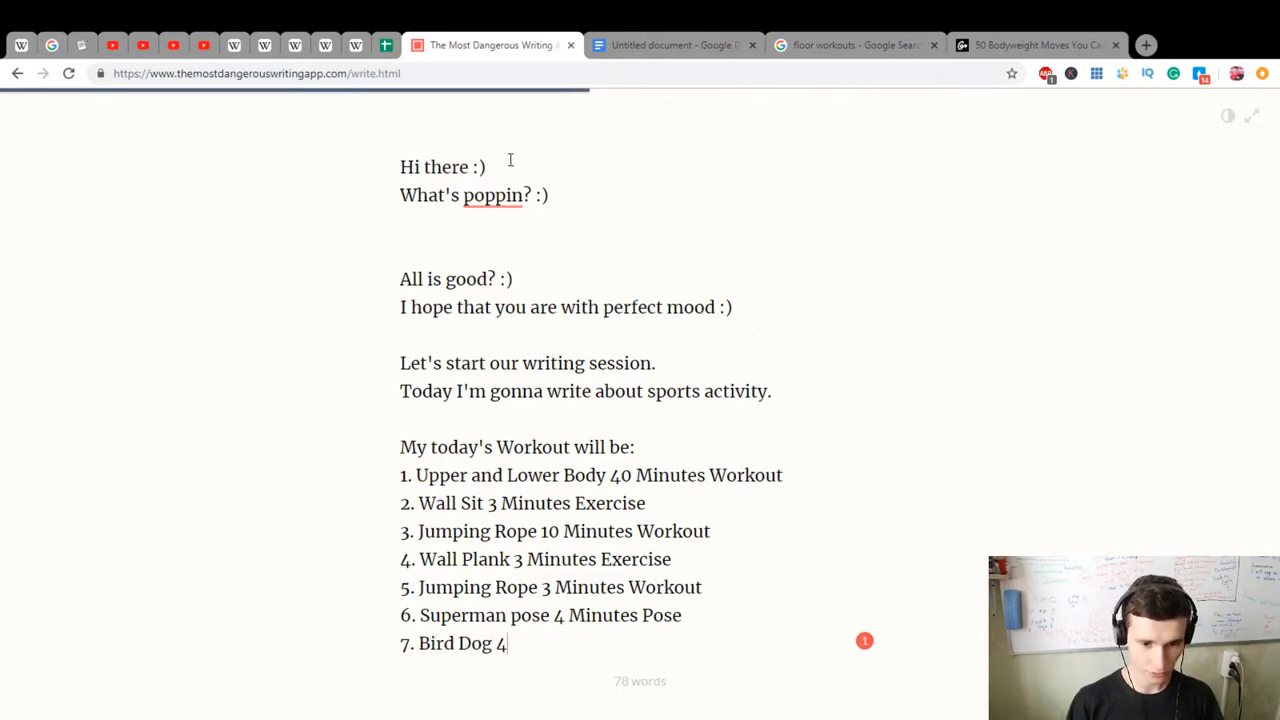
type("Min")
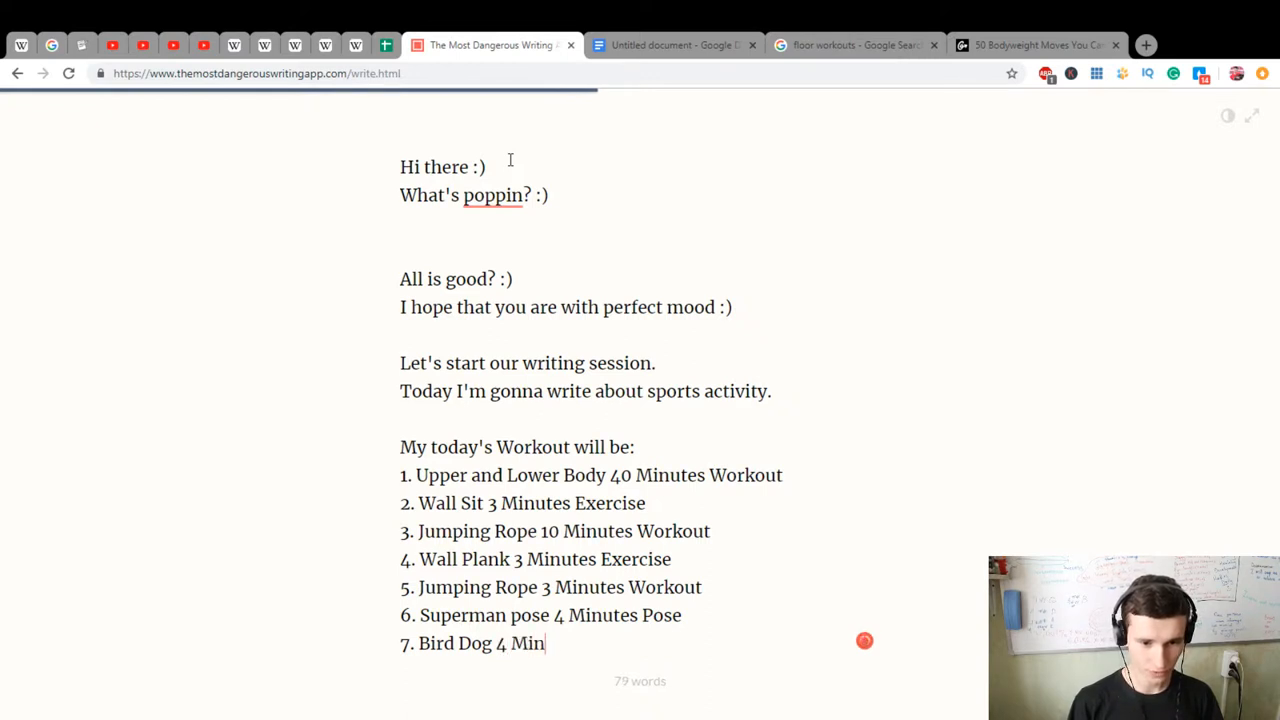
type("utes Pose (")
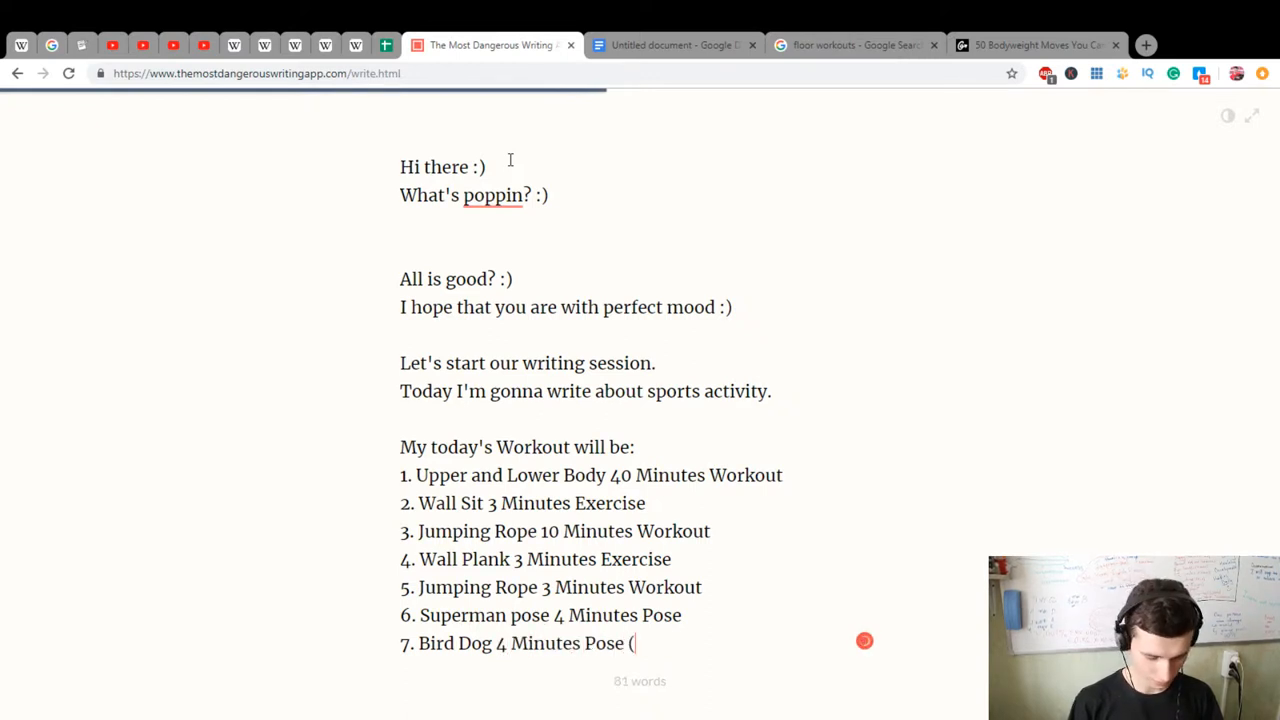
type("Each side")
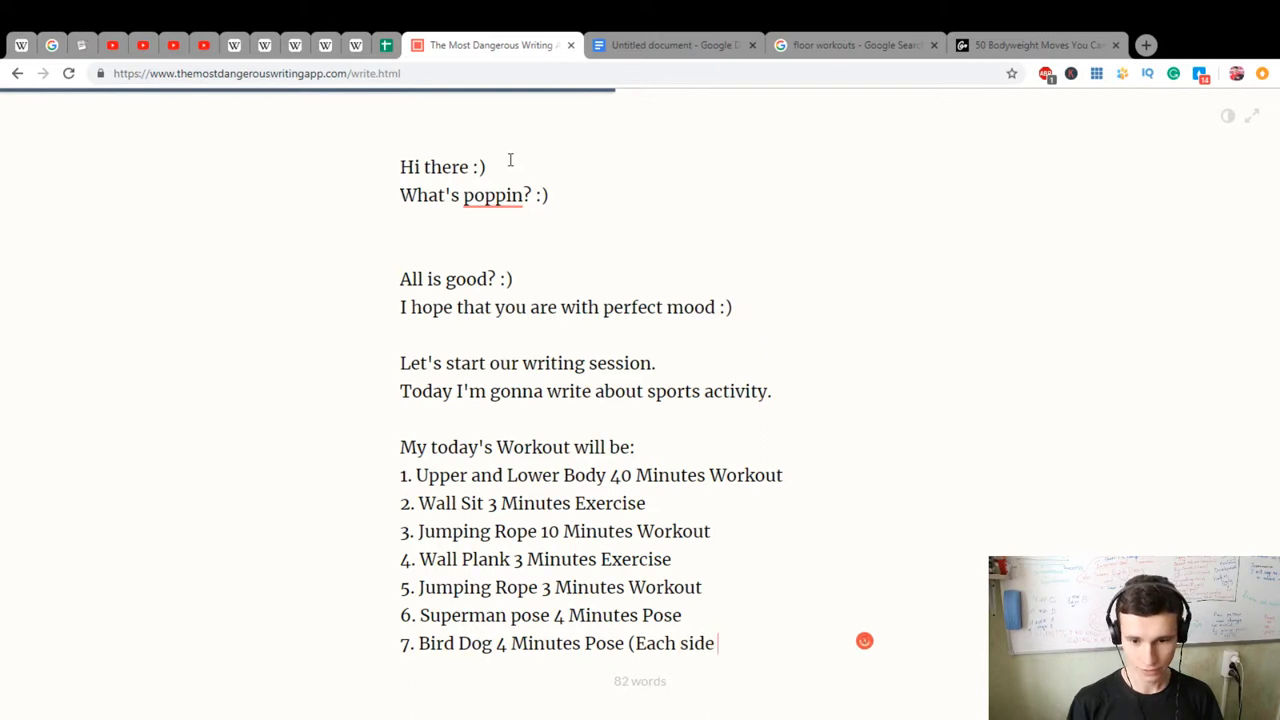
type("- 2 Minutes")
type("8.")
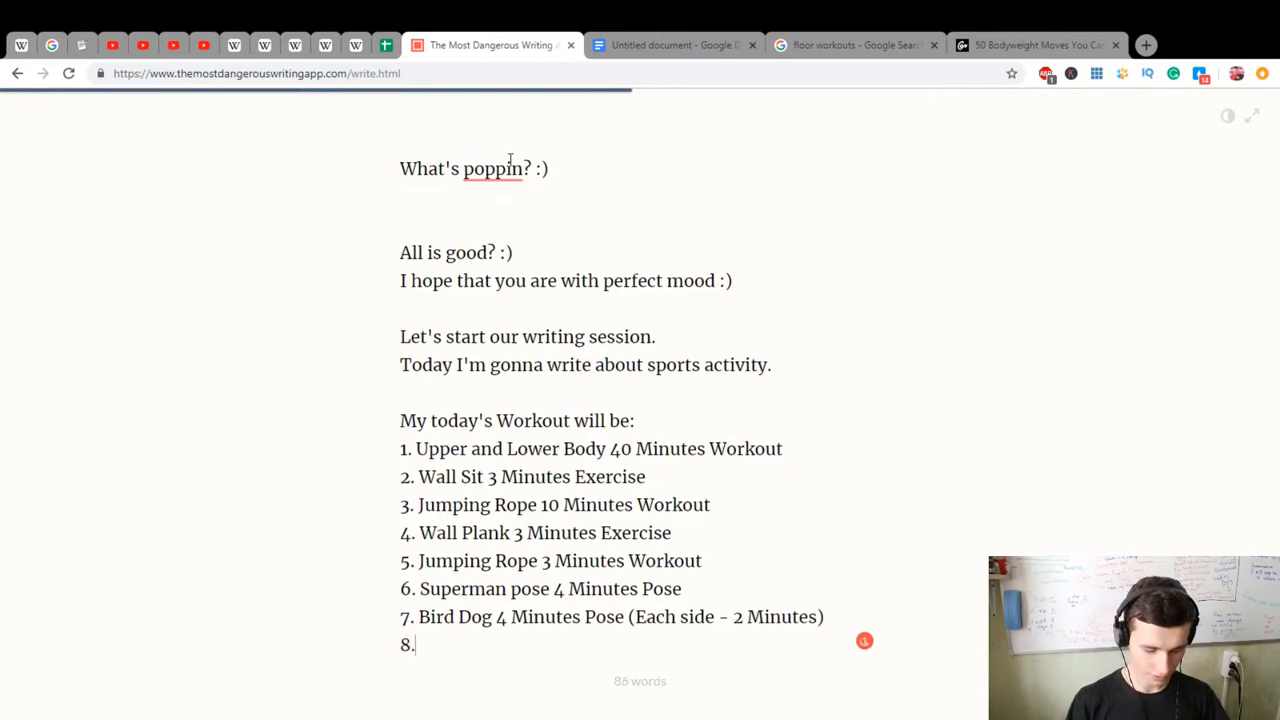
Add Cobra 4, Crunches 75 and Lying leg Raise Hold items, fixing typos along the way
type("Cobra 4 Minutes Pos")
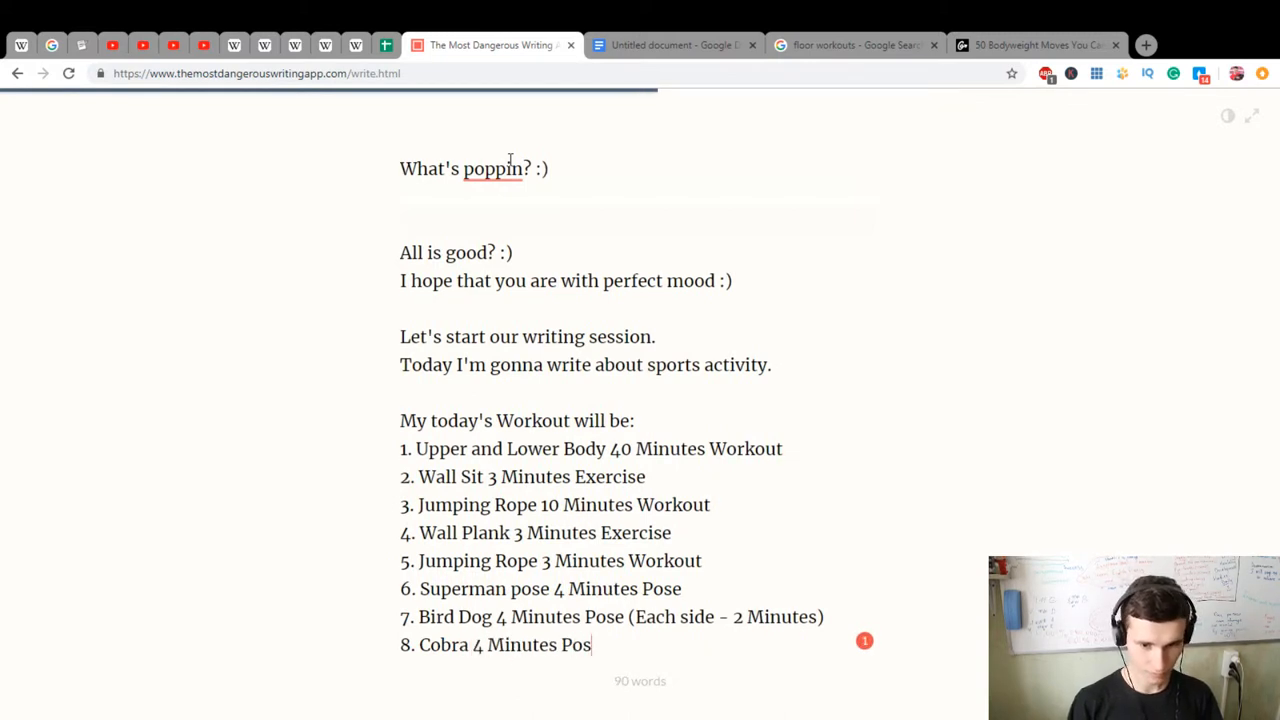
type("e")
type("9.")
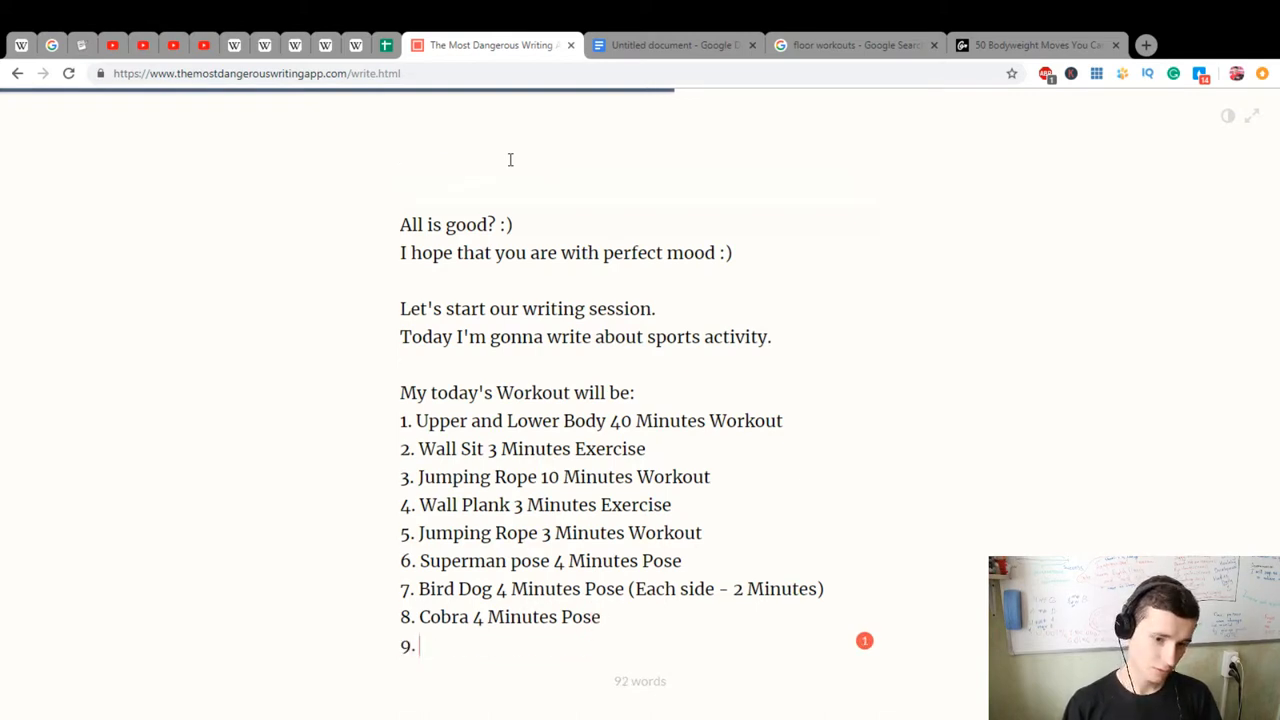
type("Cru")
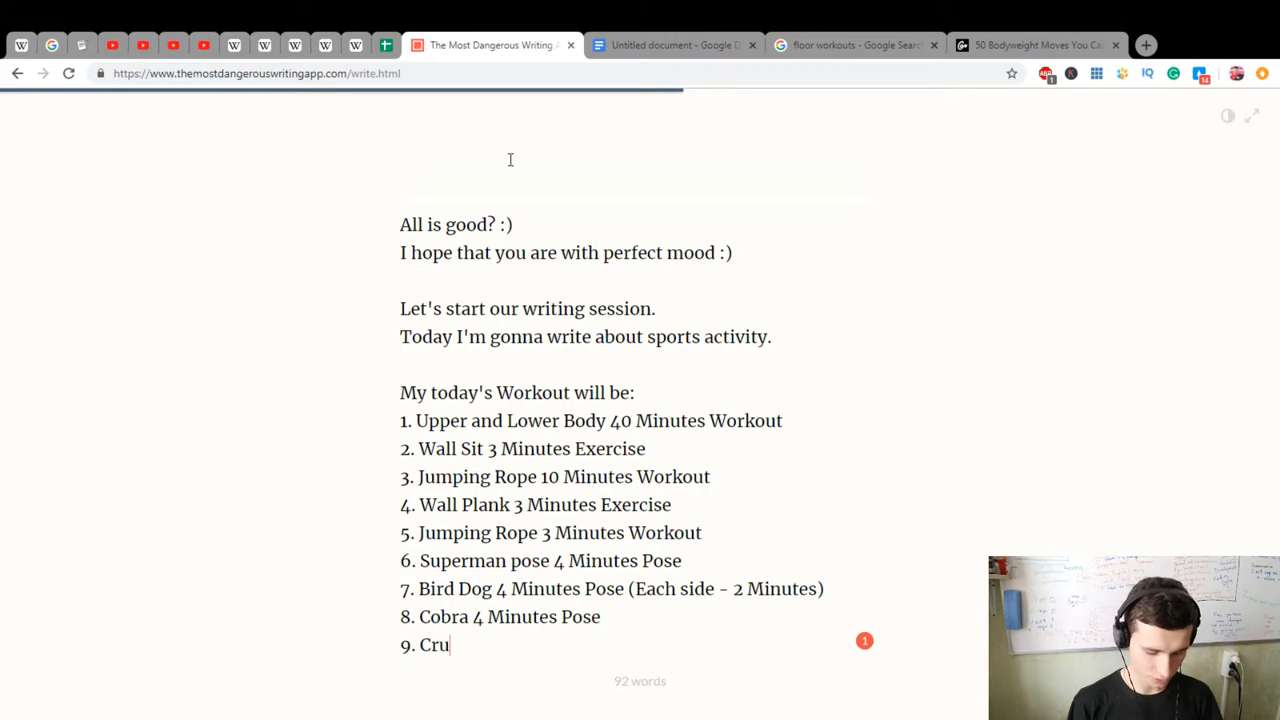
type("nches 50 Time")
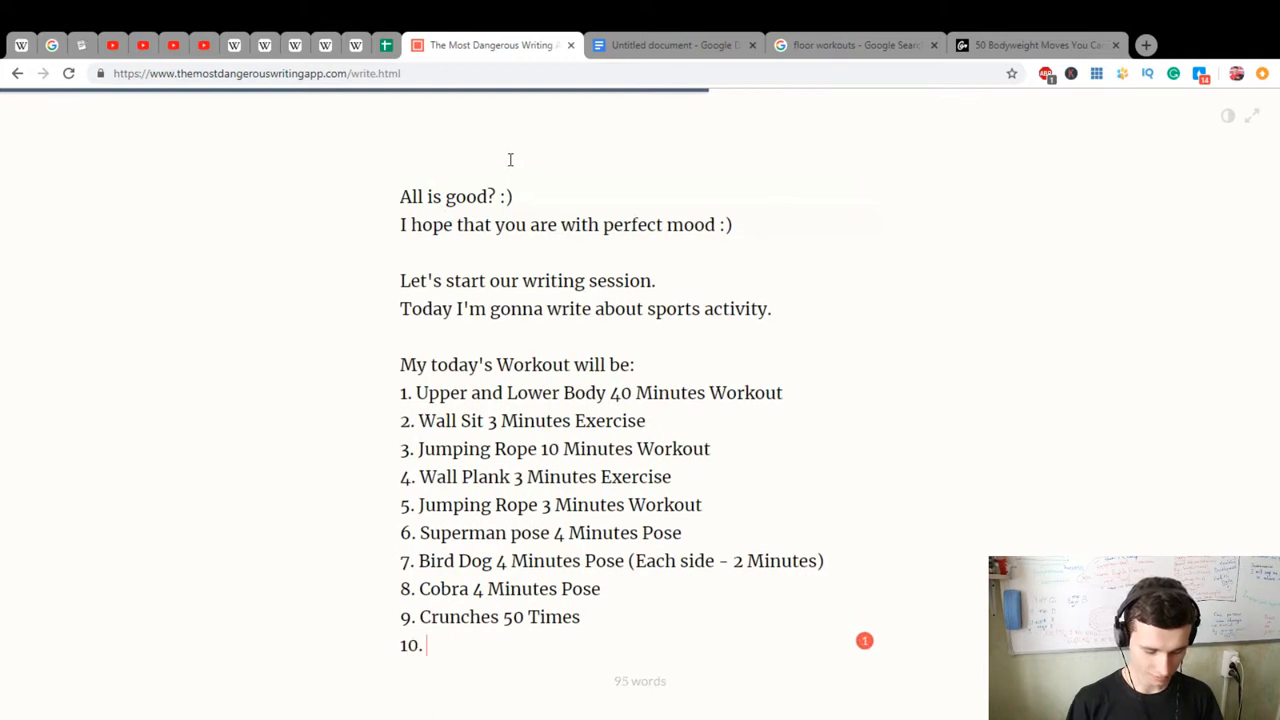
type("s")
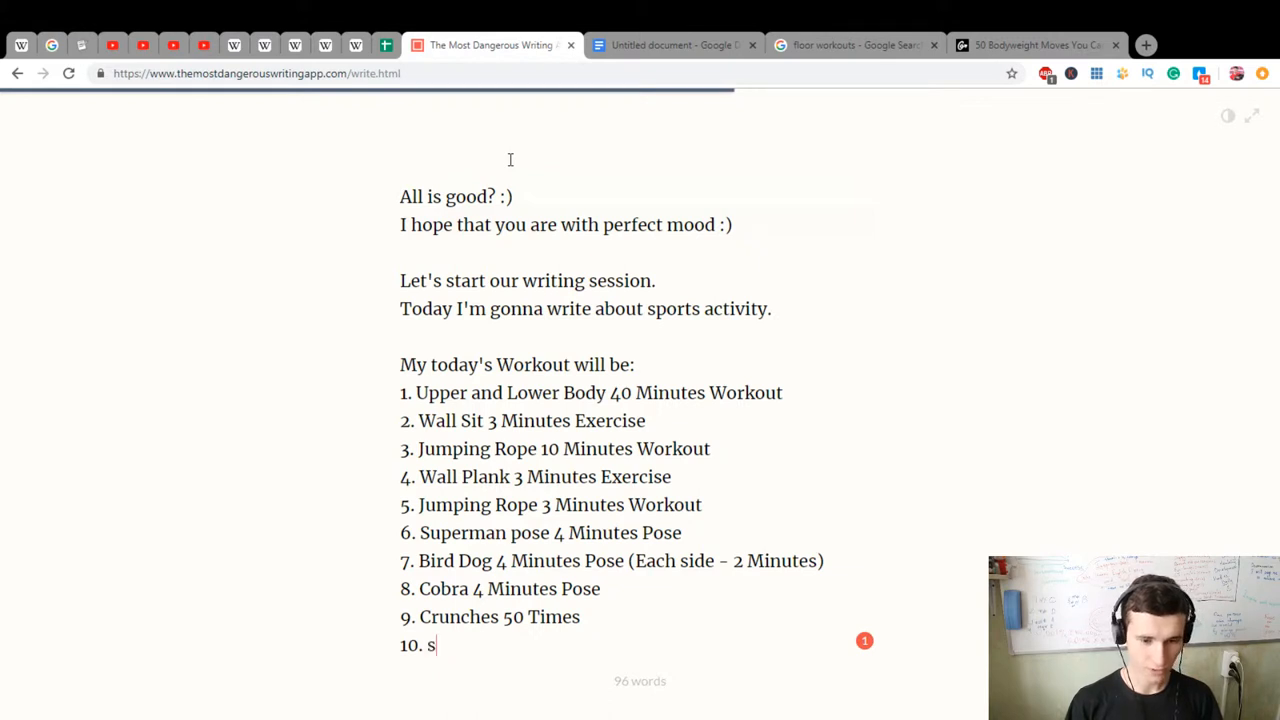
key("Backspace")
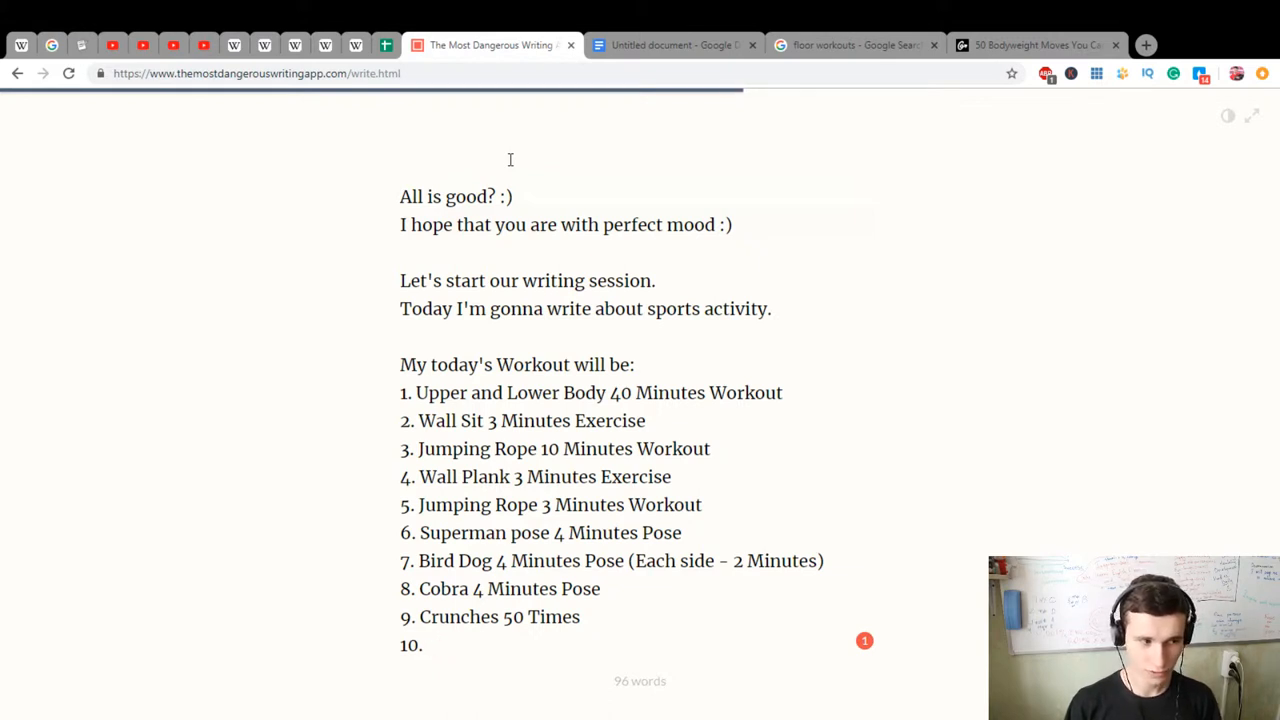
type("C")
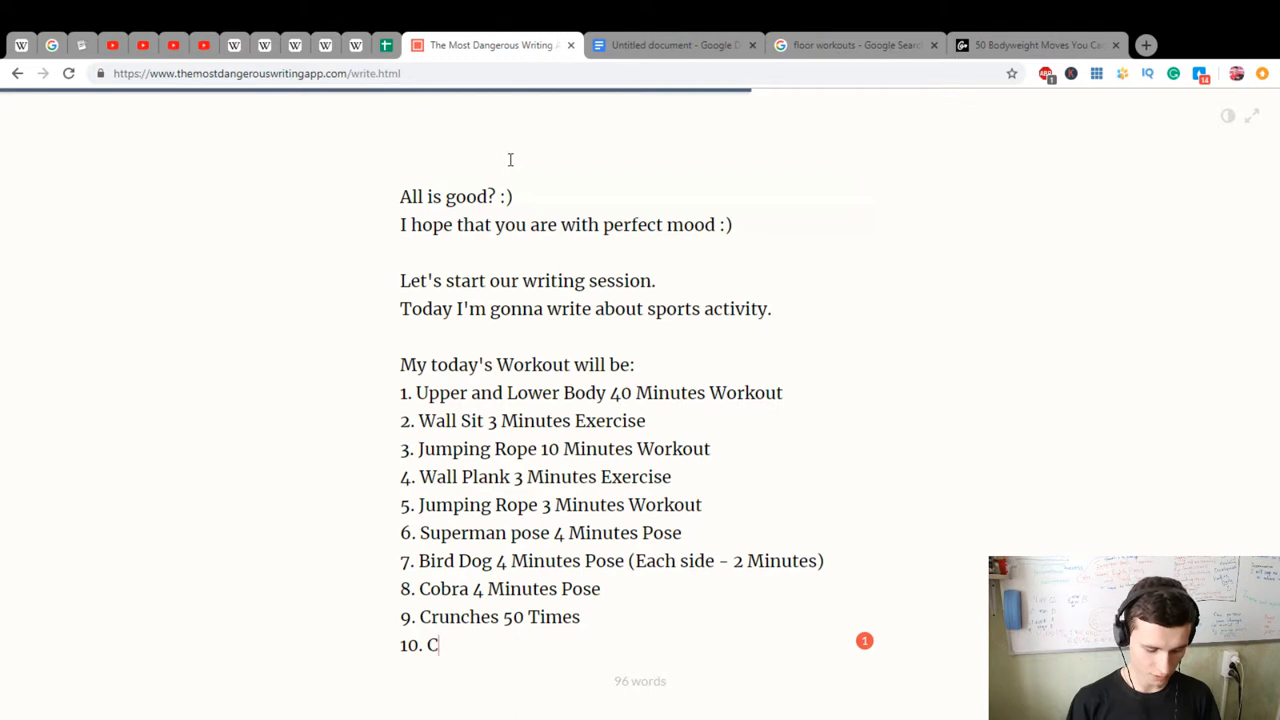
type("Lying l")
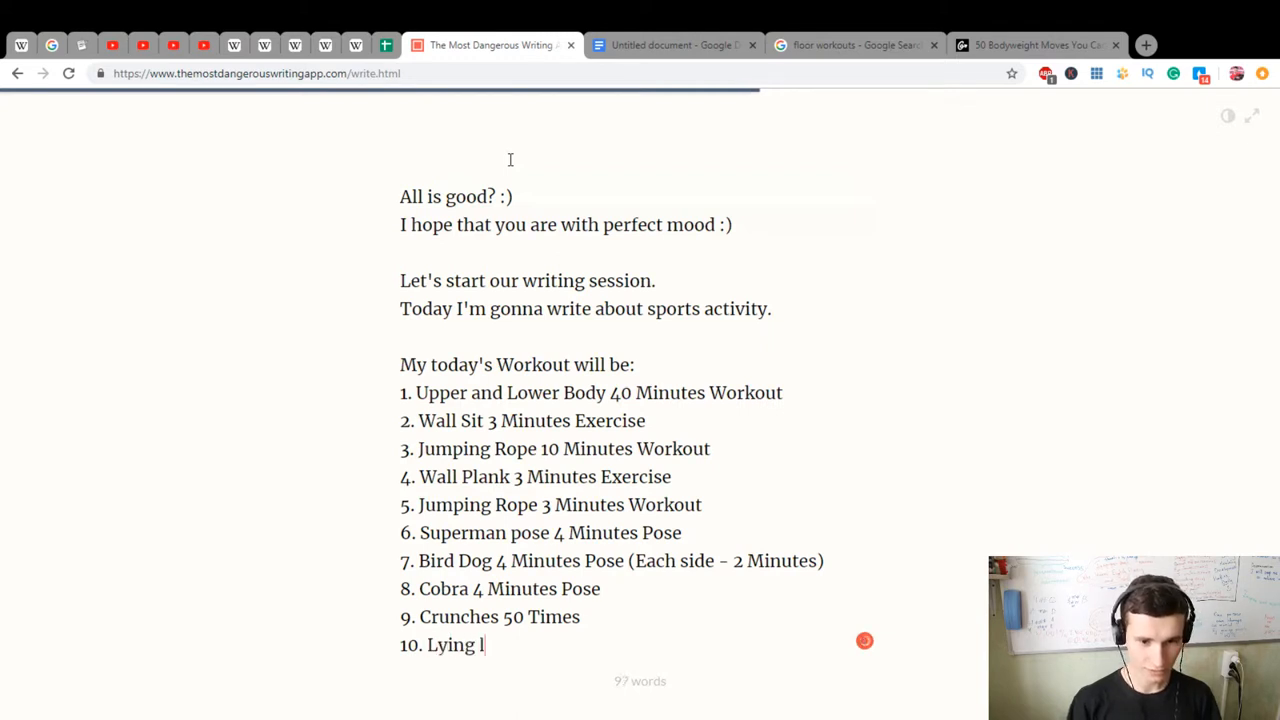
type("eg Raise")
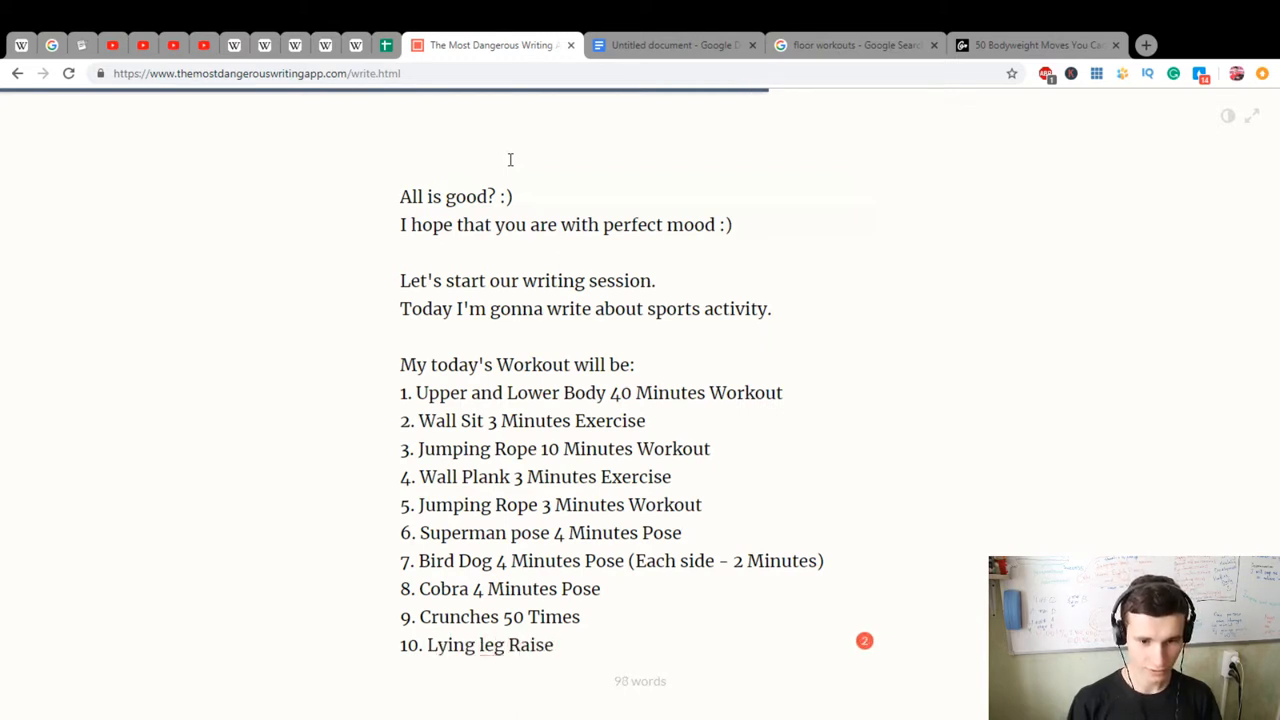
type("Hold")
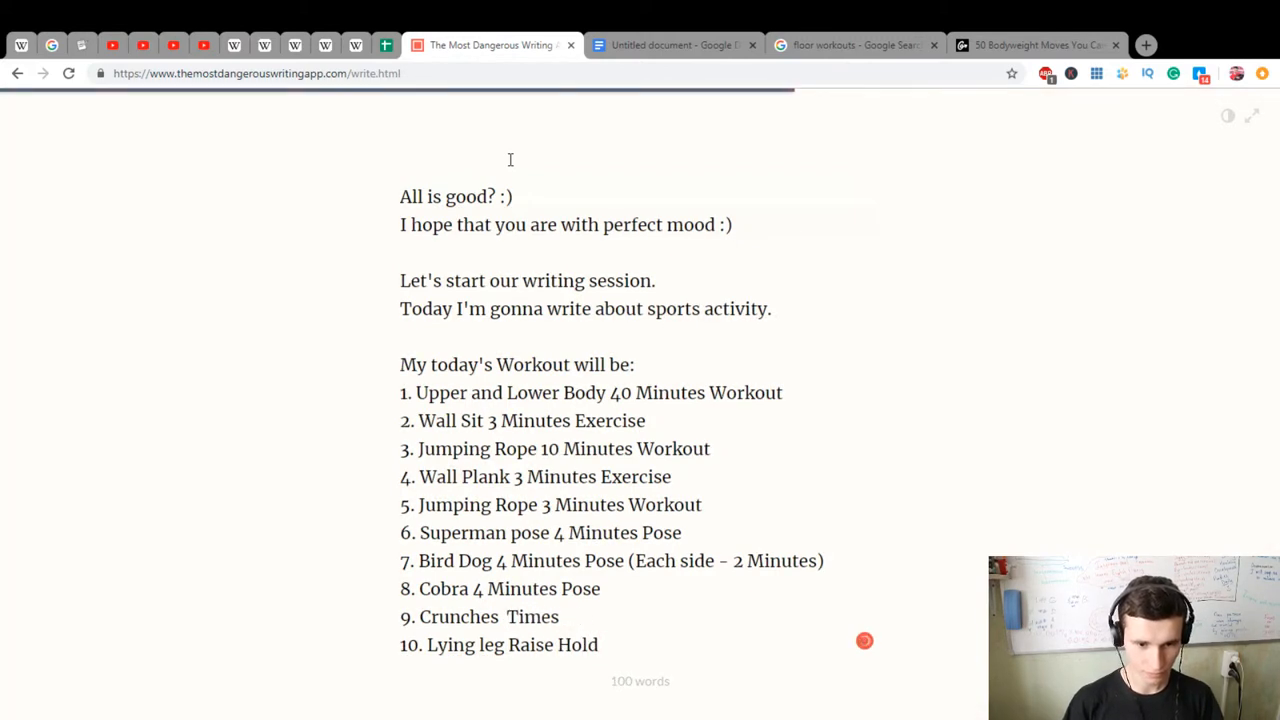
type("75")
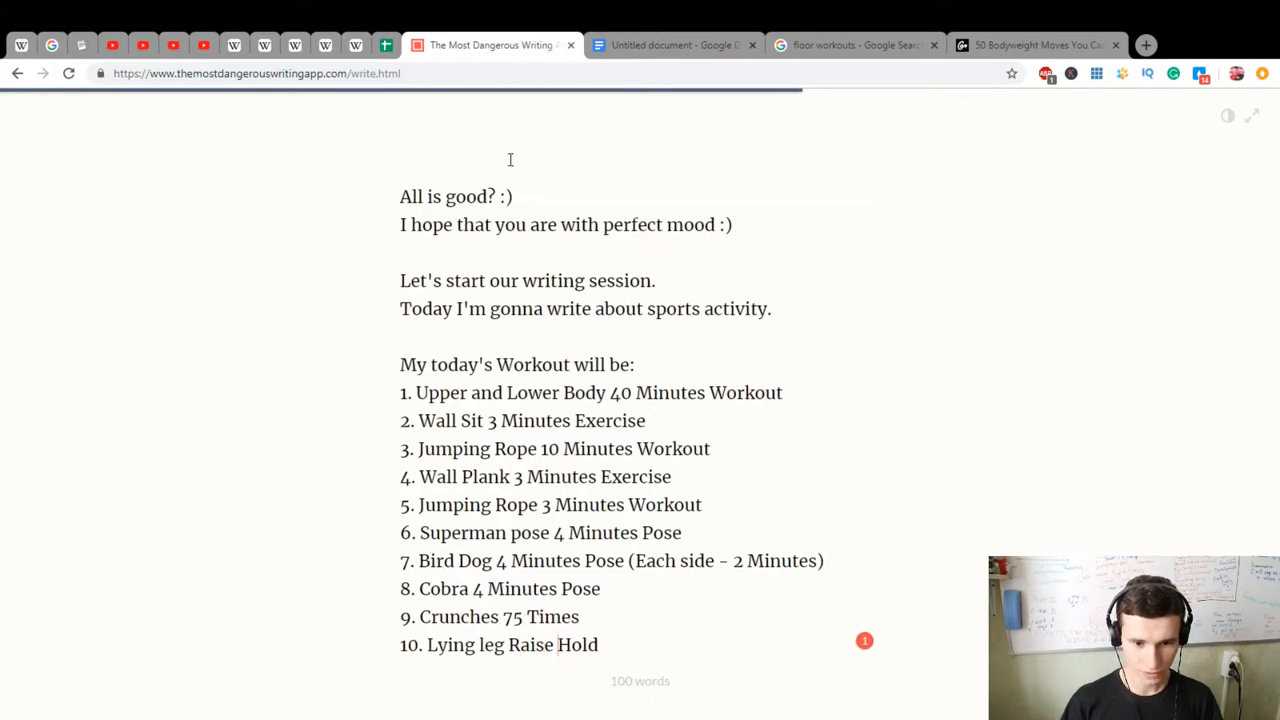
Add item 11, Push Ups Plank 4 Minutes exercise, correcting the mistyped letters
type("w")
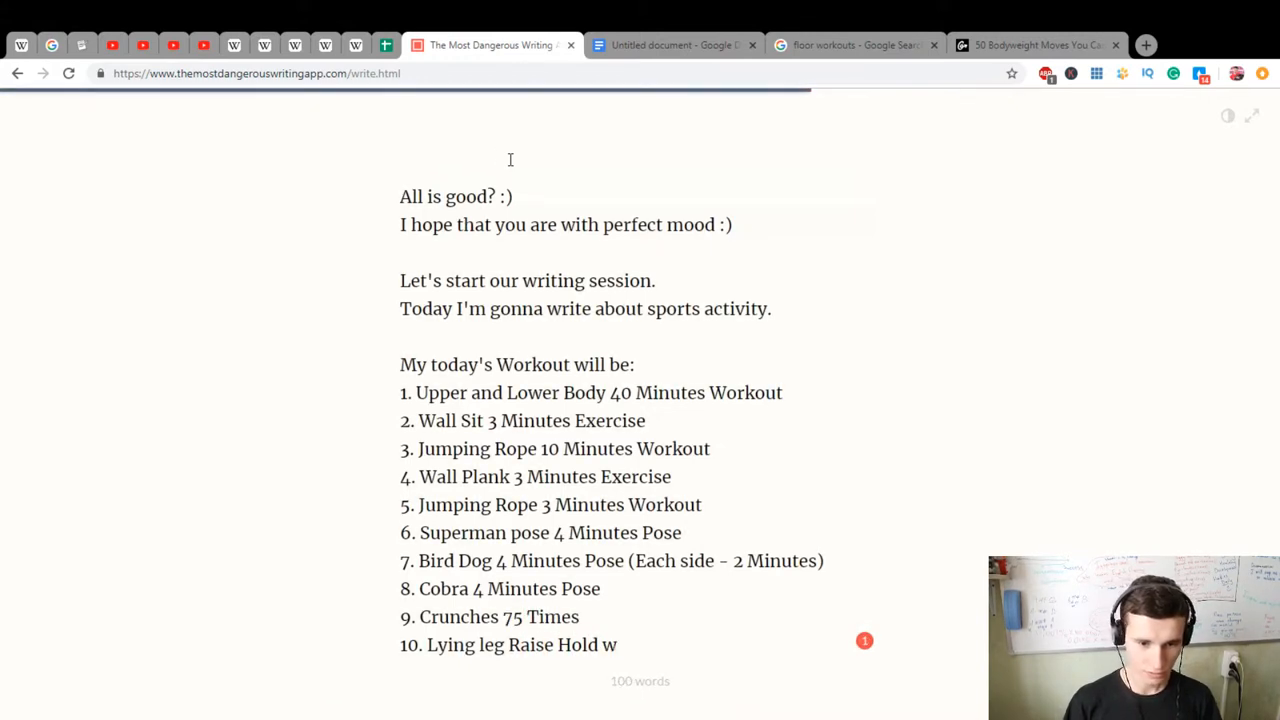
type("2 Minutes Ex")
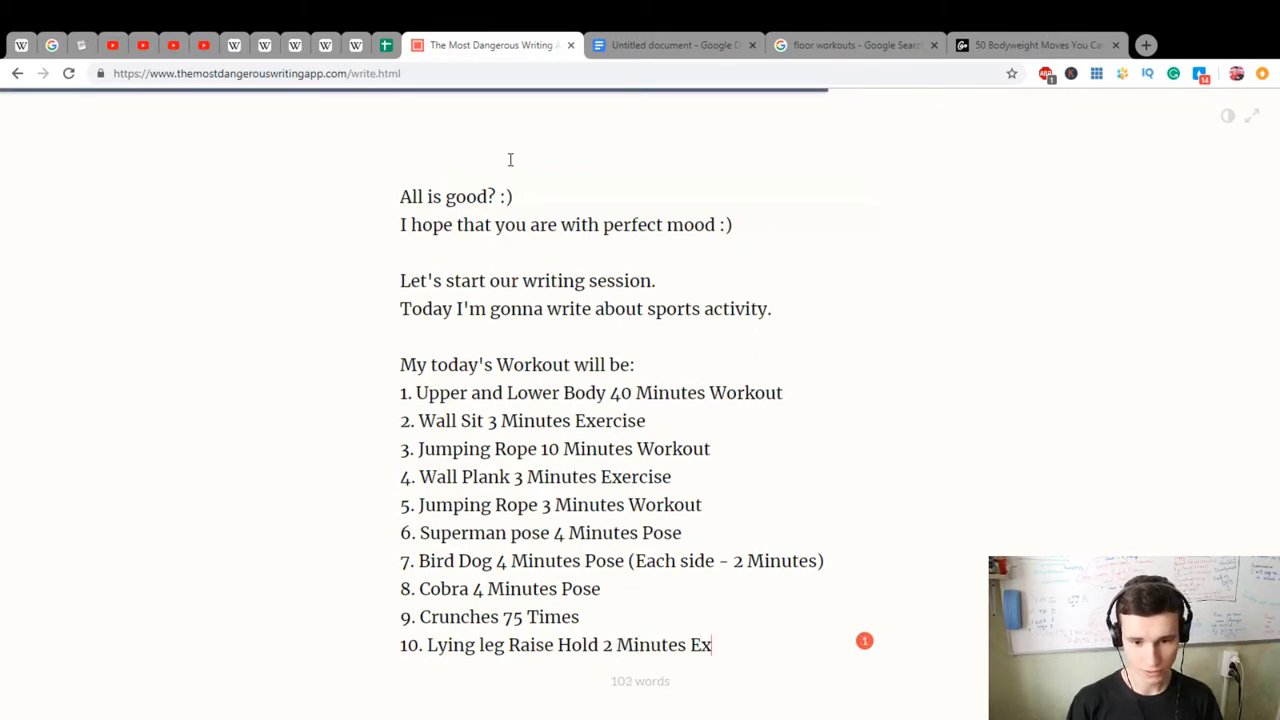
type("ercise")
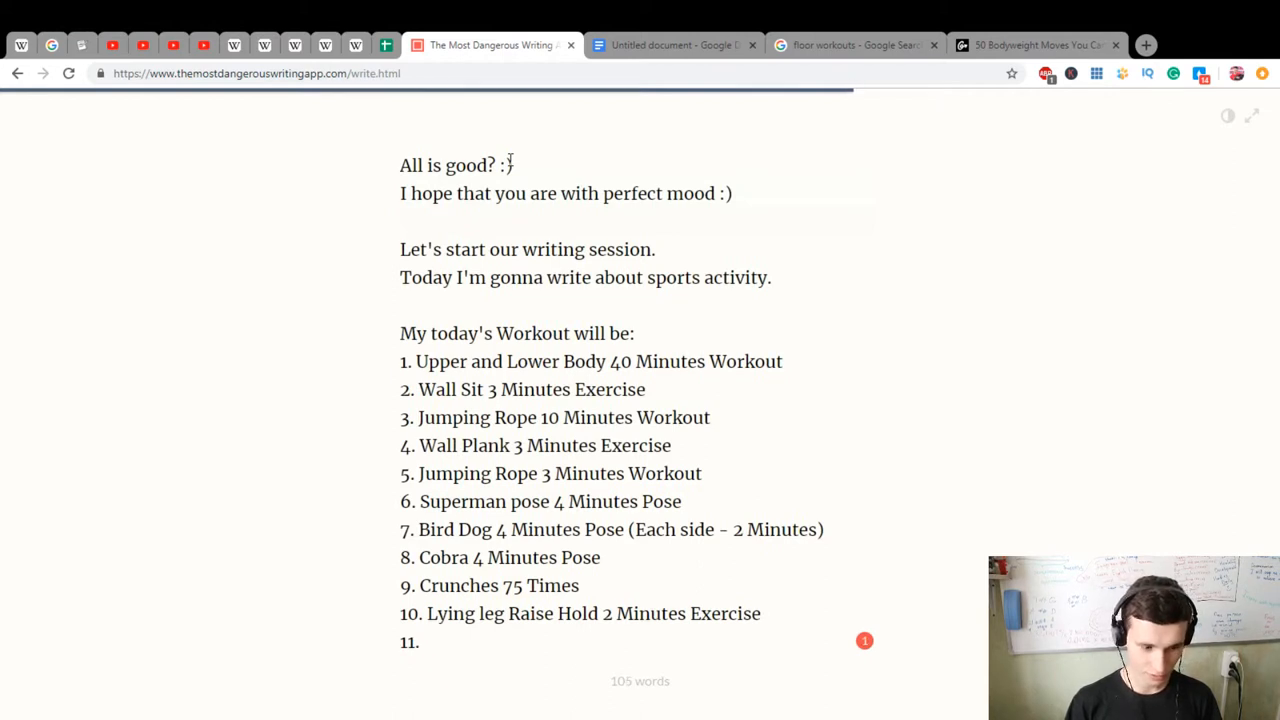
type("Pla")
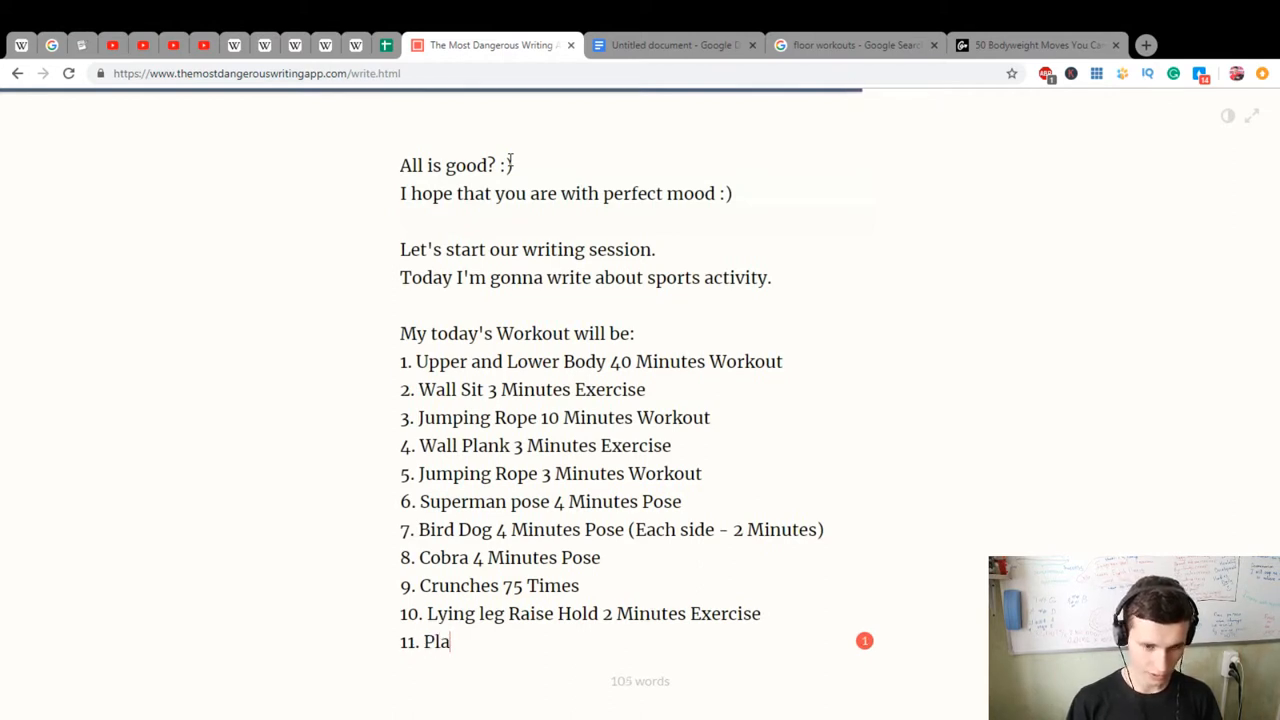
key("Backspace")
type("ush U")
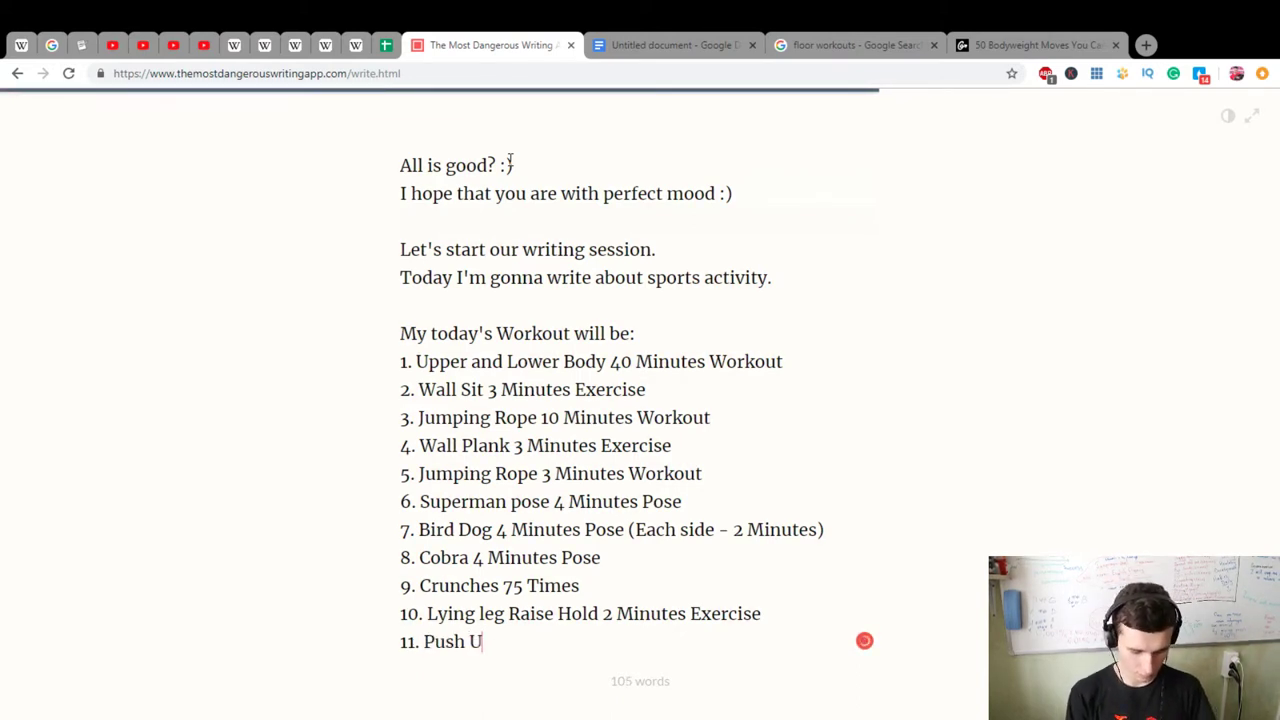
type("ps Plank 4 M")
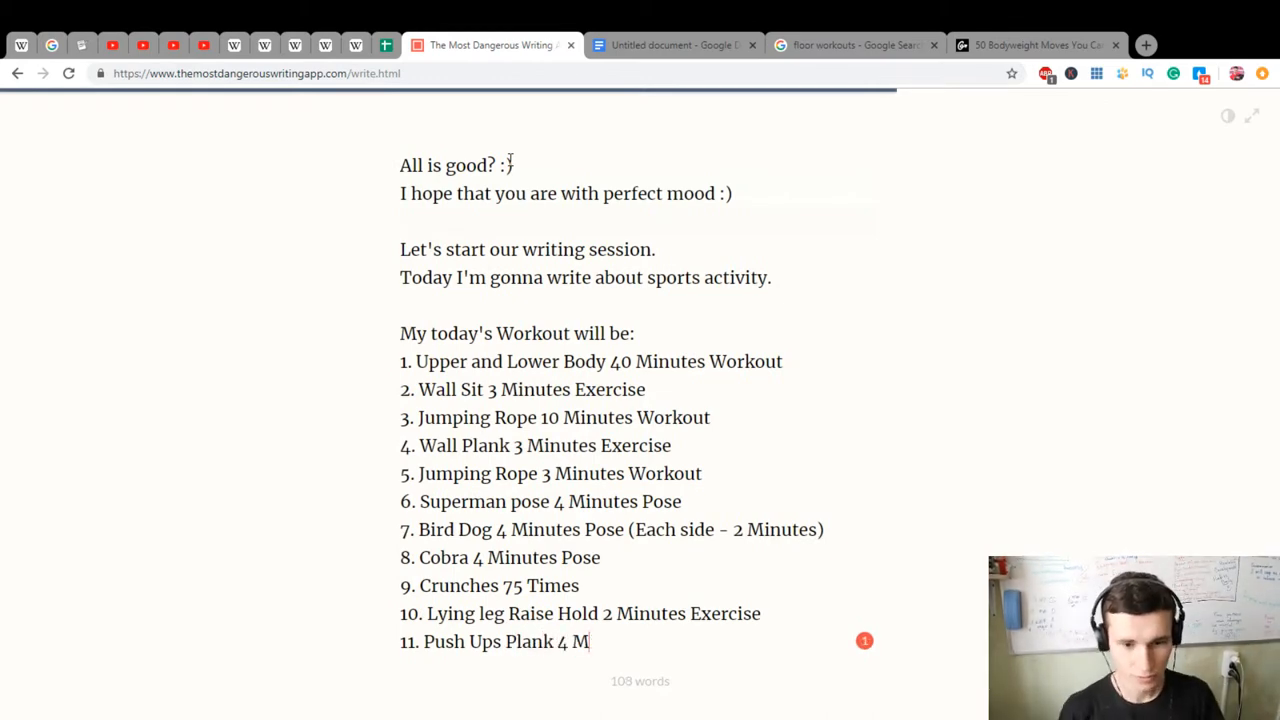
type("inutes")
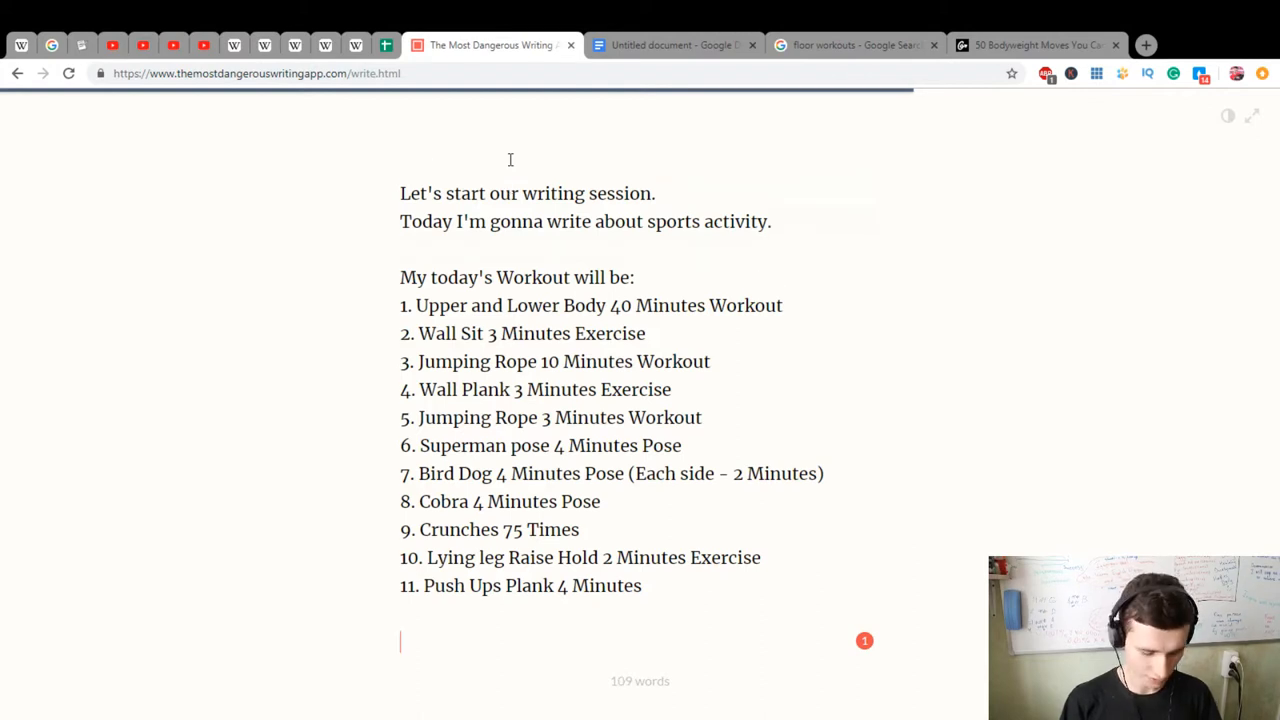
Write the health paragraph about strengthening ligaments, tendons, muscles and improving our health
type("It will increase our")
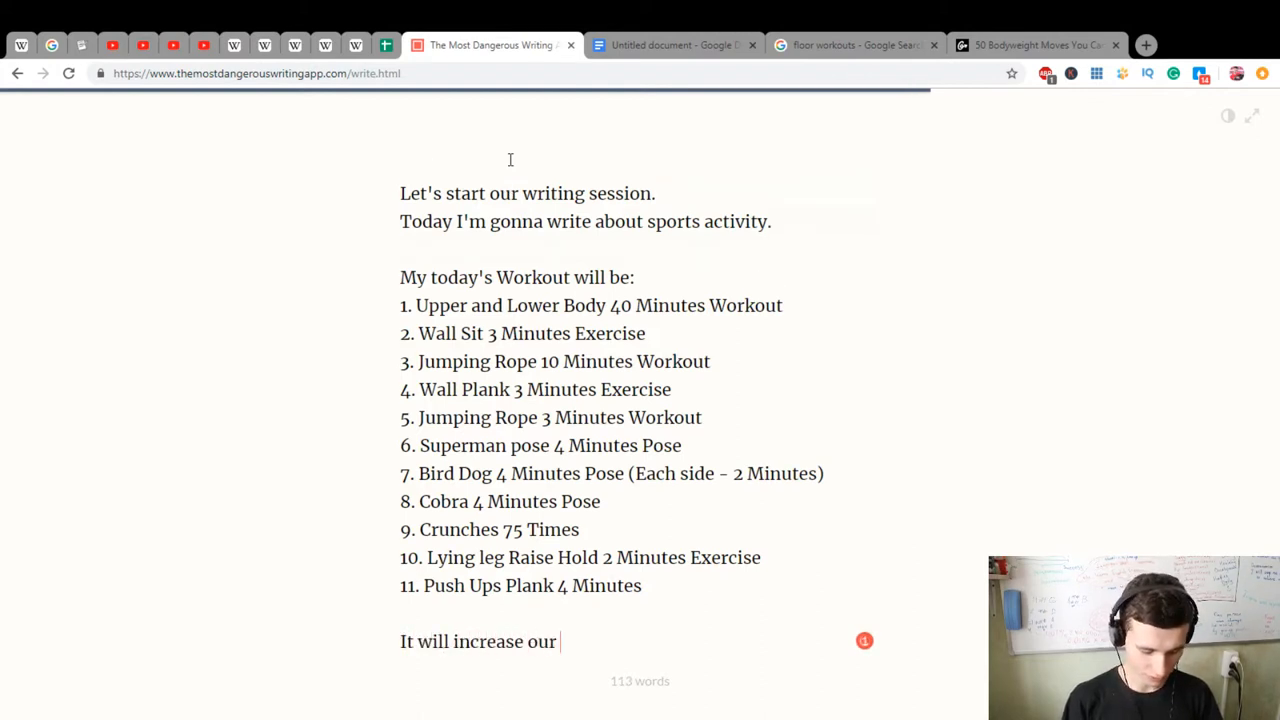
type("ligaments")
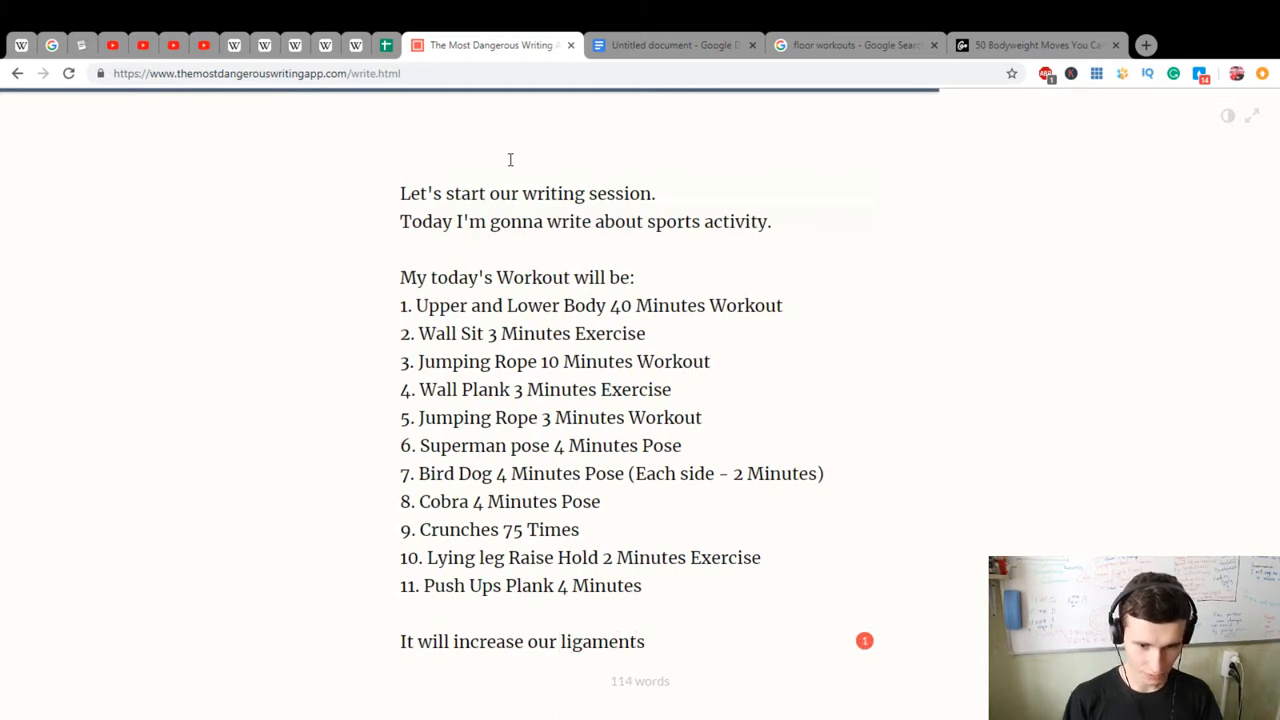
type(", te")
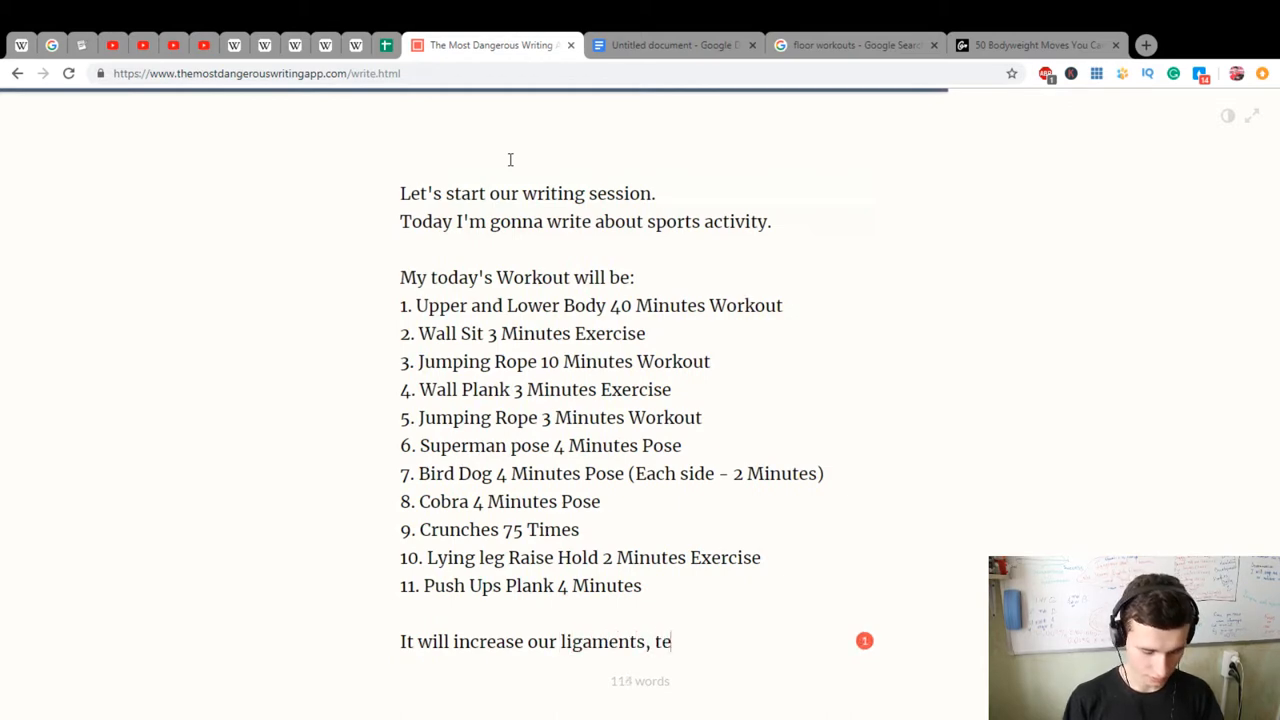
type("ndons,")
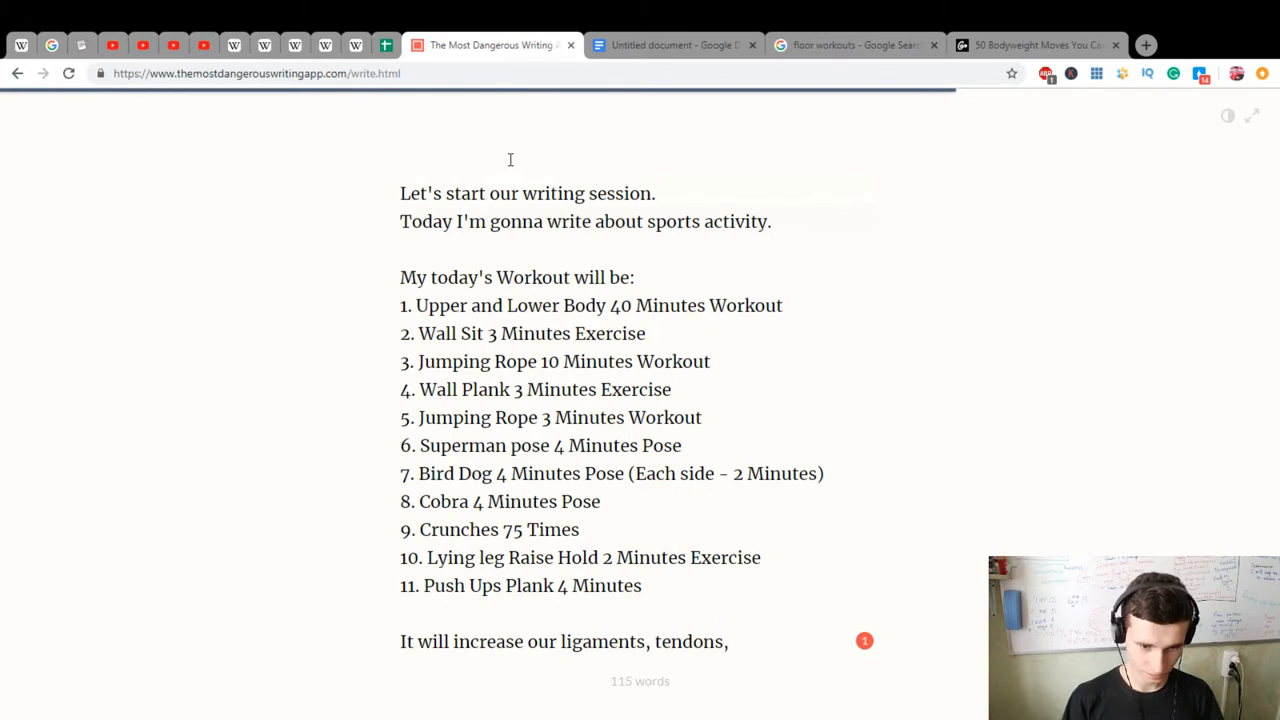
type("mus")
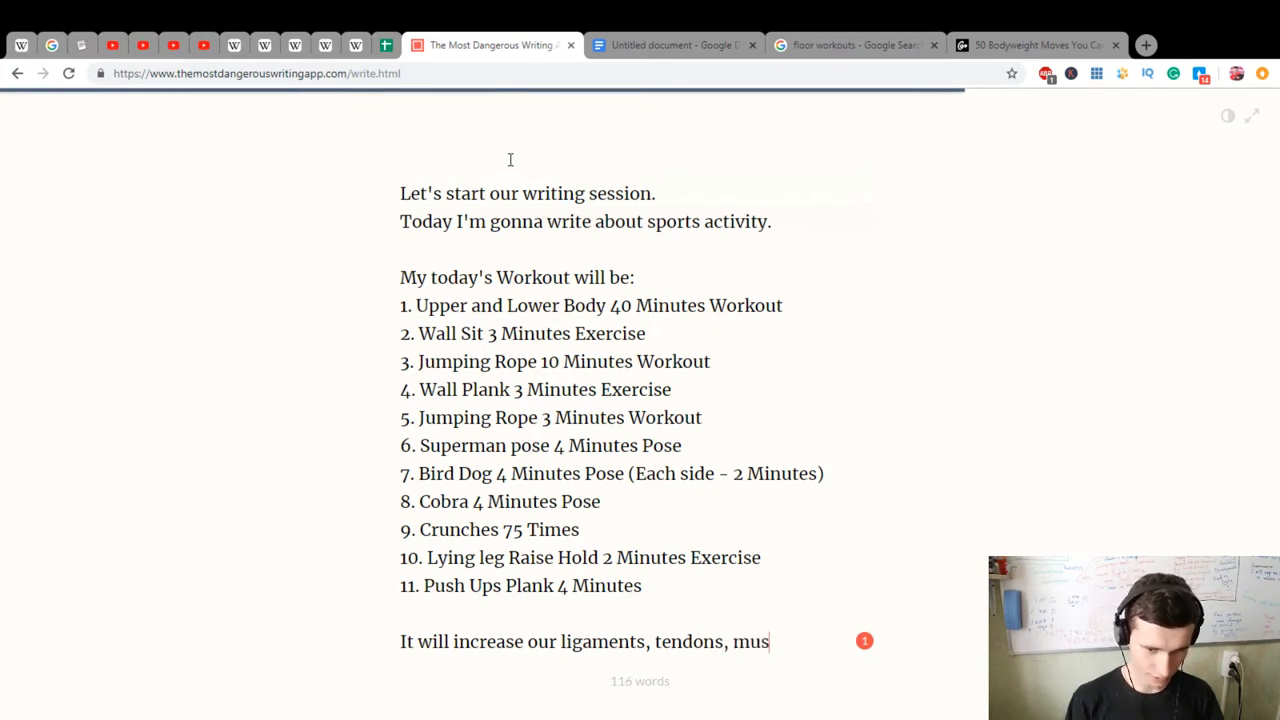
type("cles,")
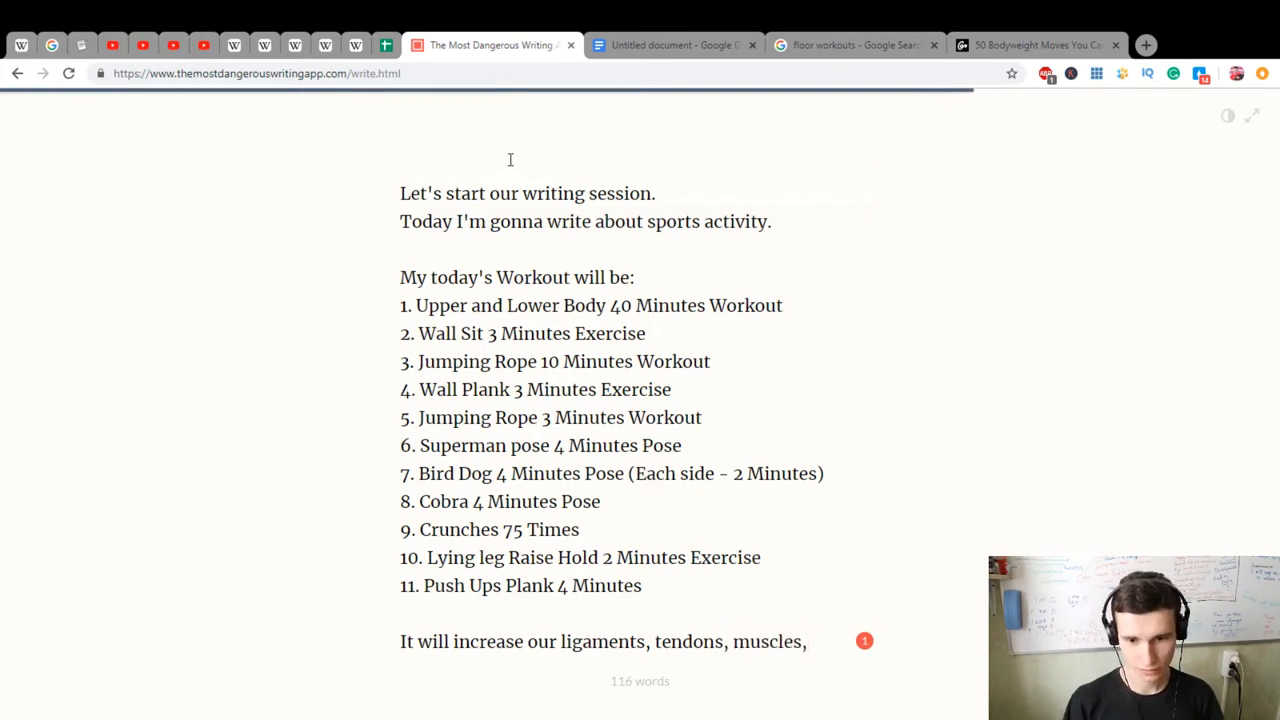
type("and")
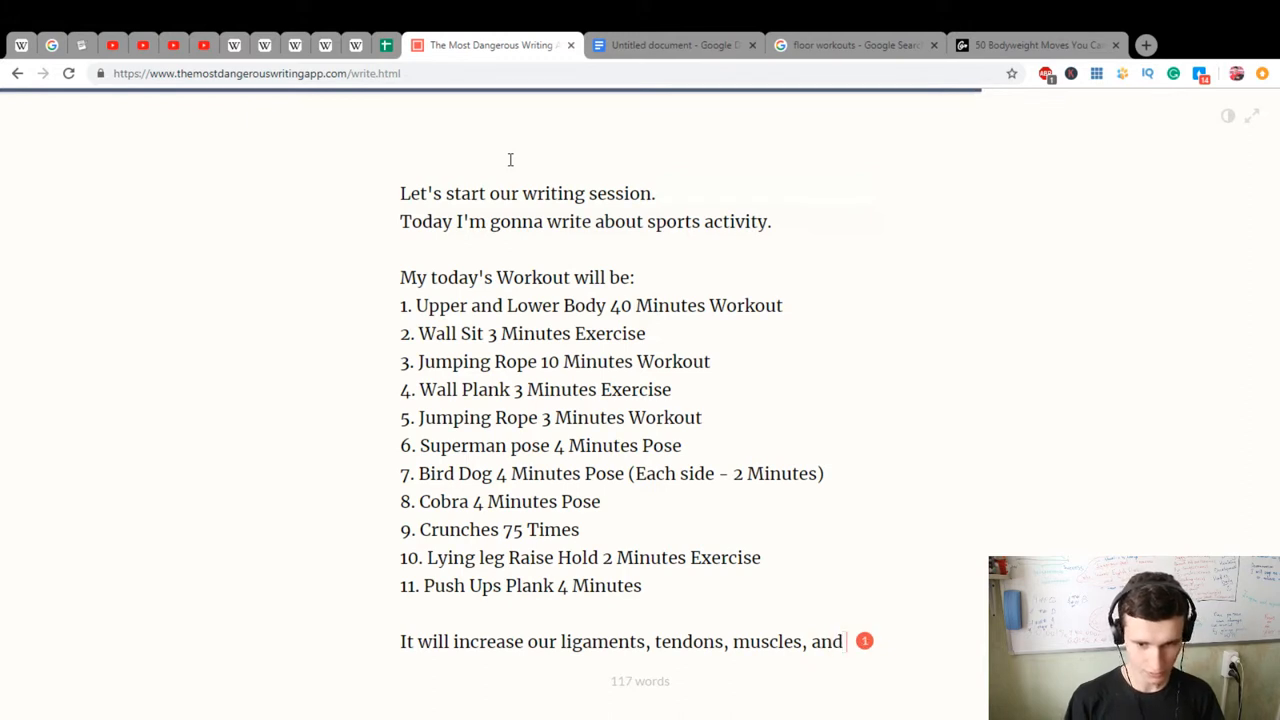
type("improve")
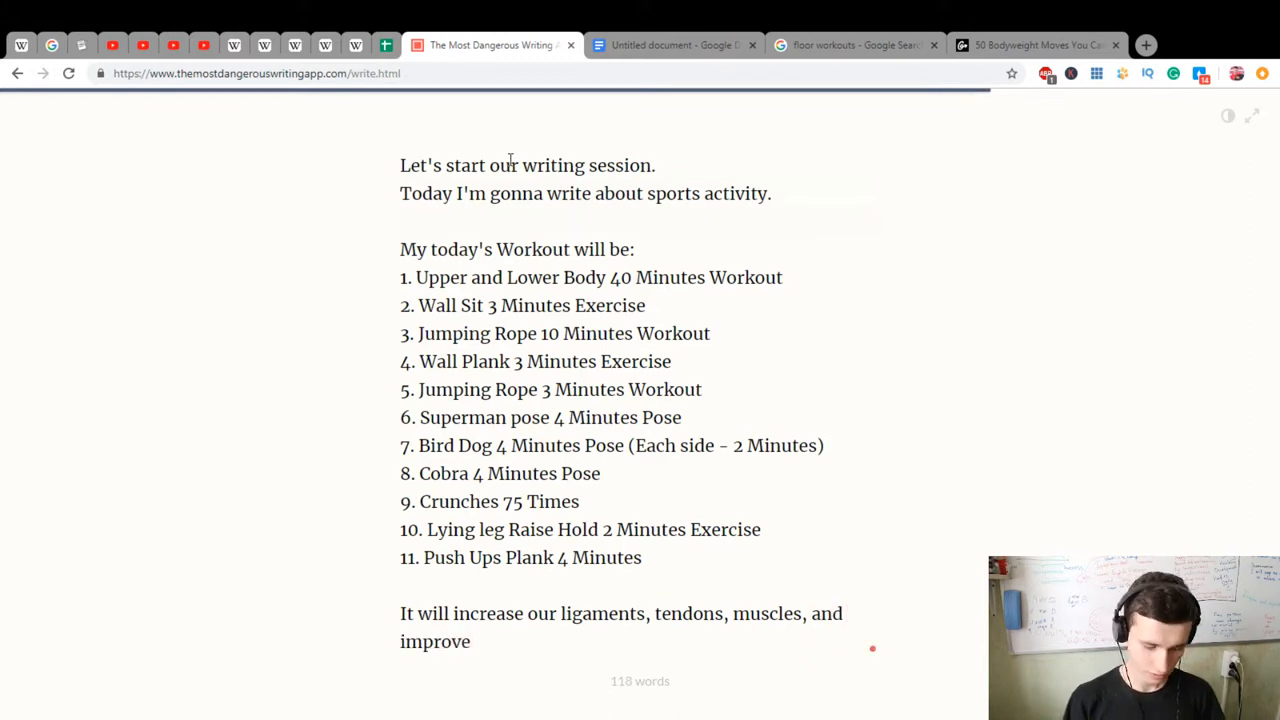
type("our health")
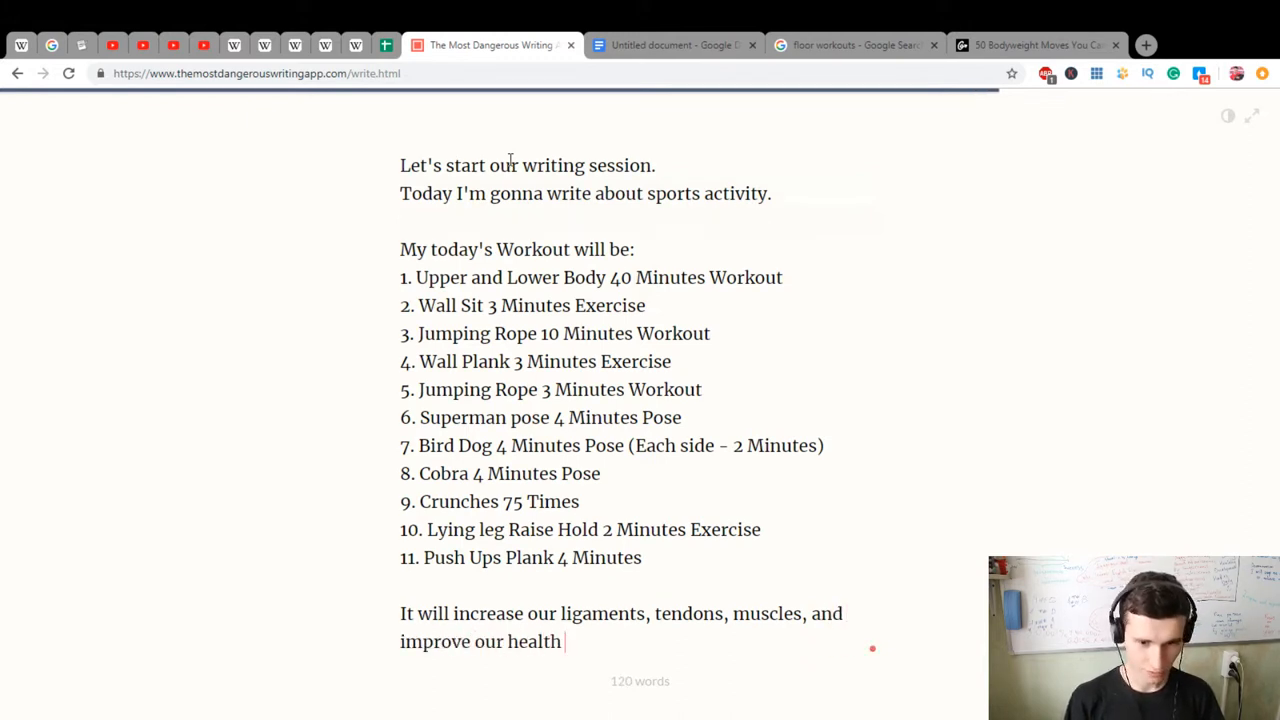
type(":)")
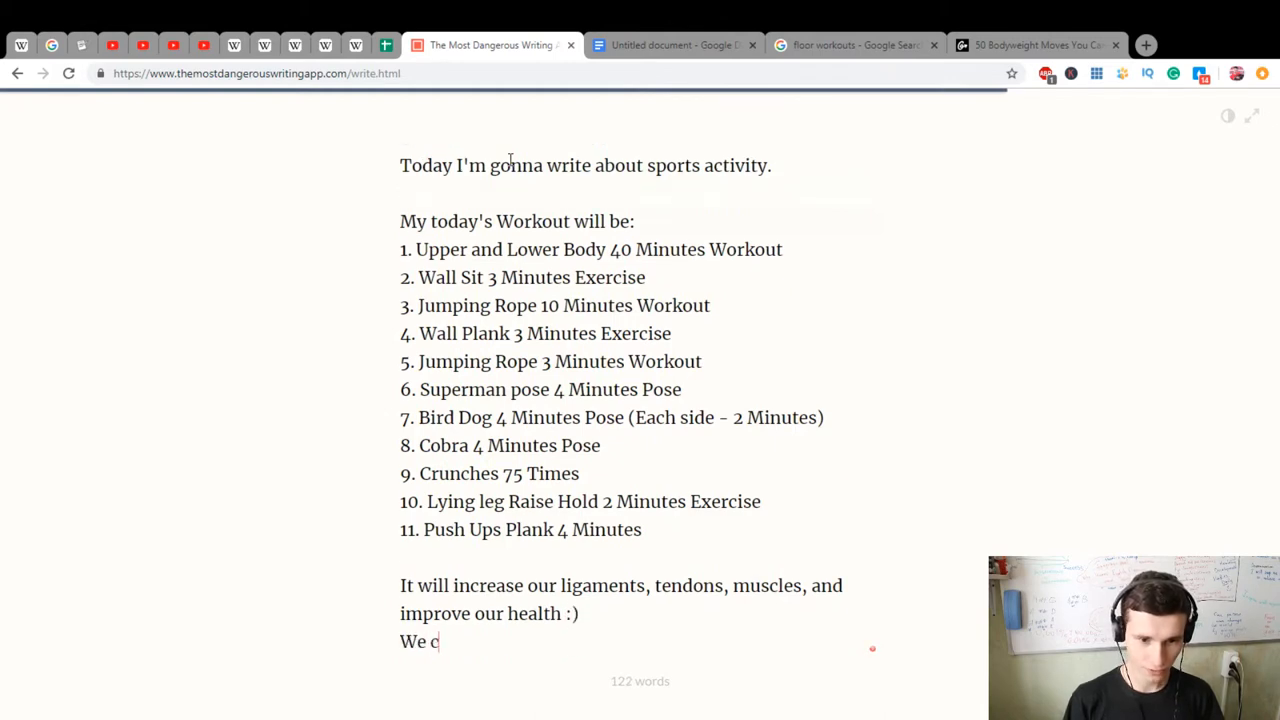
type("an do this :)")
type("We will be great")
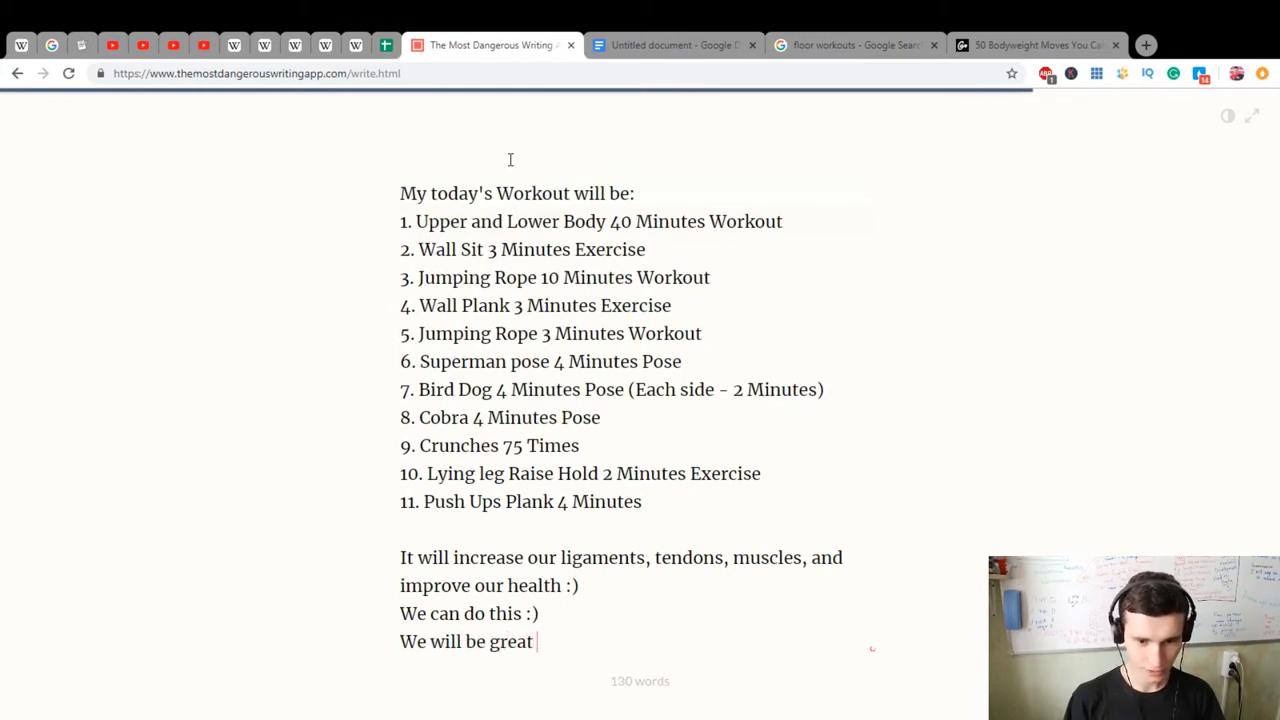
type("after doin")
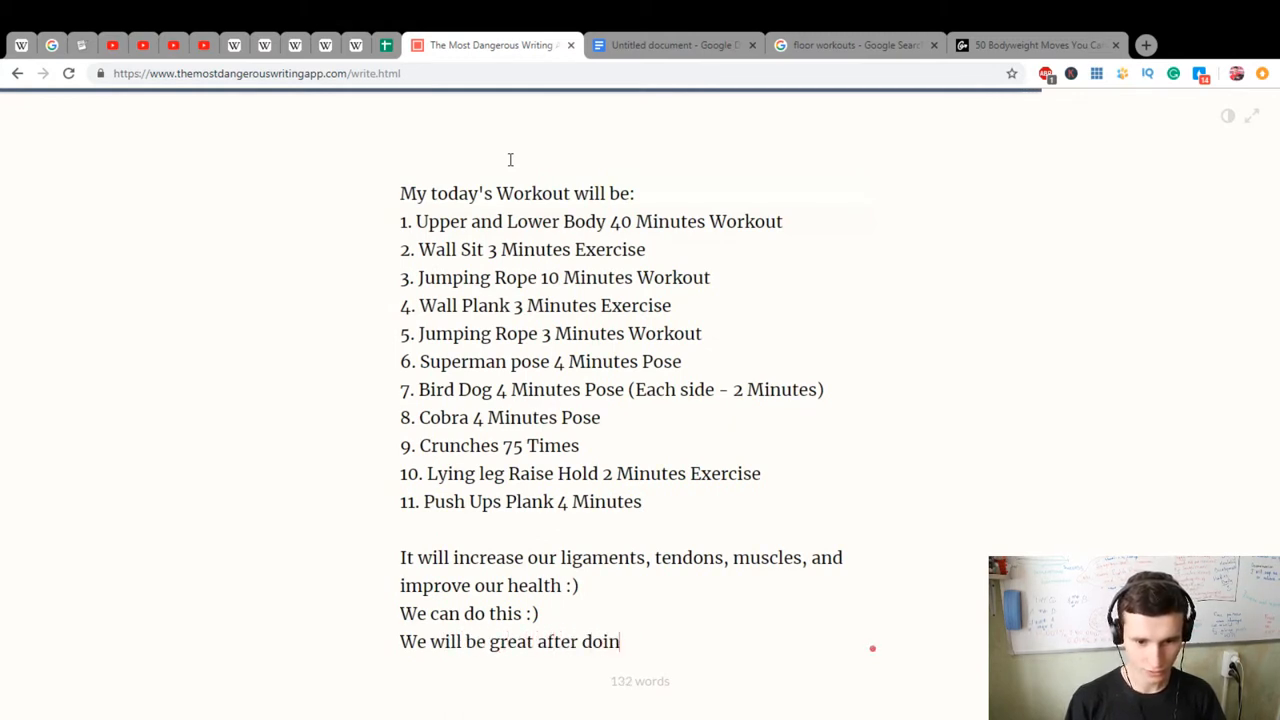
type("g it :)")
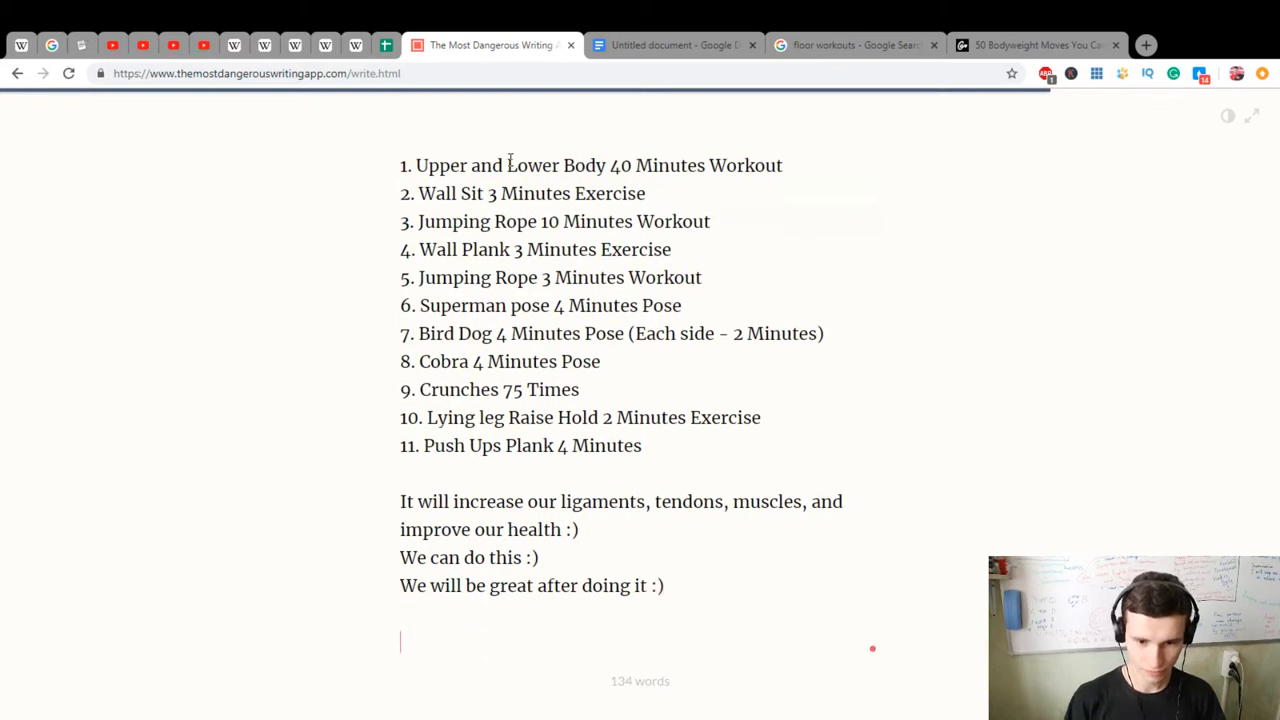
Write that everything in your life depends only on you: health, prosperity, success, love, etc
type("You know that")
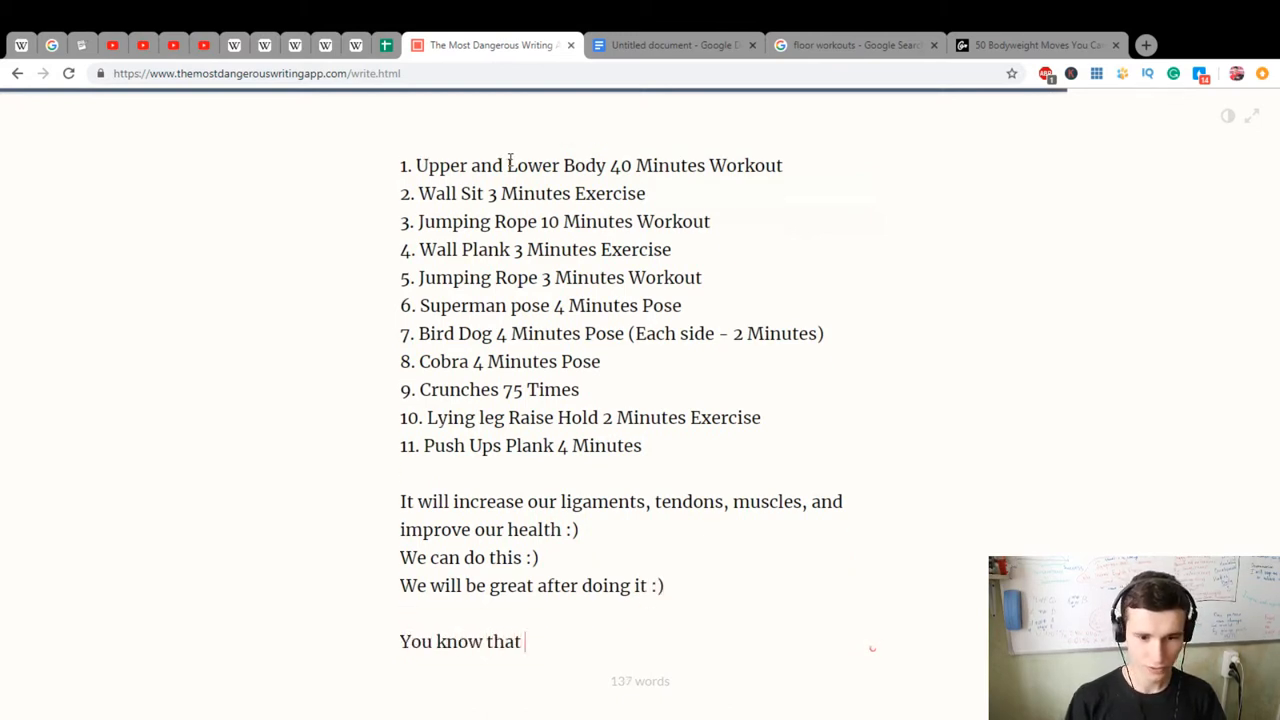
type("everythi")
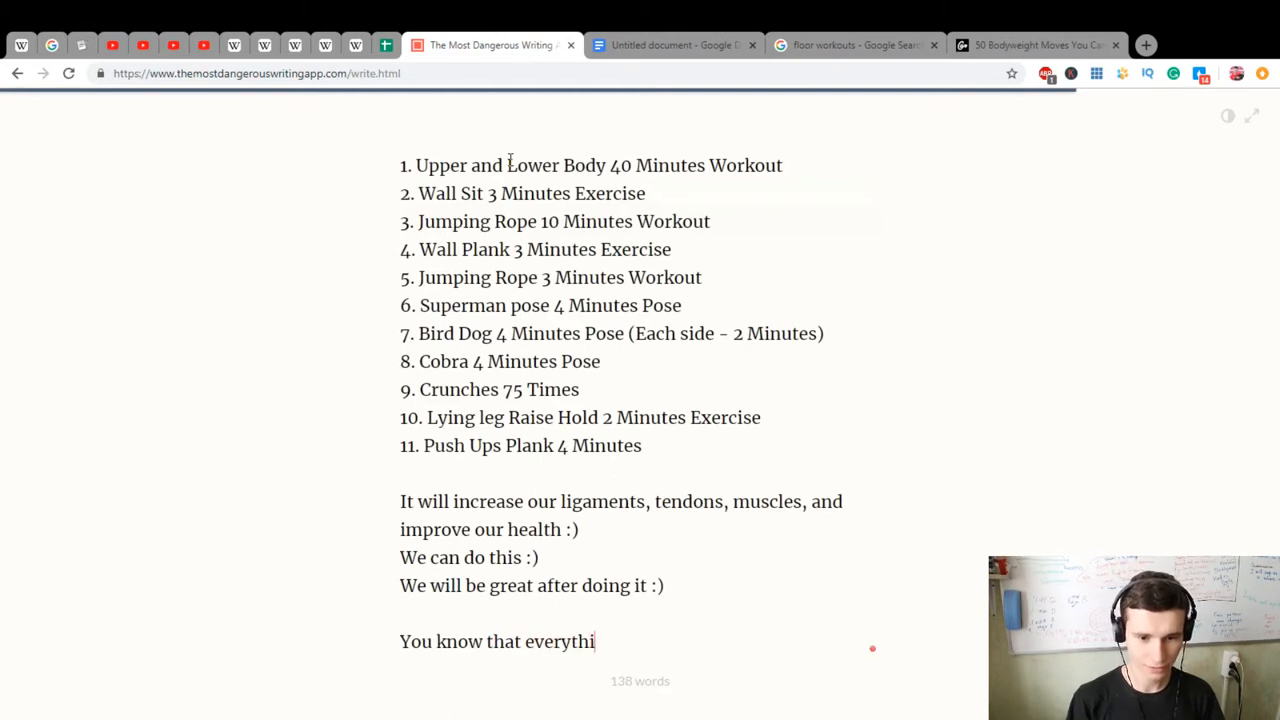
type("nk in yo")
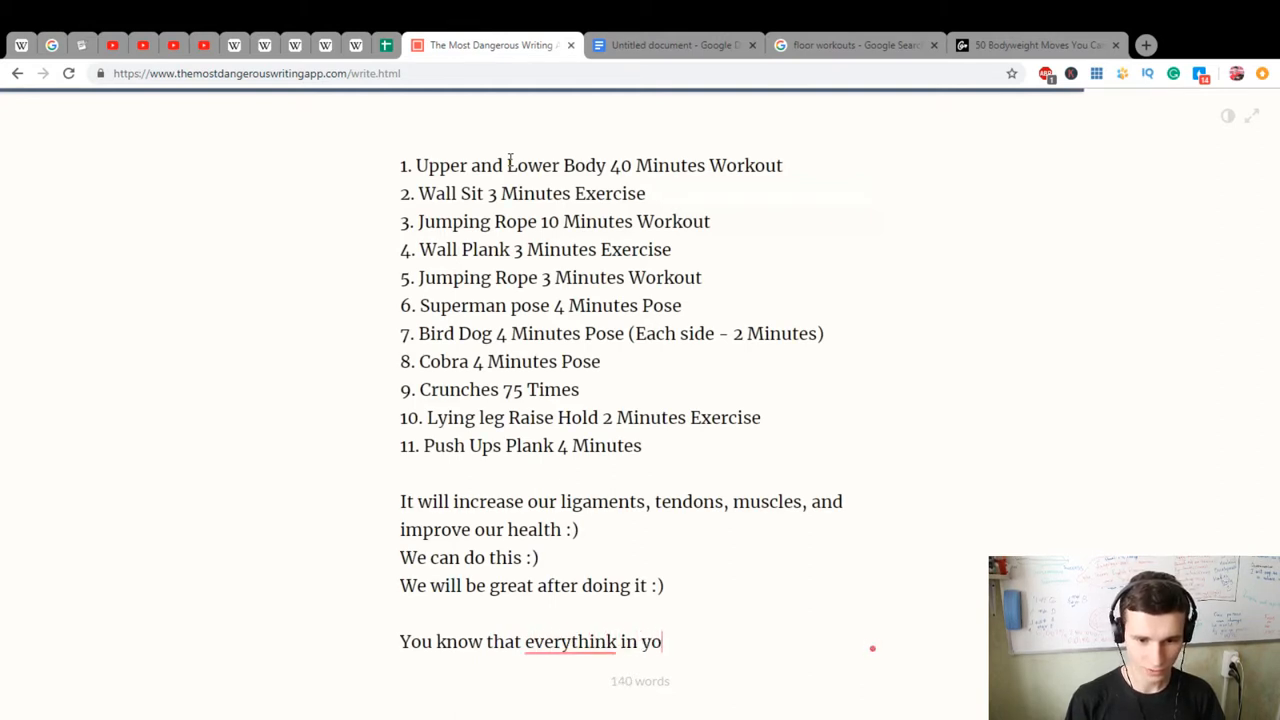
type("ur life depends")
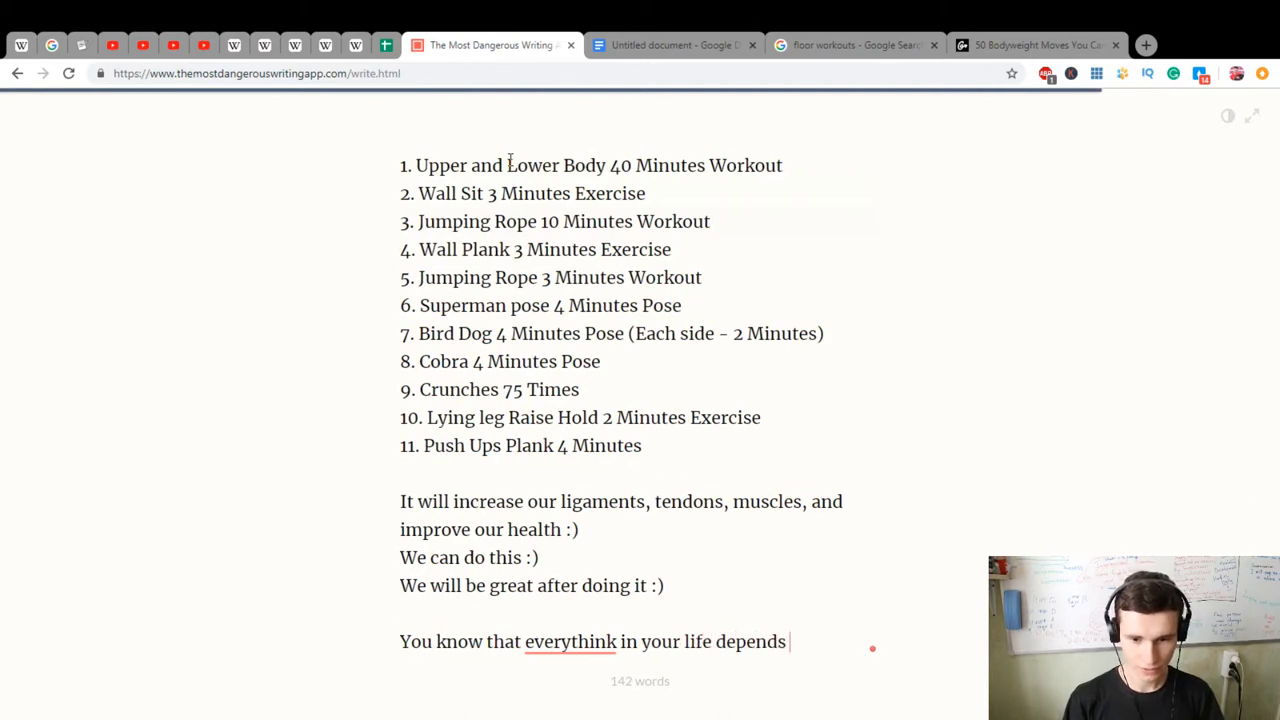
type("only on")
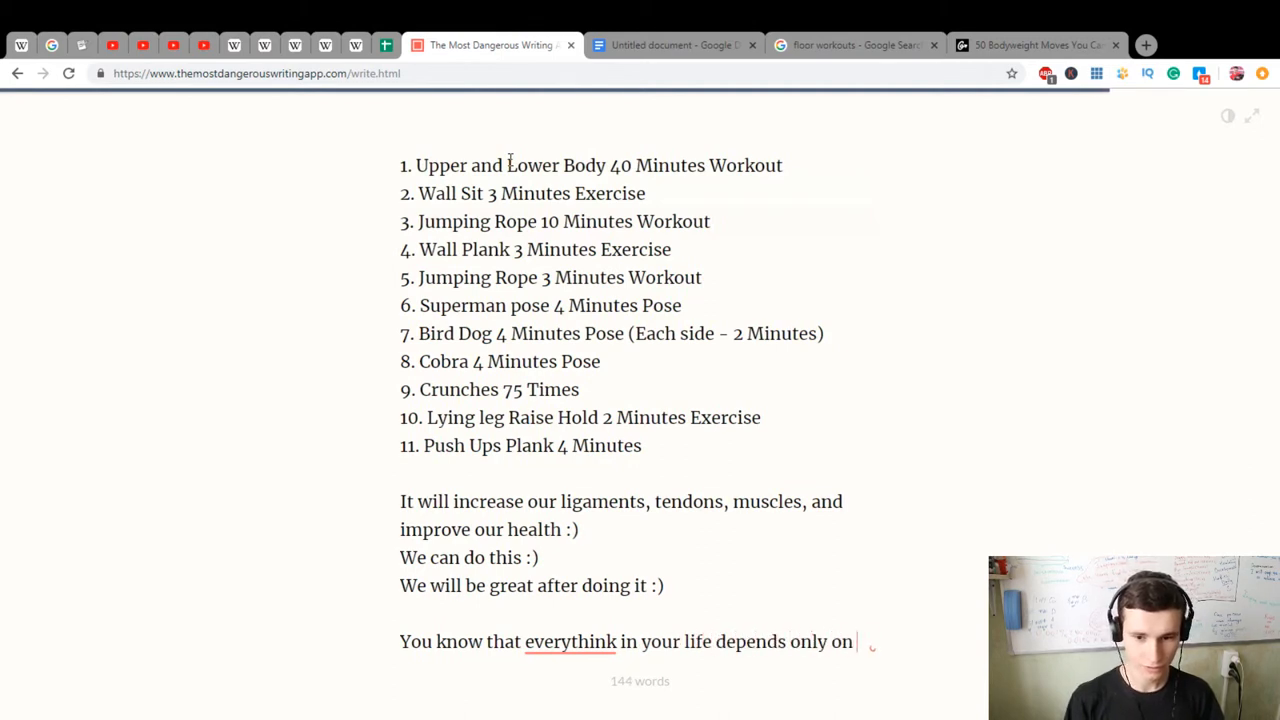
type("you. Y")
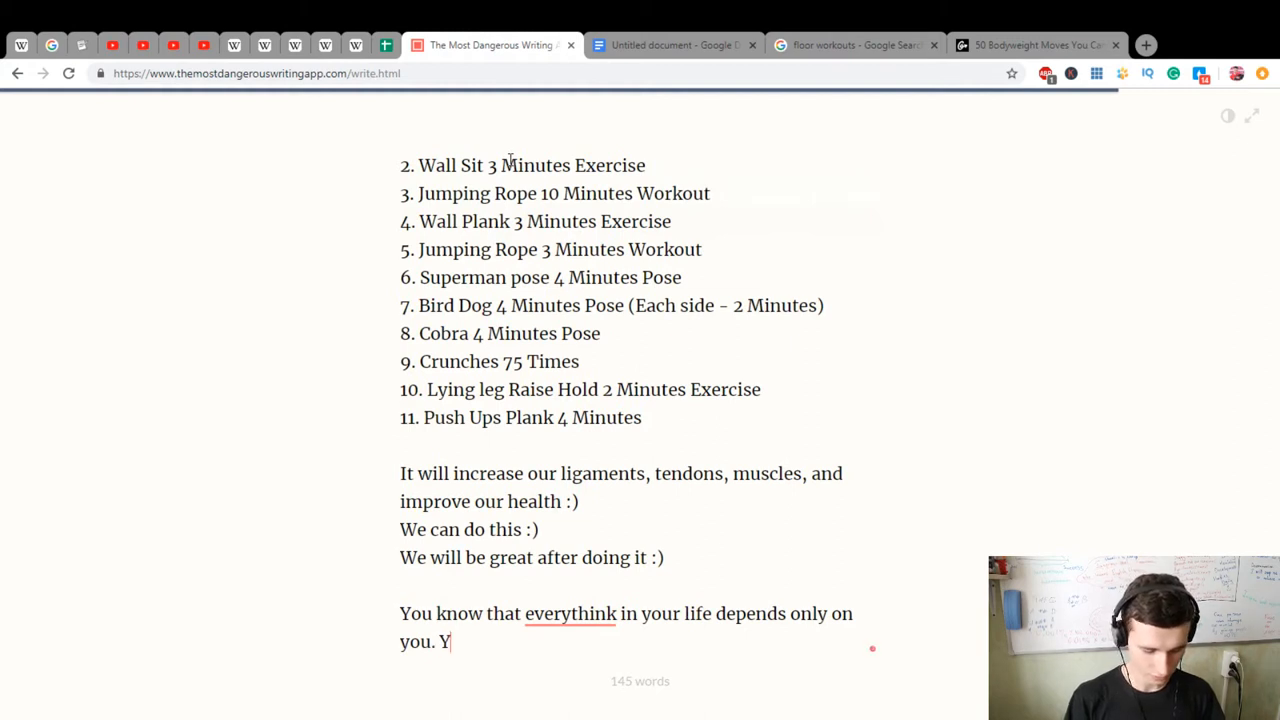
type("our hel")
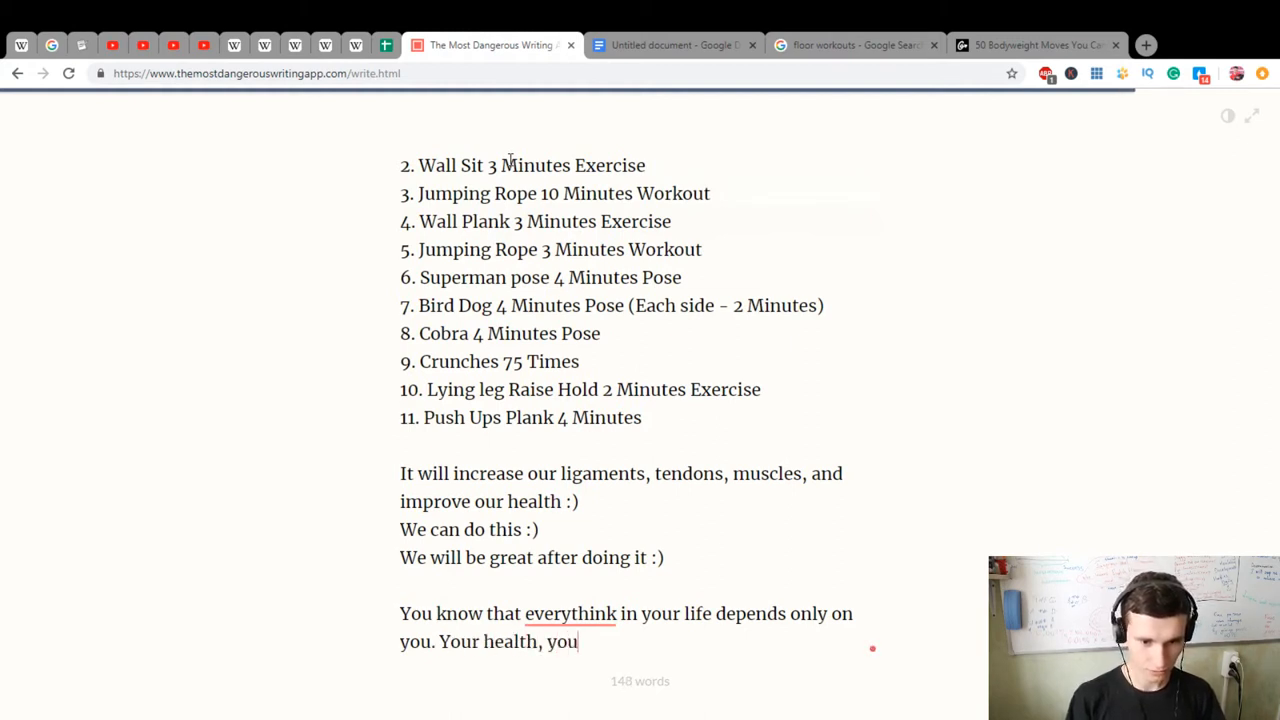
type("r prosperity, yo")
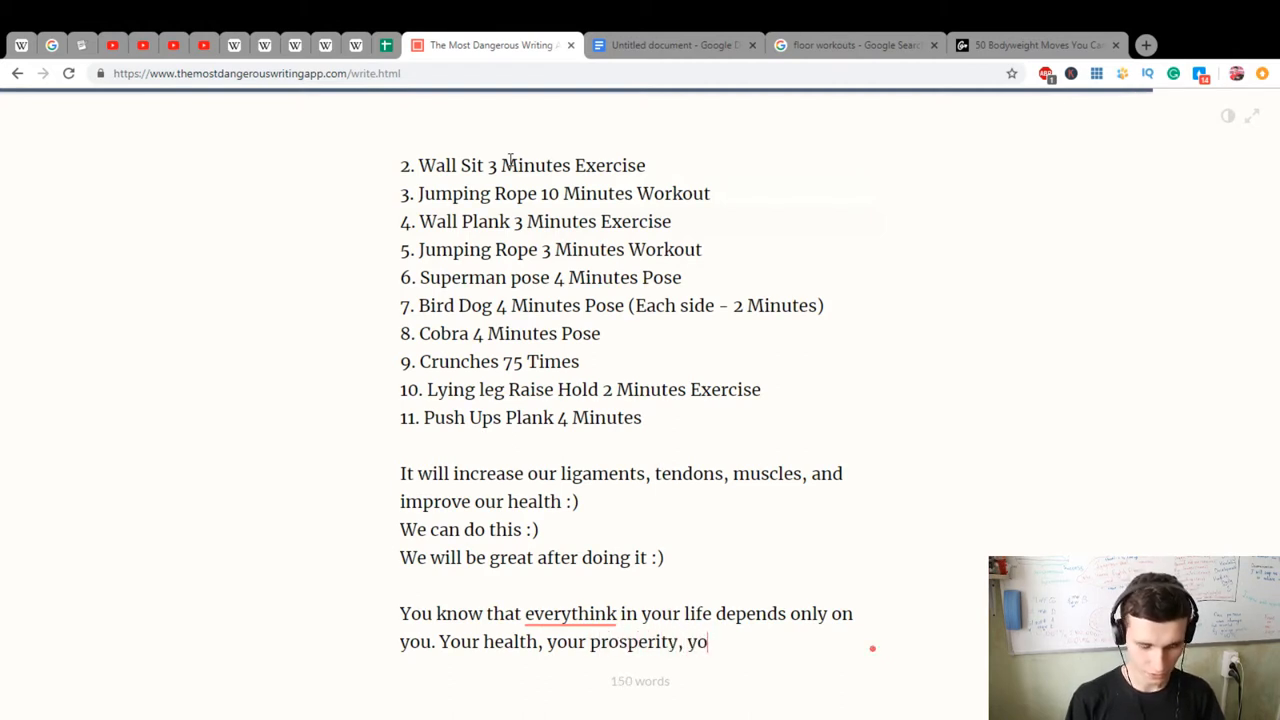
type("ur success")
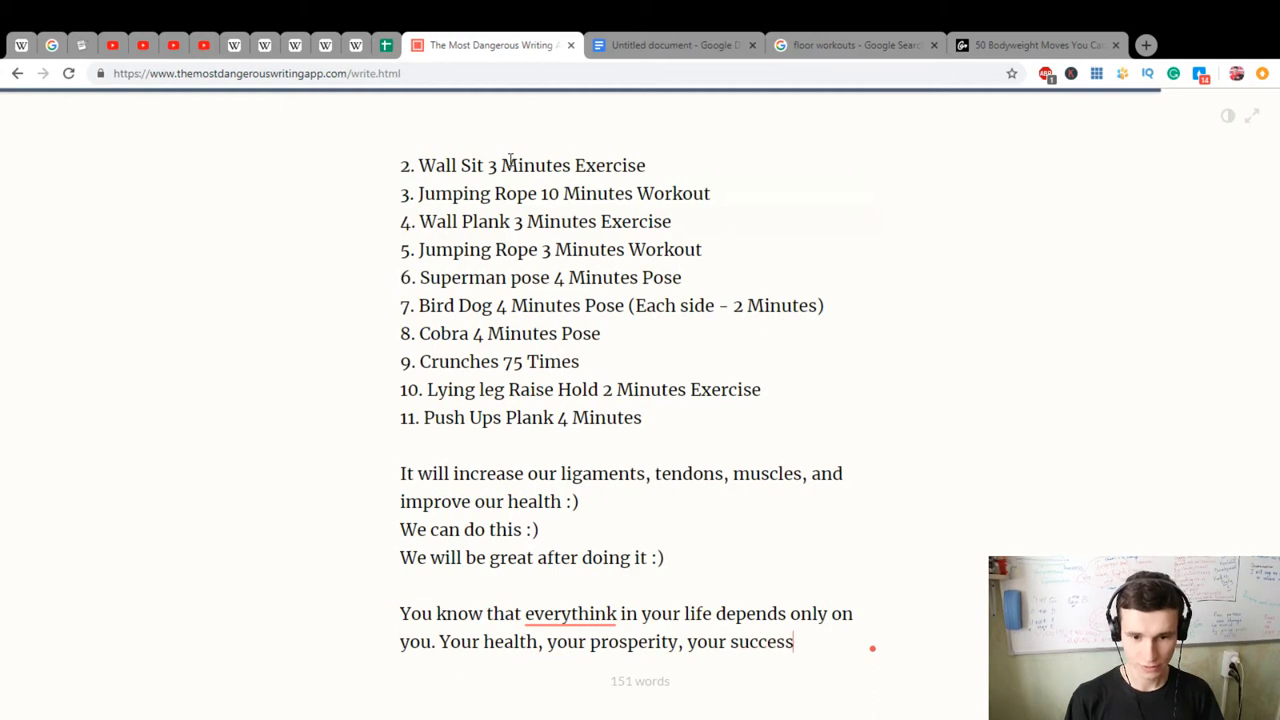
type(", your love")
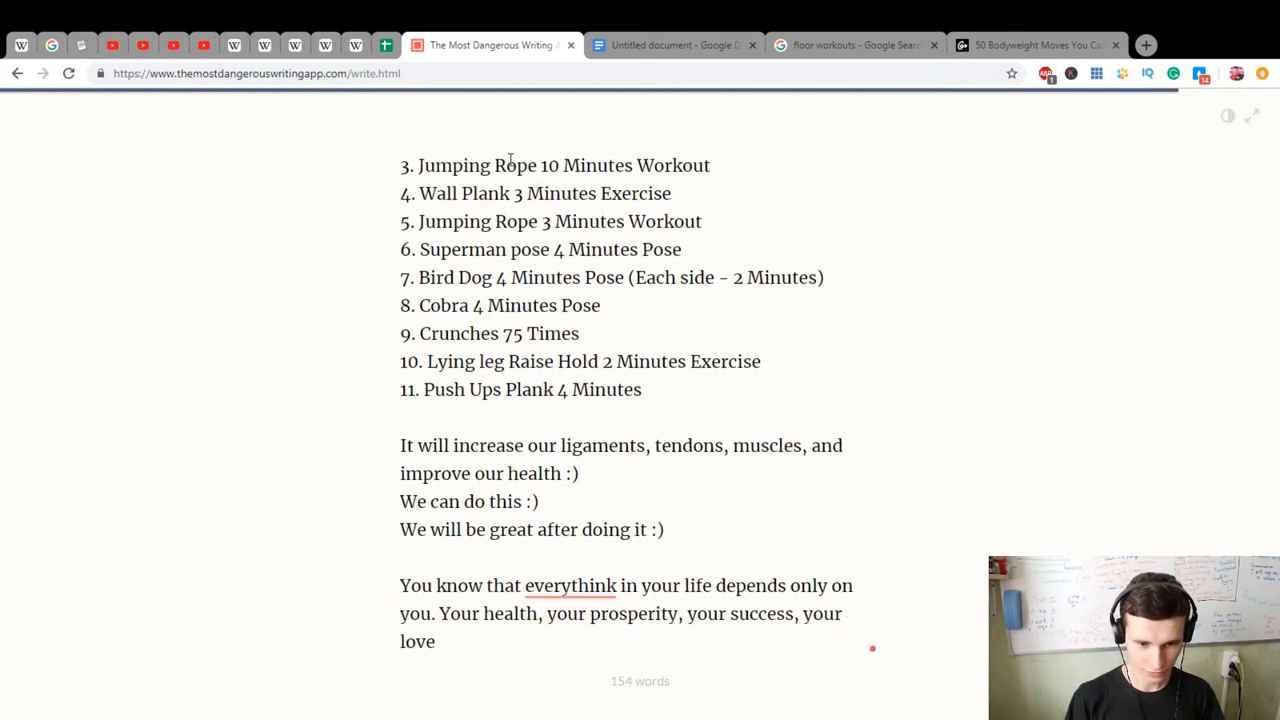
type(", etc.")
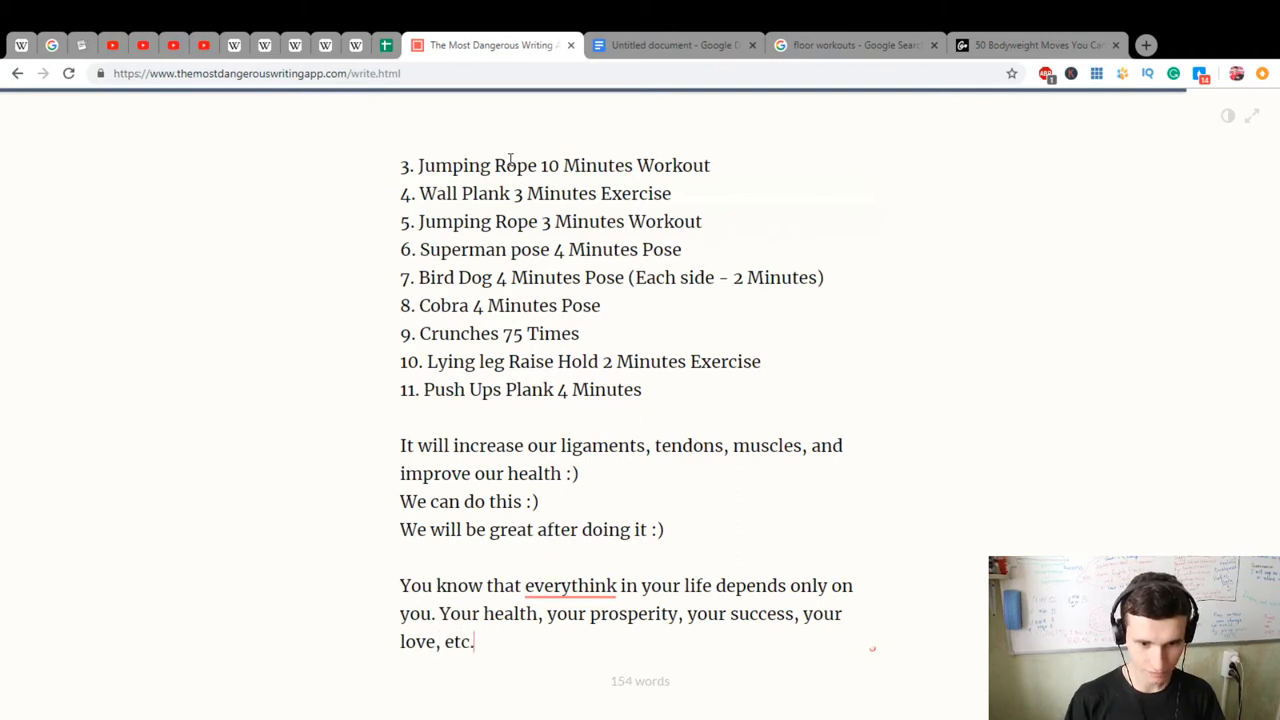
Write the 'Improve yourself' pep talk: We are nice, amazing, awesome, Let's start
type("Improve yourself")
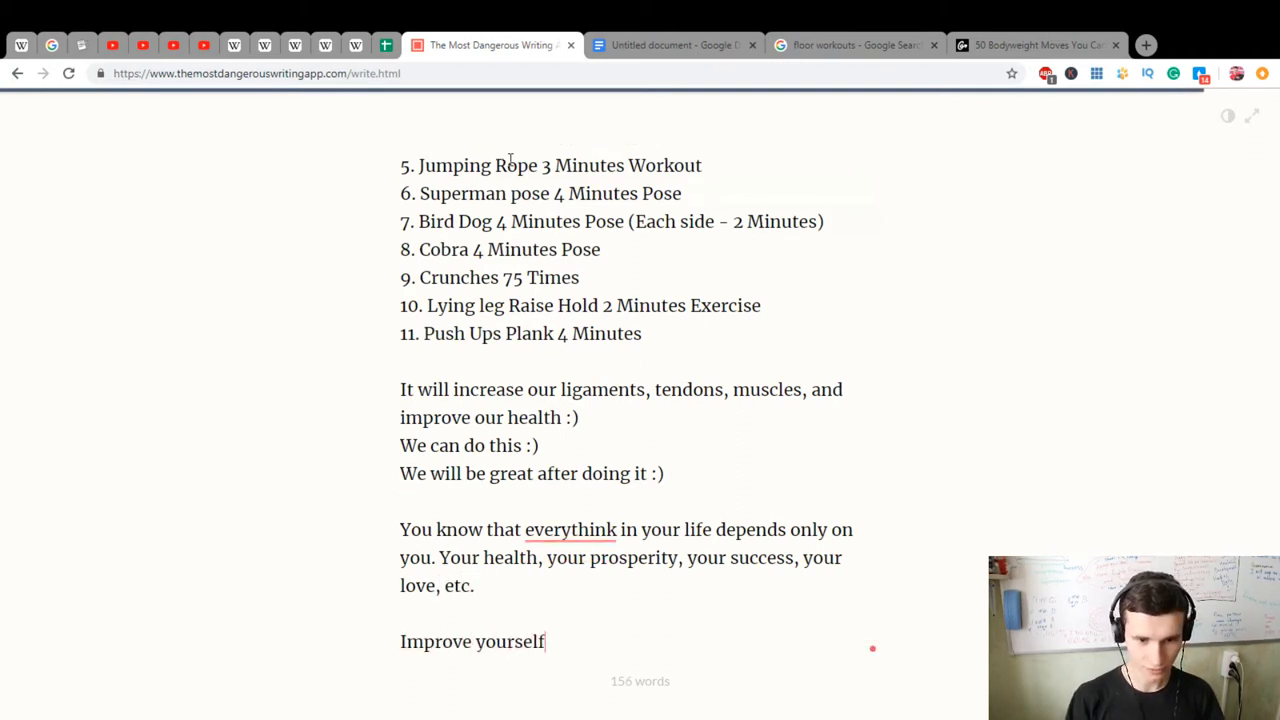
type(". We are")
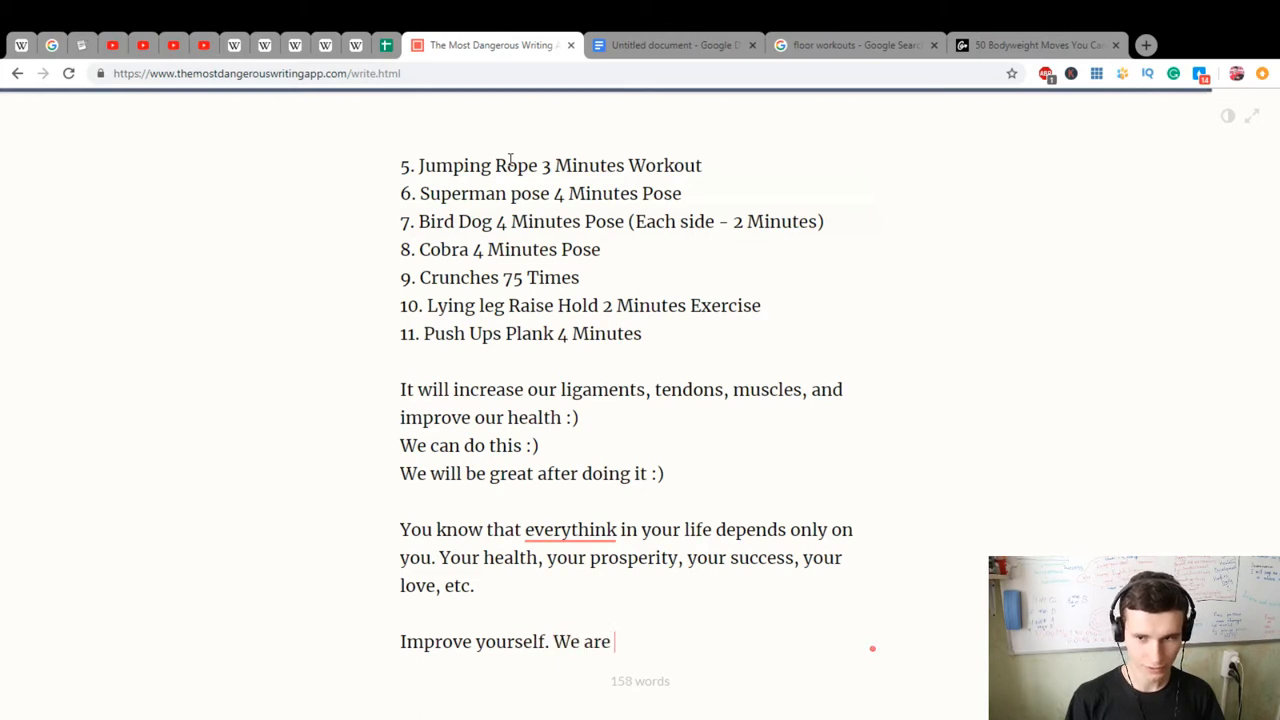
type("nice. We are cool.")
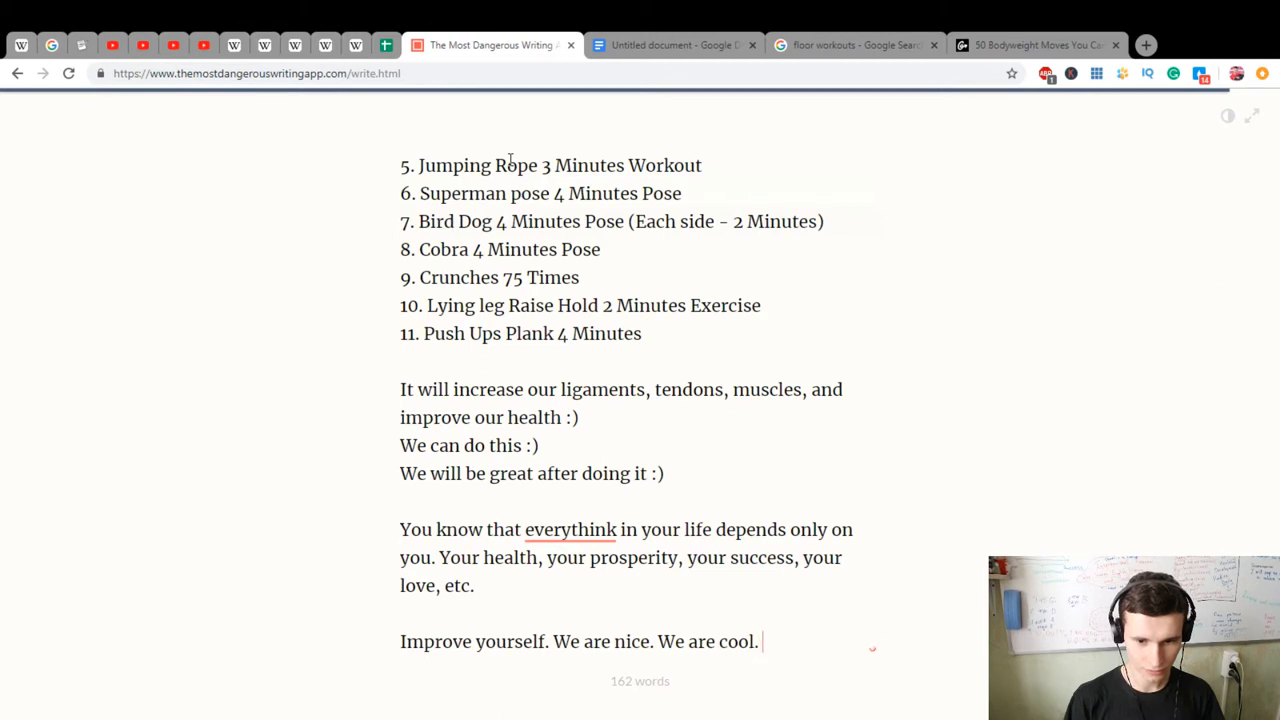
type("We are")
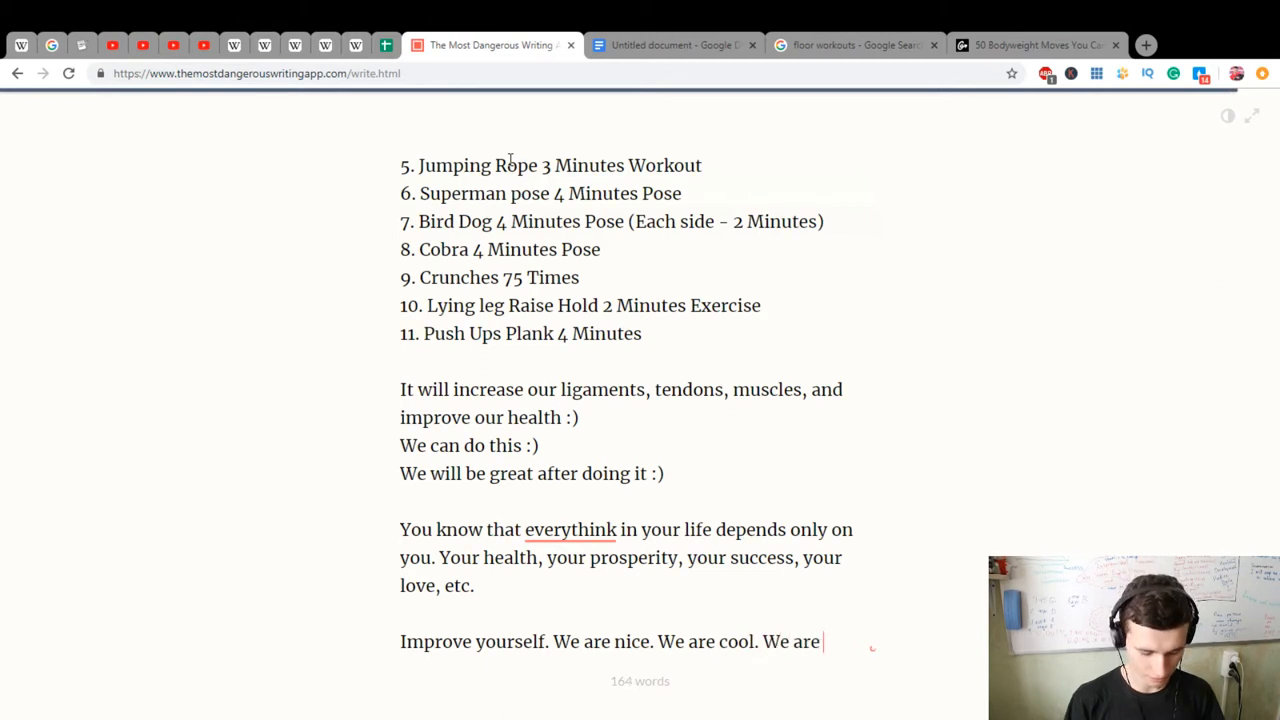
type("amazing. EW")
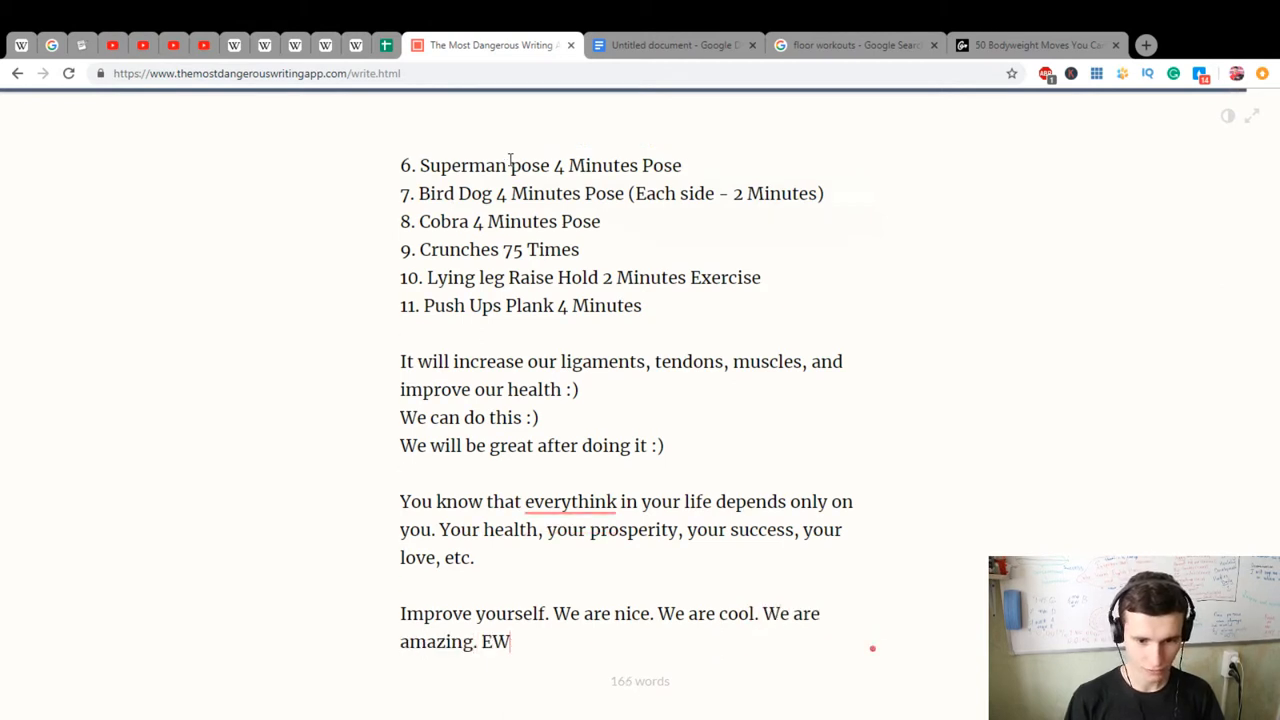
type("We are a")
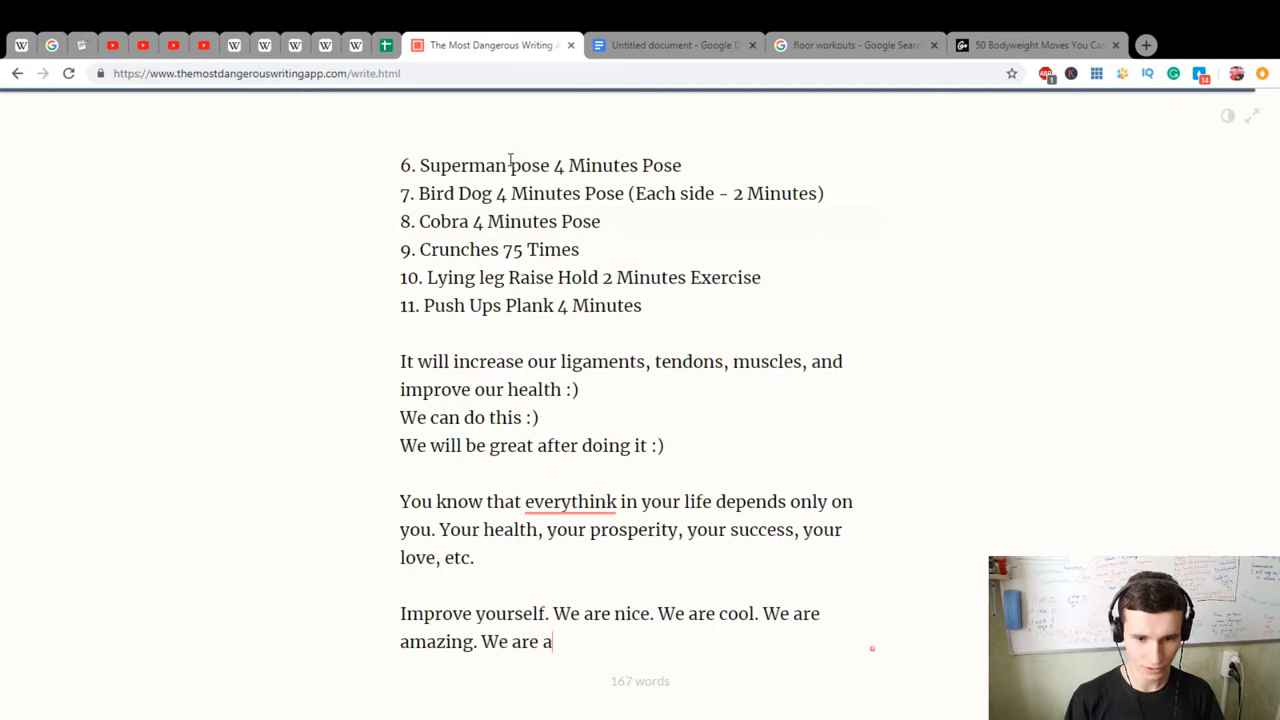
type("wesome. Let")
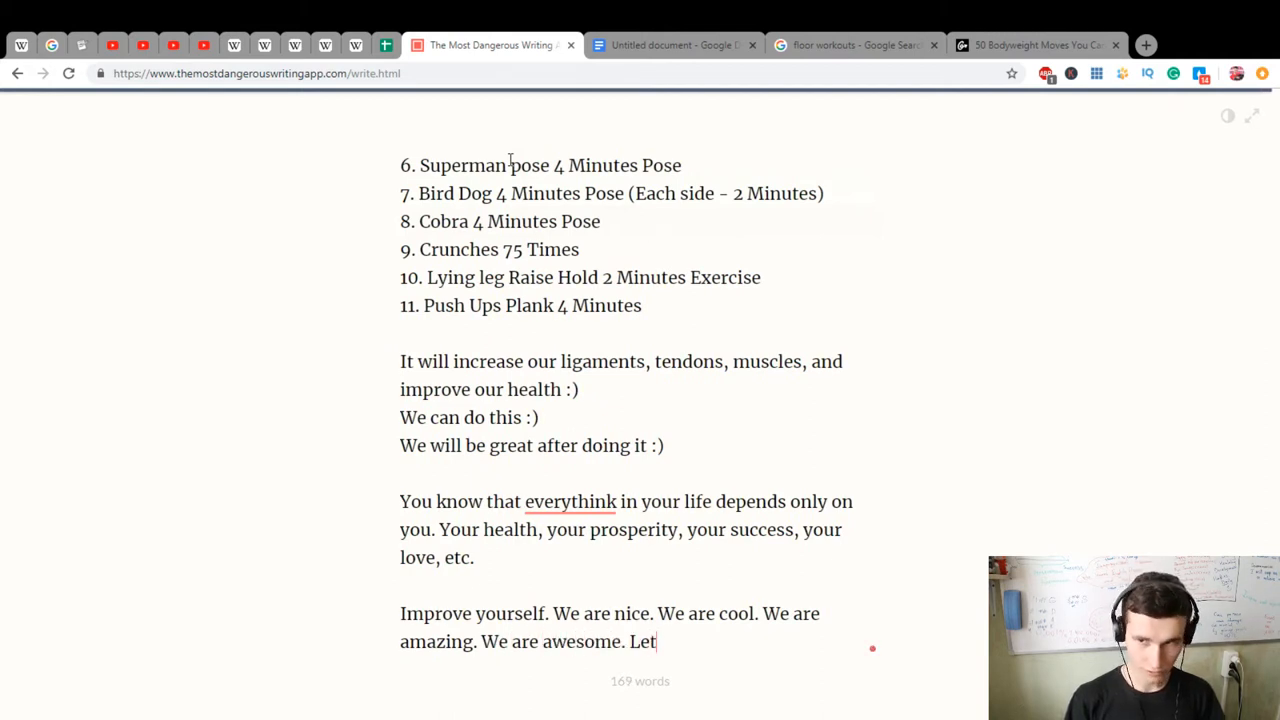
type("'s sta")
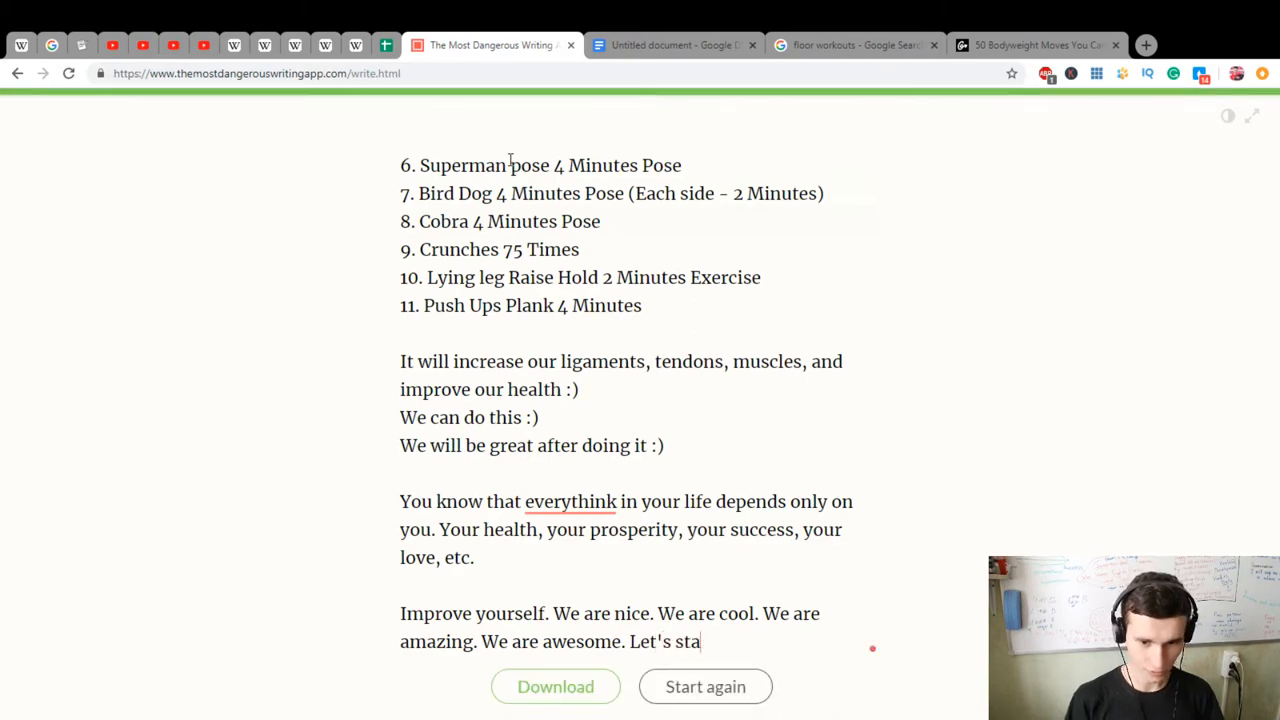
Finish 'Let's start!', check the 'poppin' spelling and compare with the Google Docs list
type("rt!")
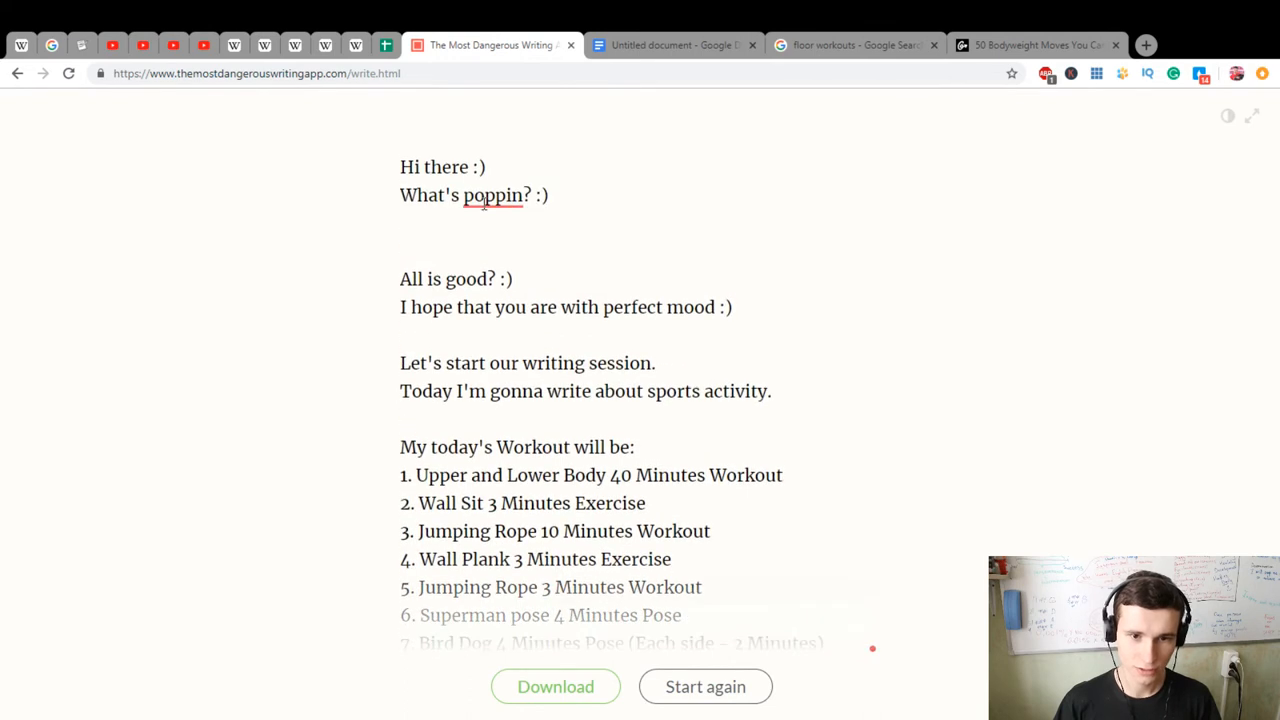
left_click(492, 196)
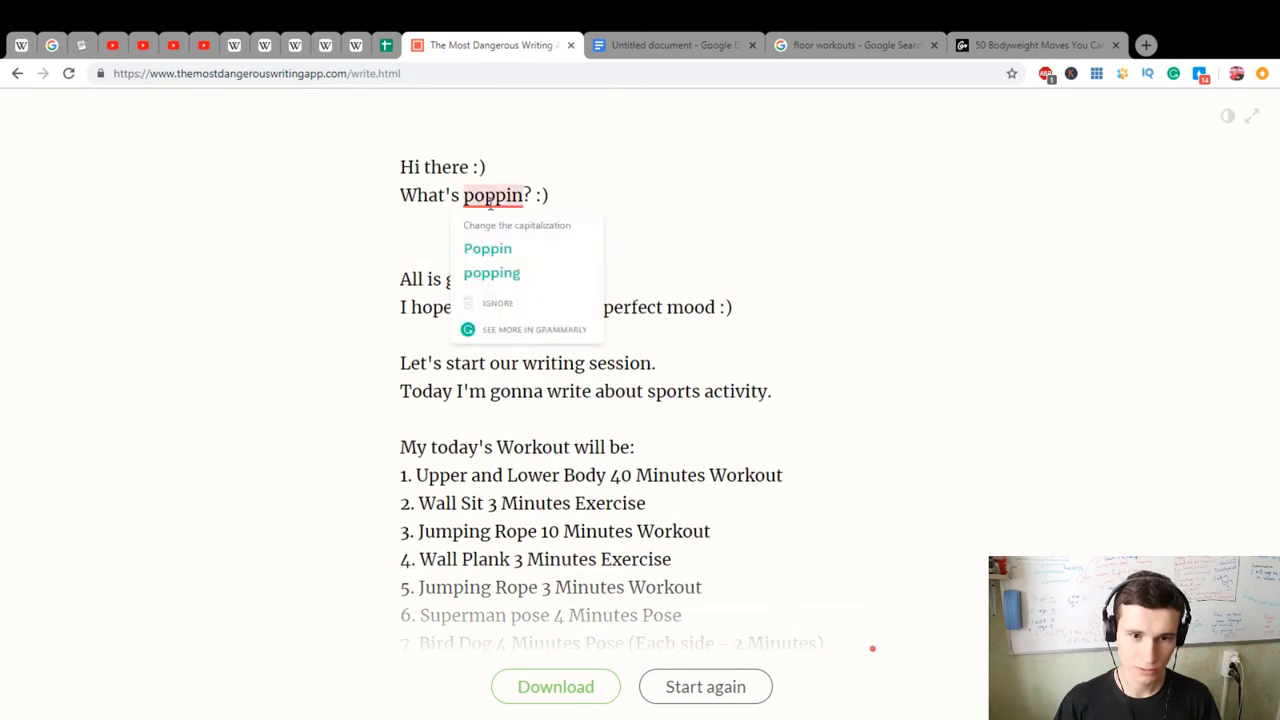
left_click(672, 44)
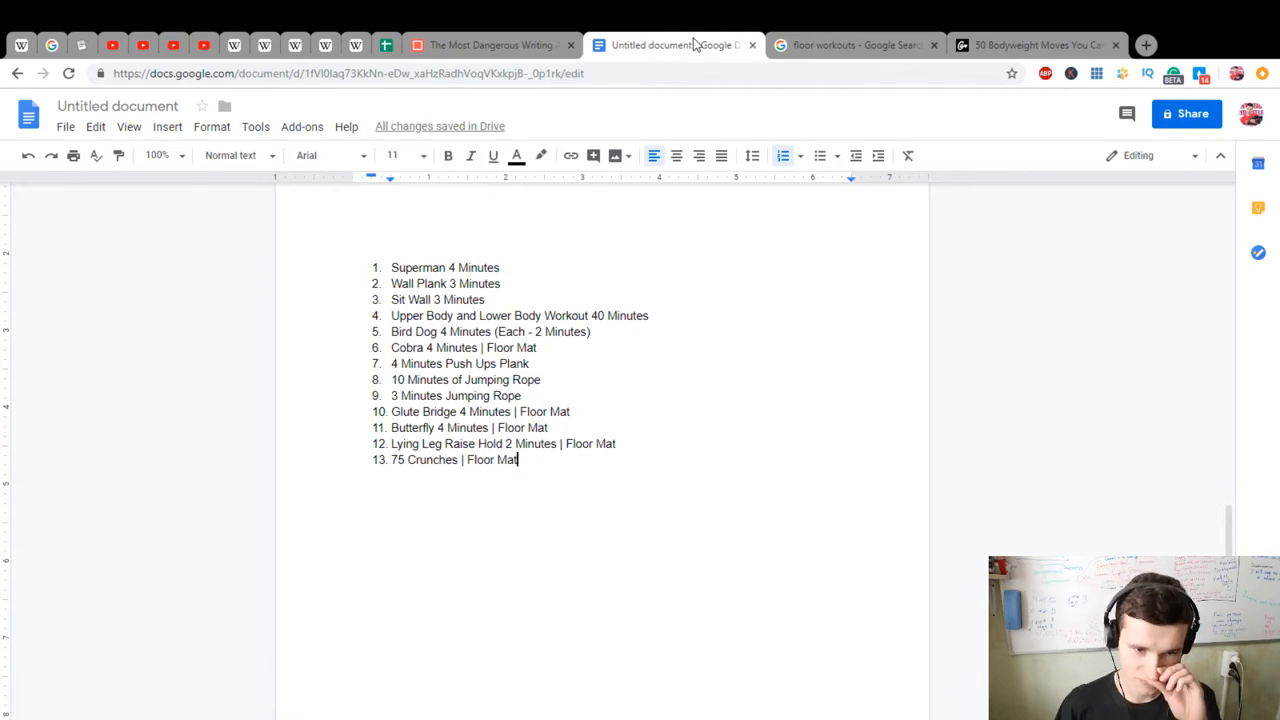
mouse_move(538, 36)
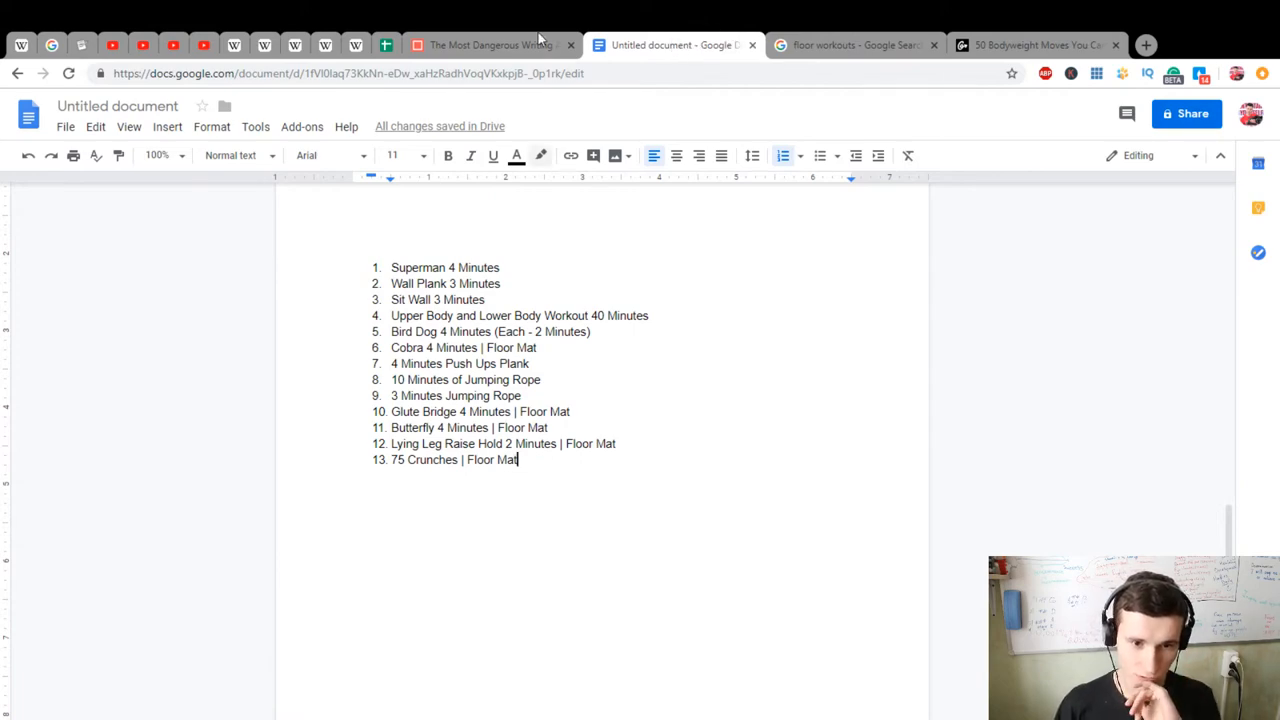
left_click(490, 44)
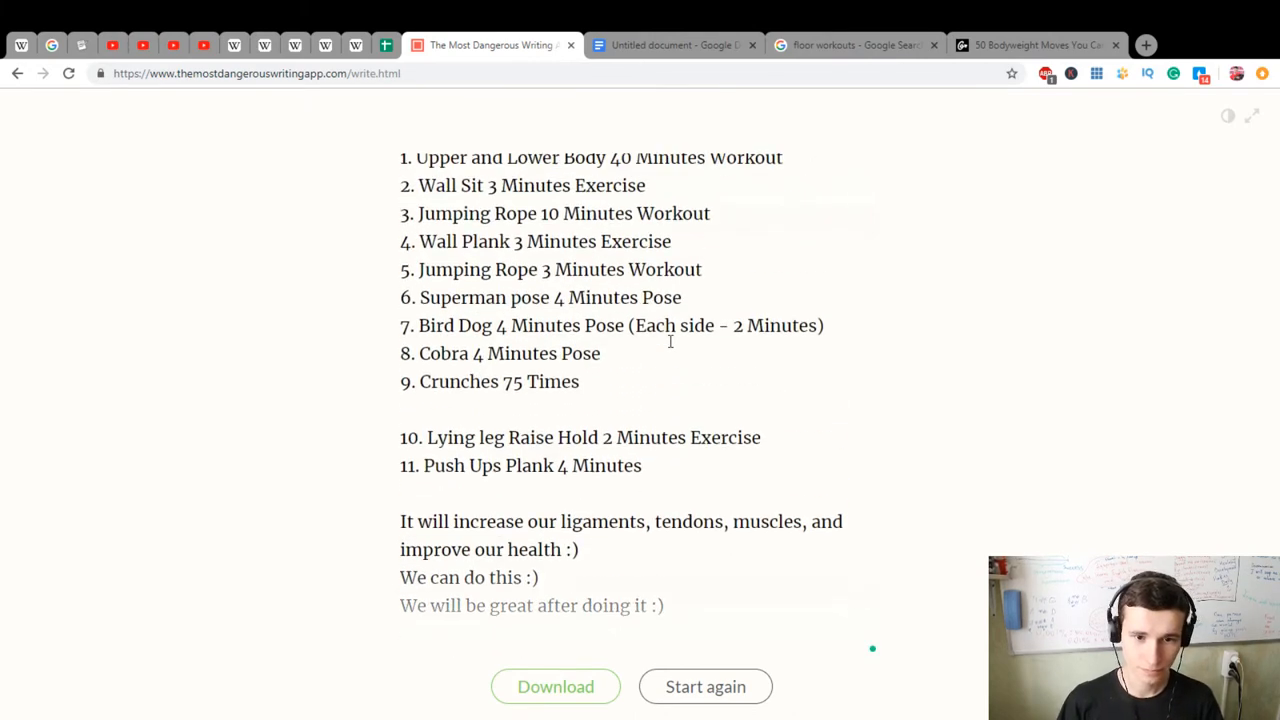
Insert item 10, Glute Bridge 4 Minutes, checking it against the Google Docs list
type("10. Glute Bridge")
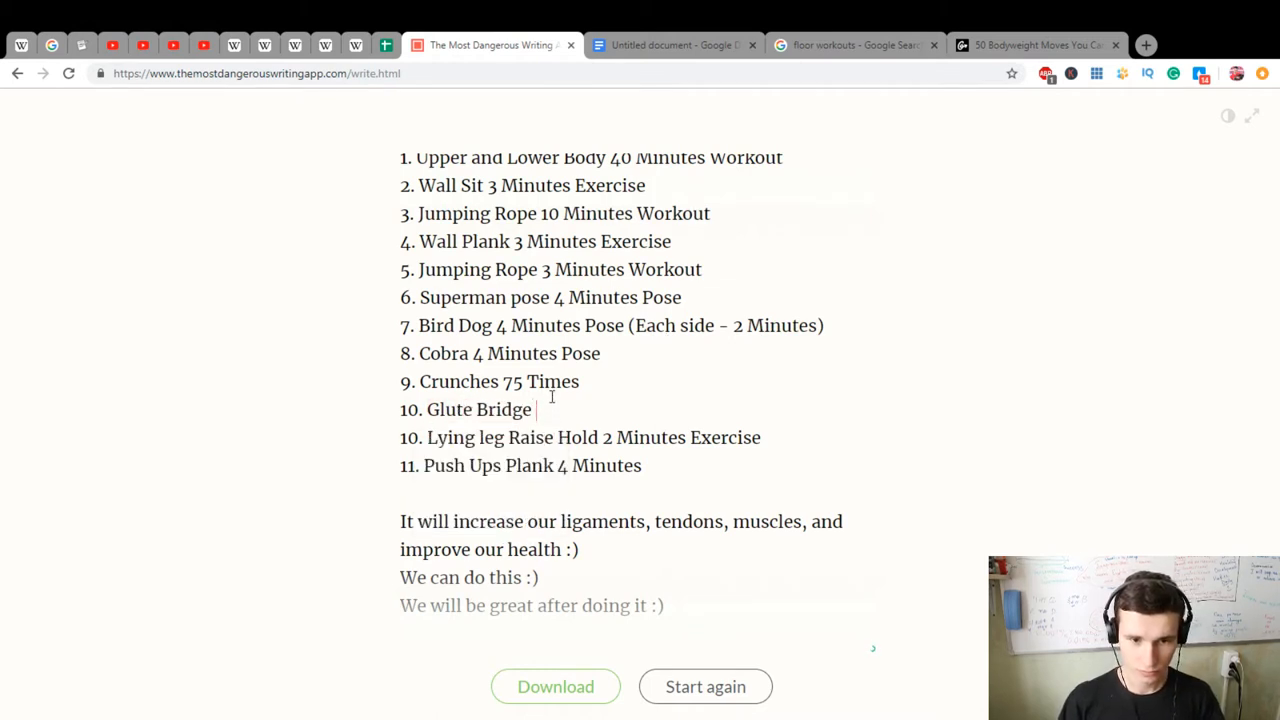
type("4 Minutes")
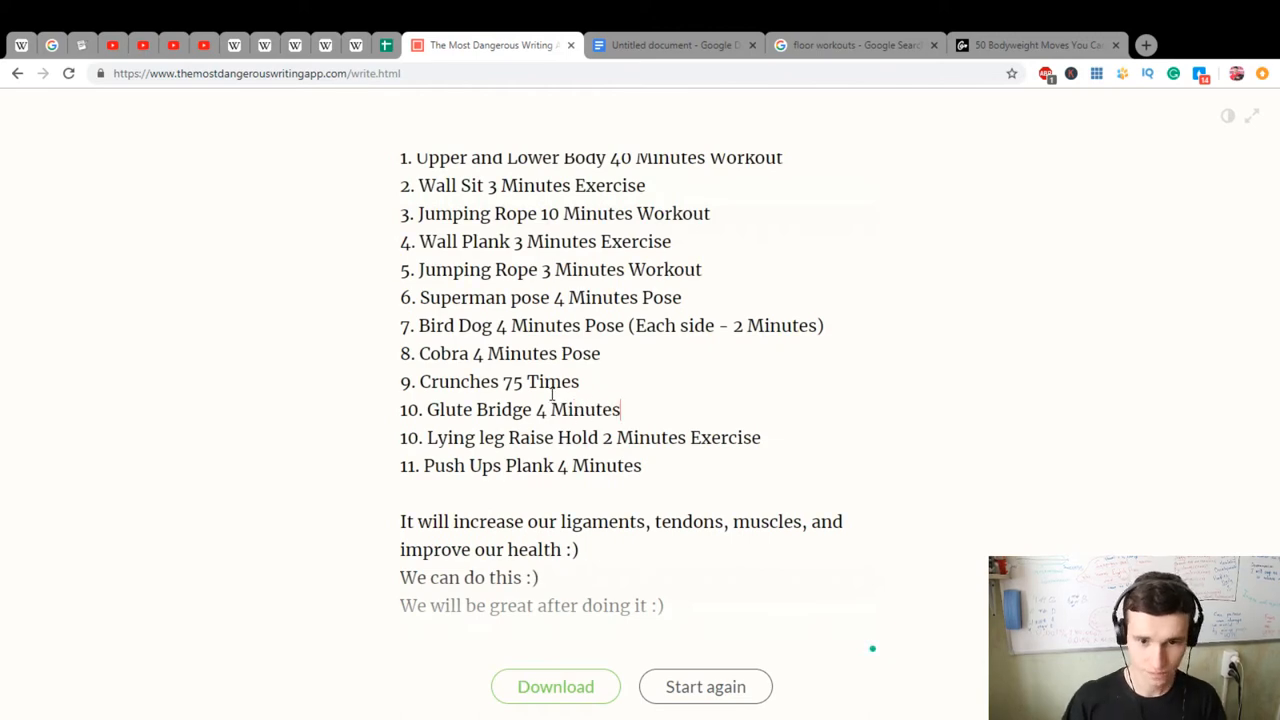
left_click(670, 44)
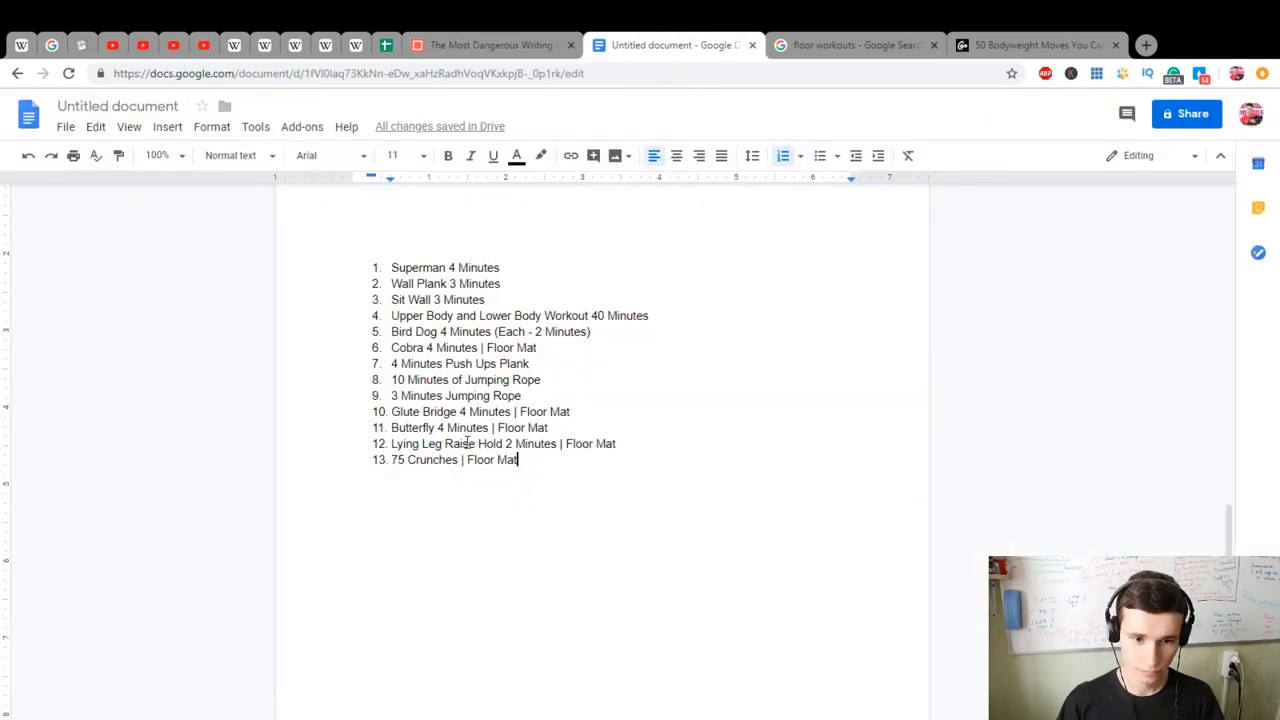
left_click(488, 44)
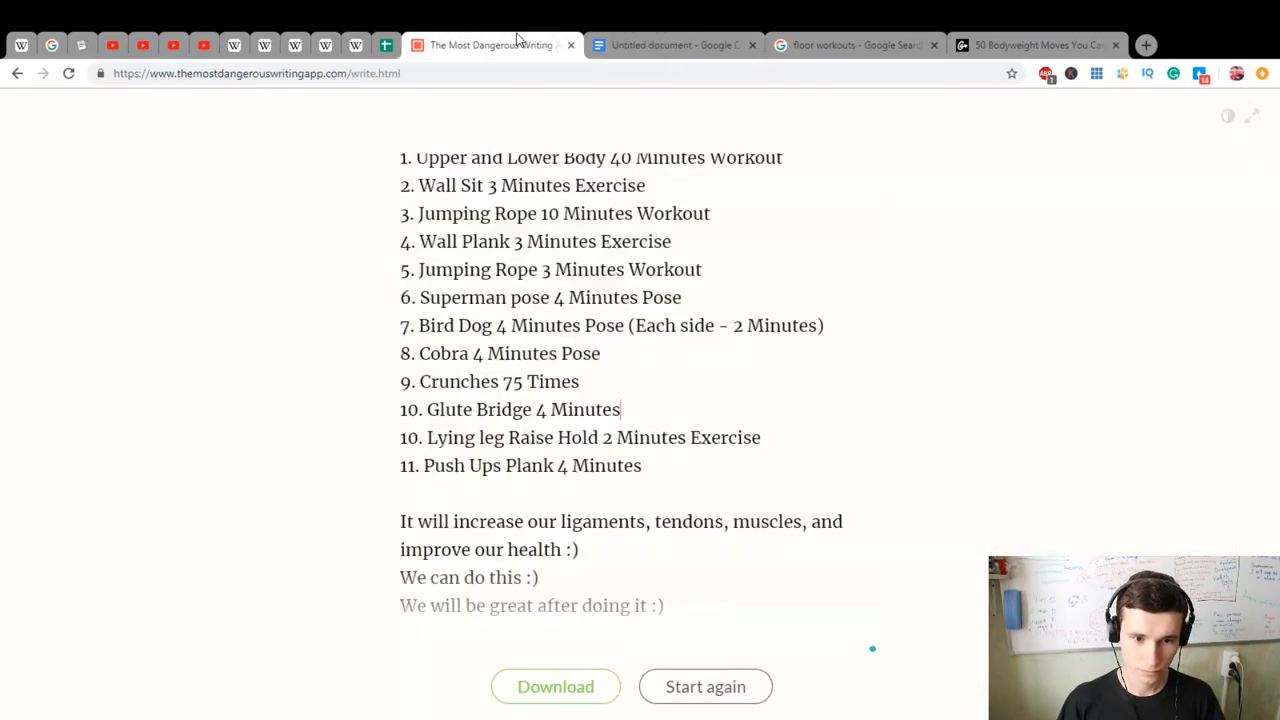
mouse_move(656, 404)
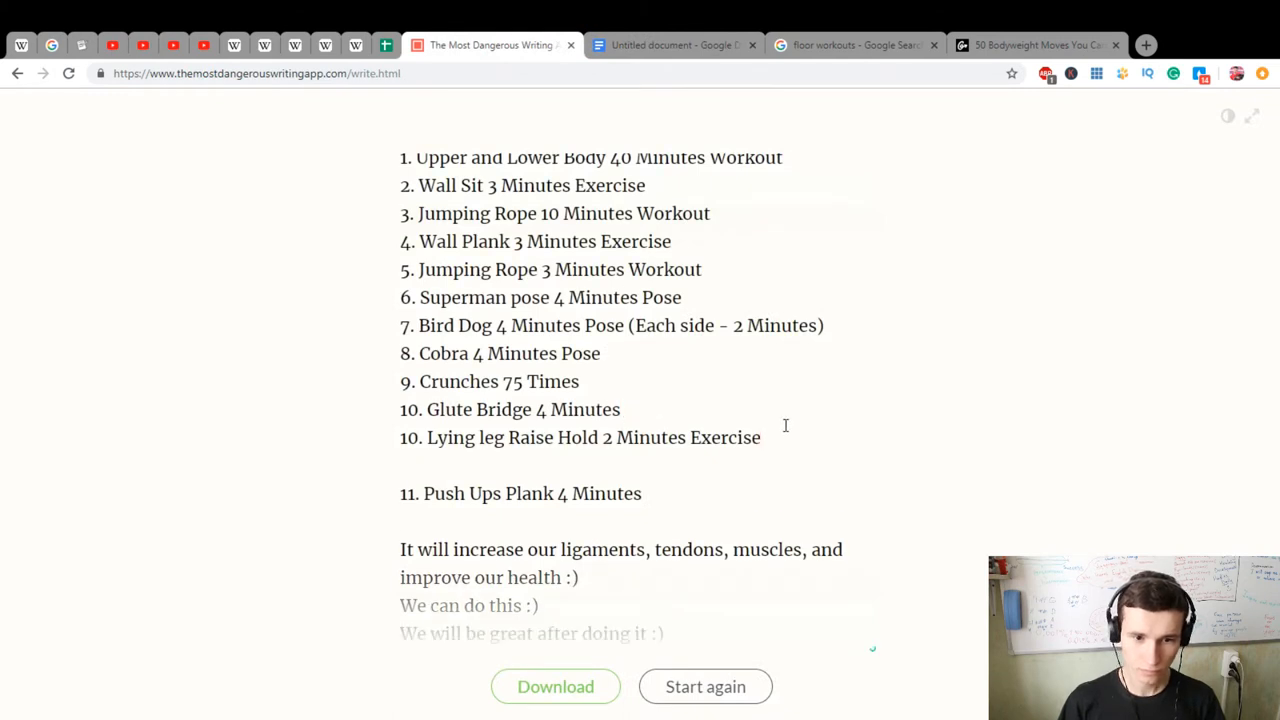
Renumber to 11 and add item 12, Butterfly, then check it in Google Docs
type("11")
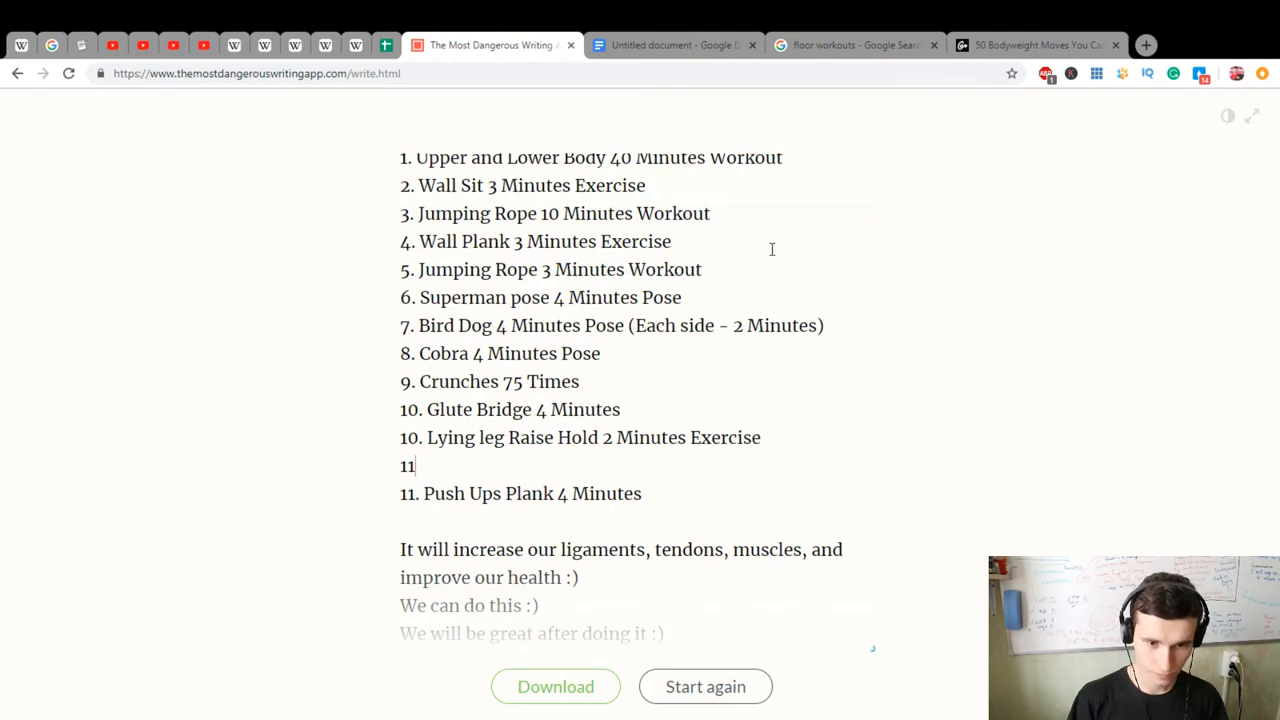
type(".")
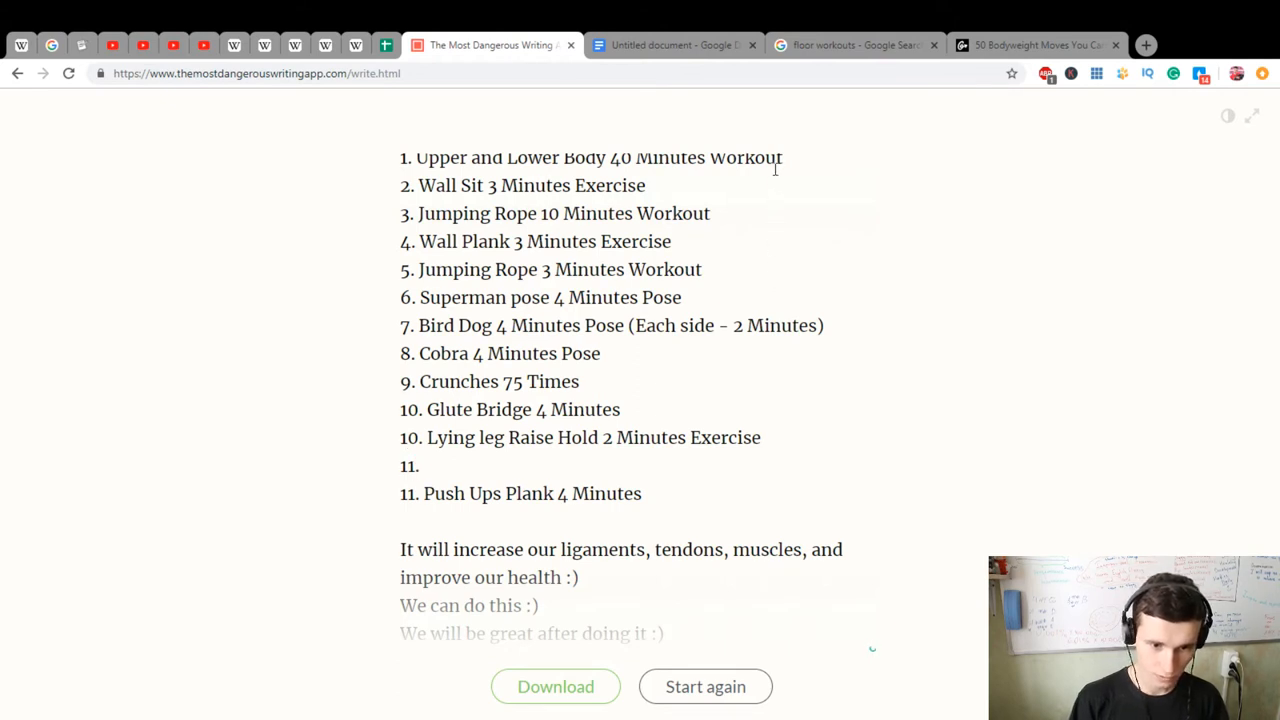
type("2. But")
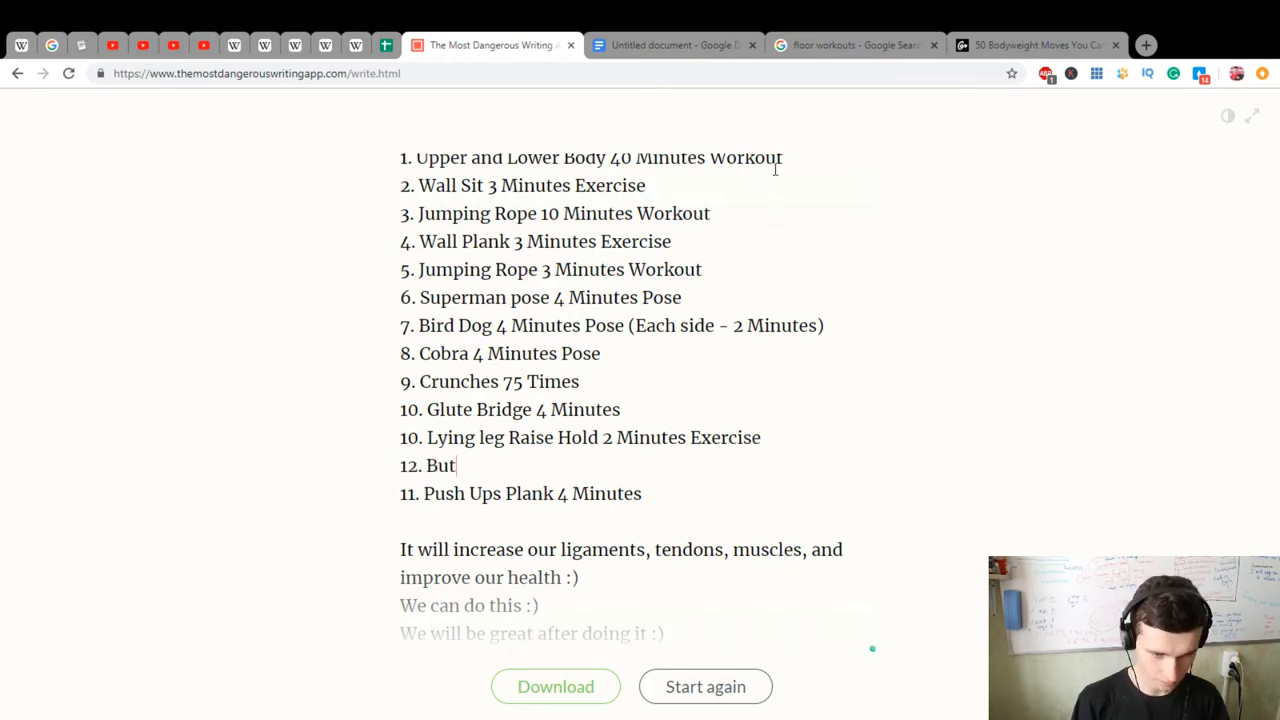
type("terfly")
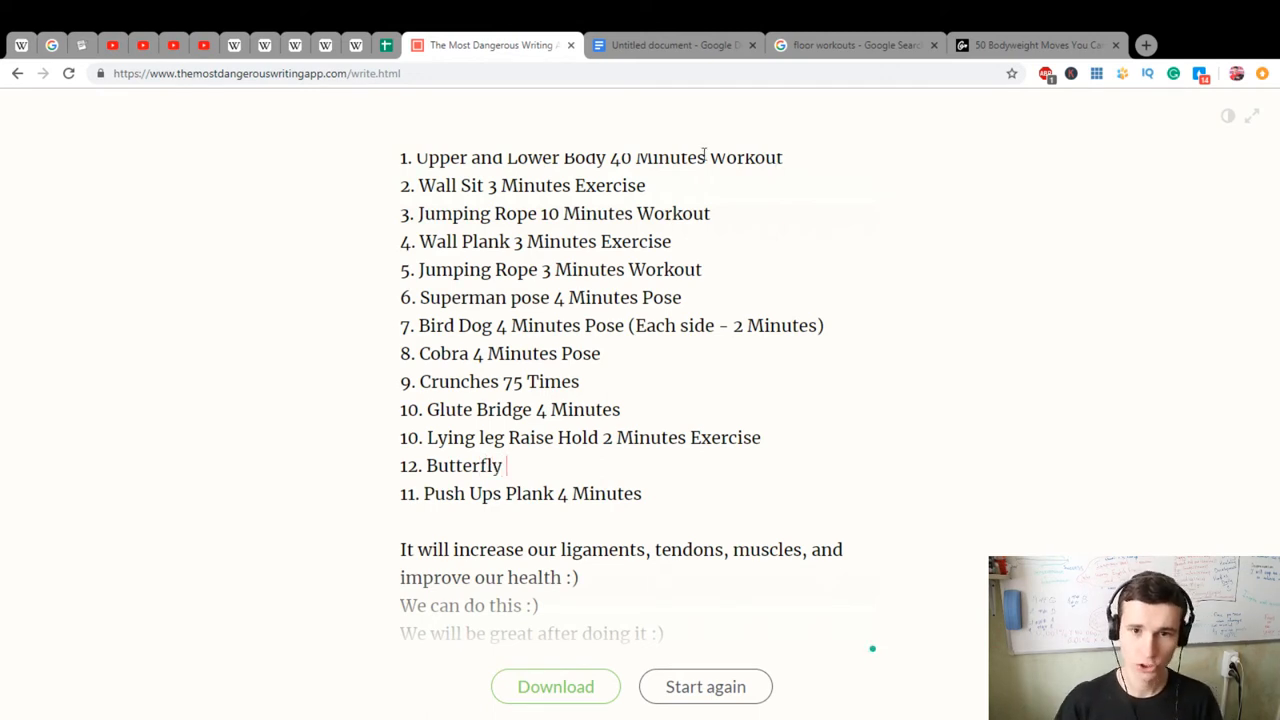
left_click(676, 44)
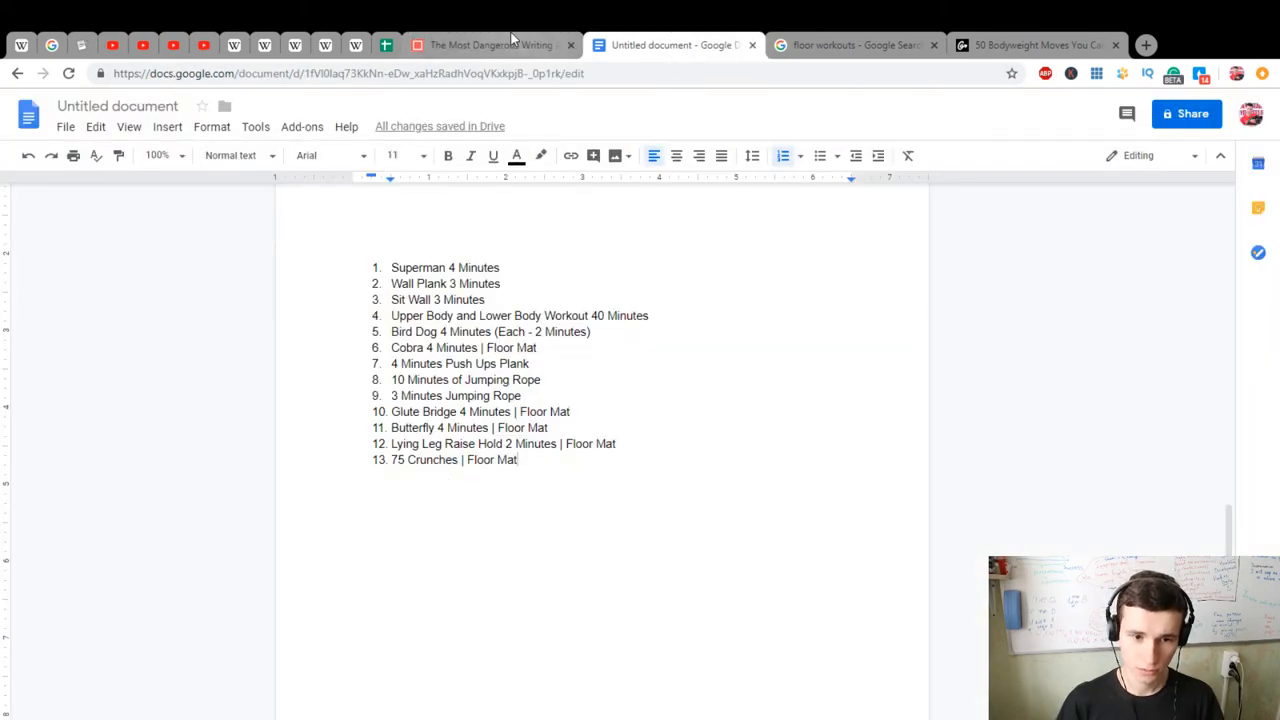
Complete Butterfly 4 Minutes and renumber the list through 13, ending in Google Docs
left_click(500, 44)
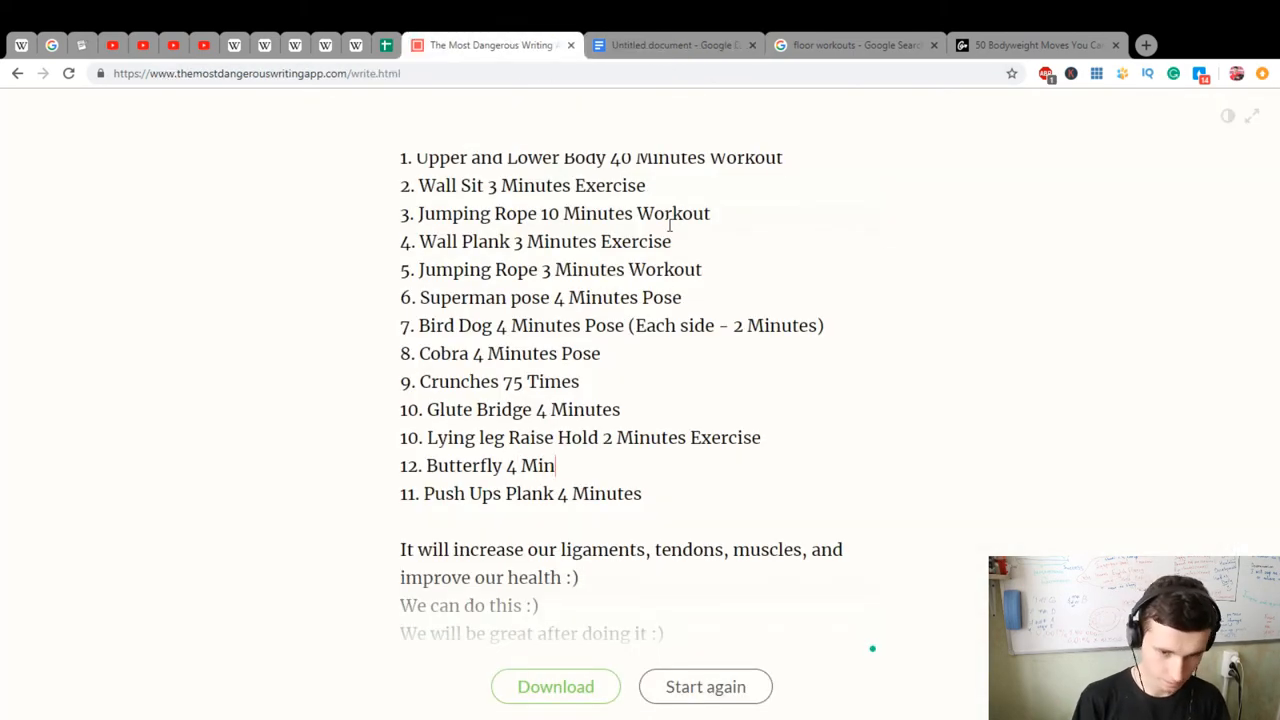
type("utes")
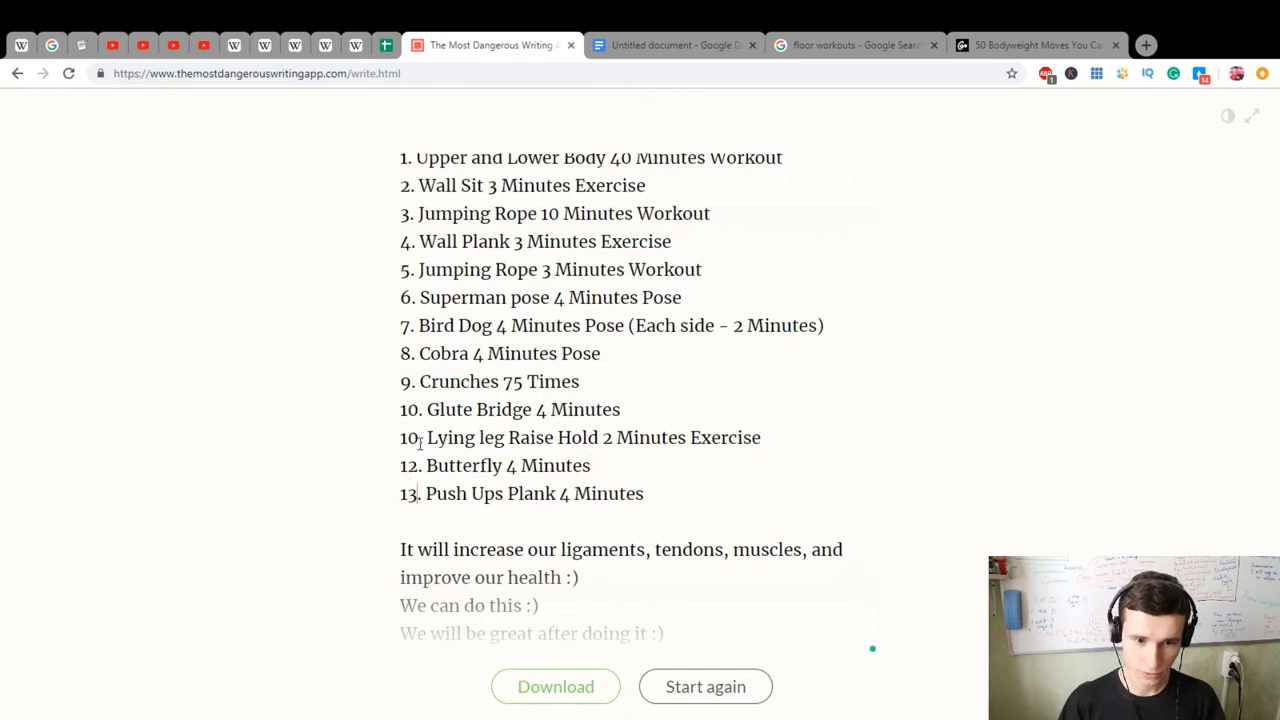
left_click(670, 44)
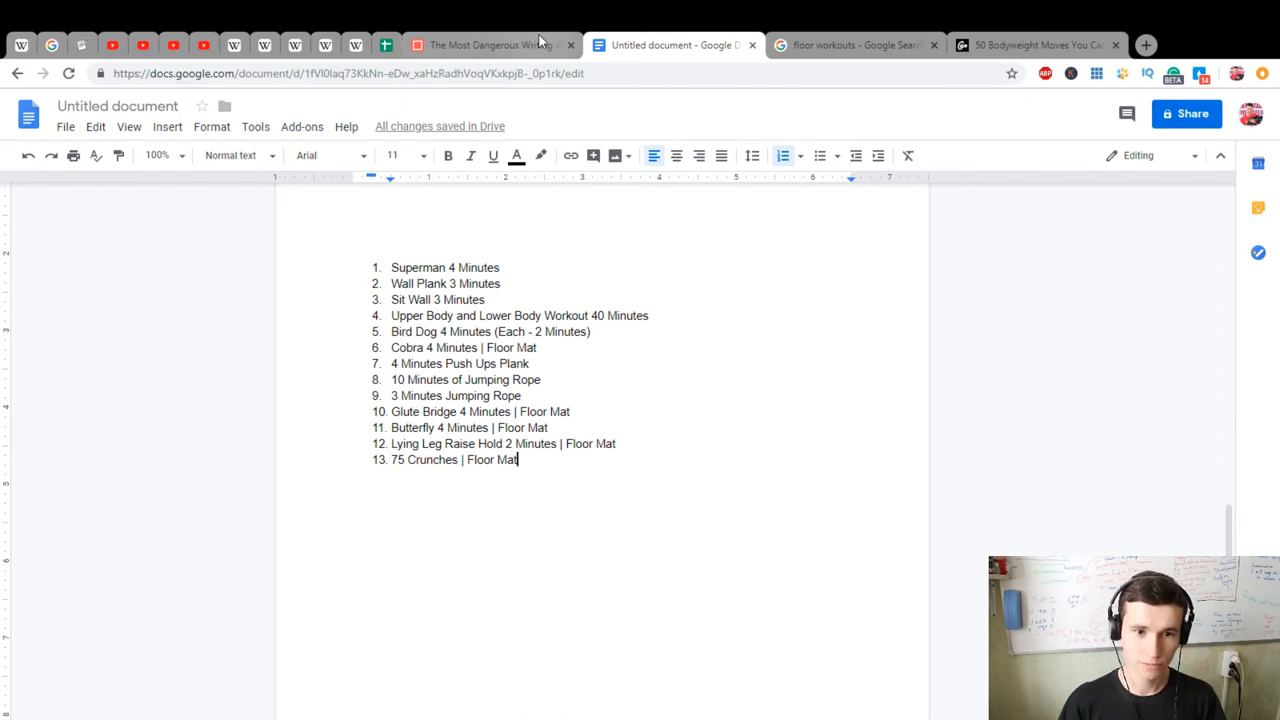
left_click(490, 44)
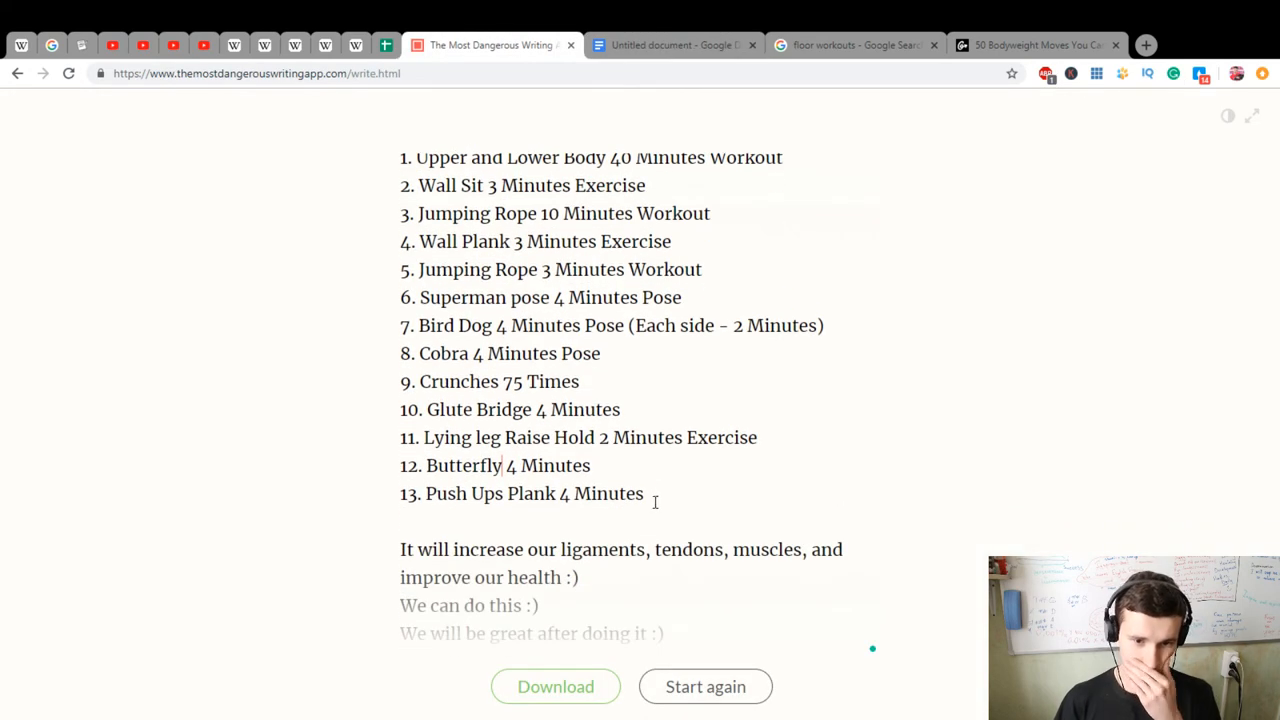
left_click(676, 44)
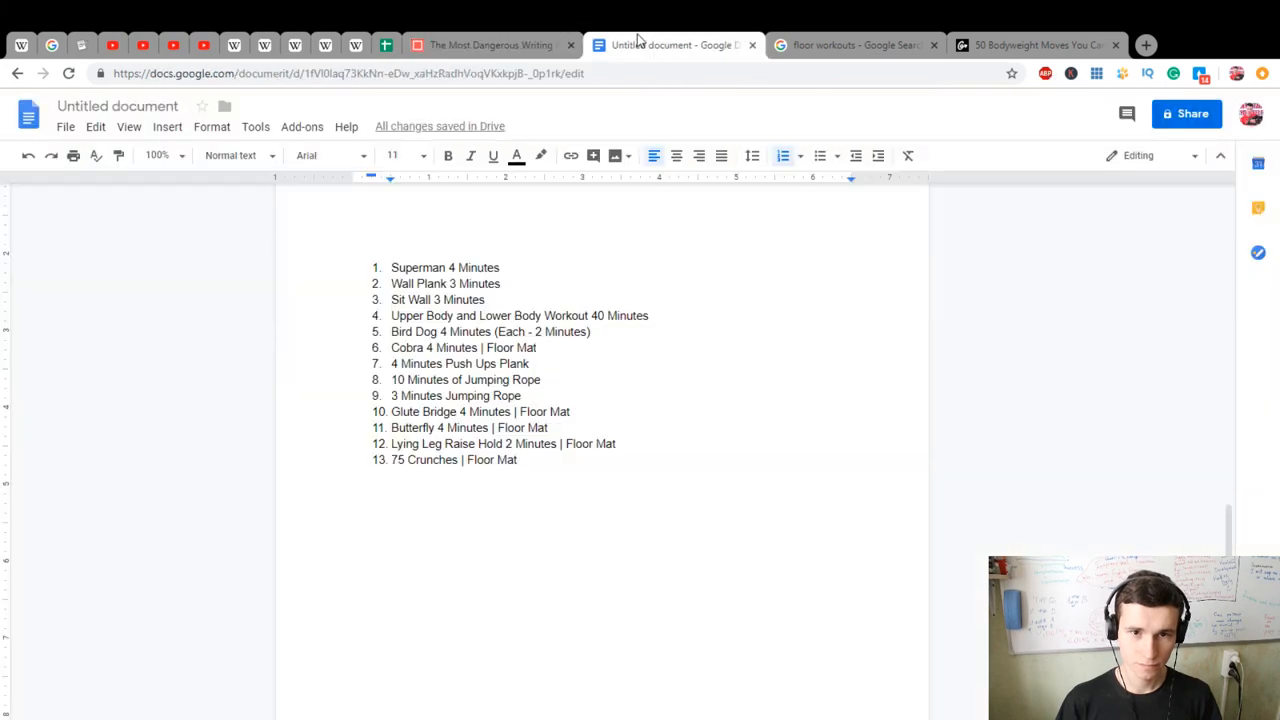
Paste the 13-item list at the top of the Google Doc and italicize items 6 through 12
left_click(404, 234)
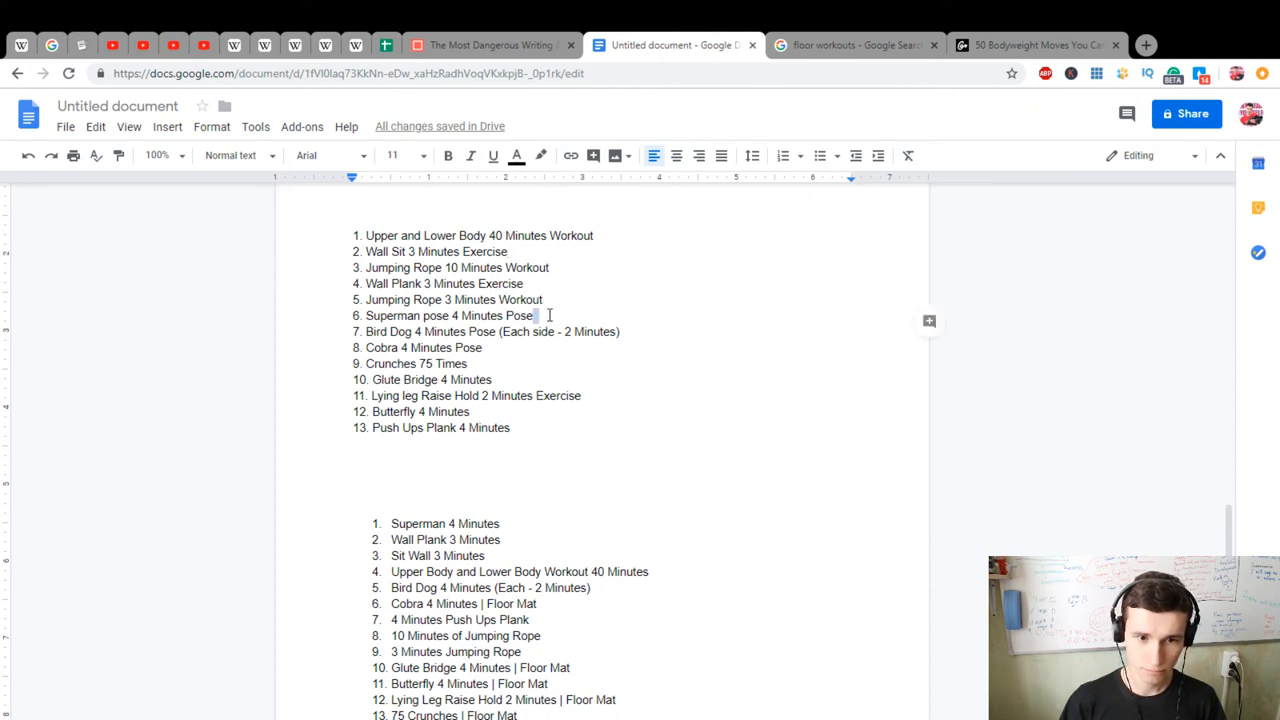
left_click(532, 316)
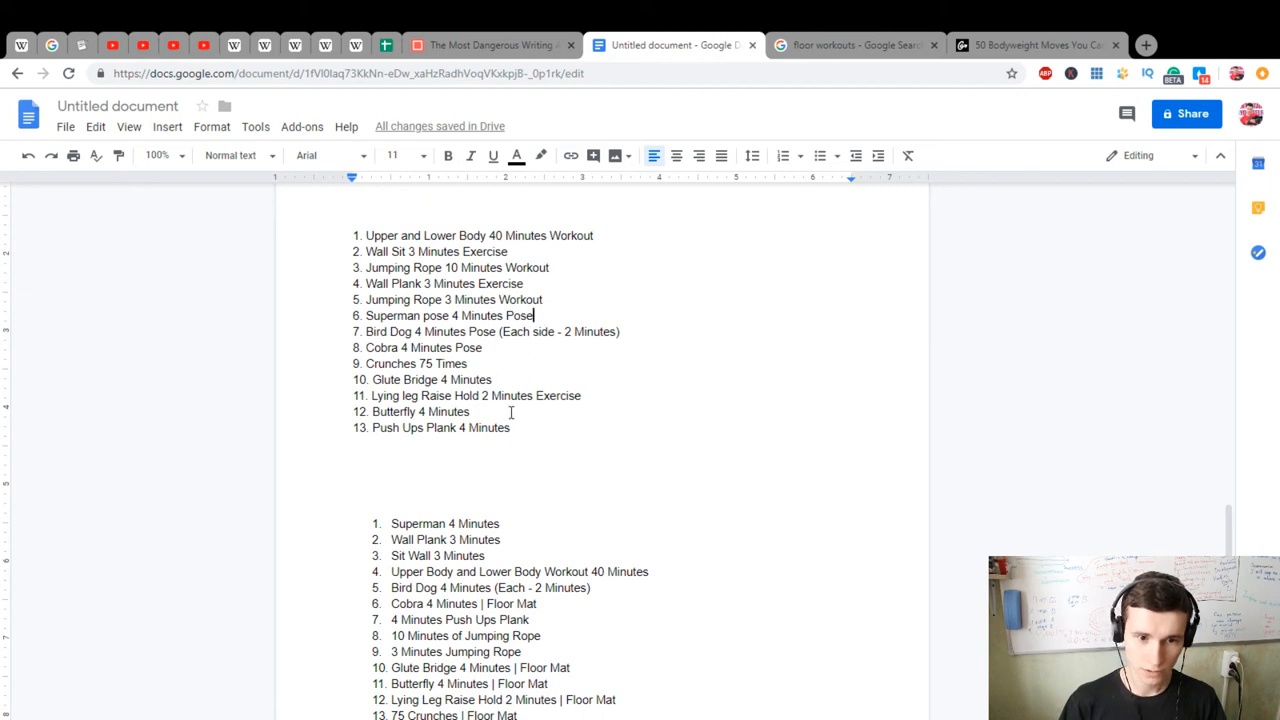
left_click_drag(366, 300, 472, 412)
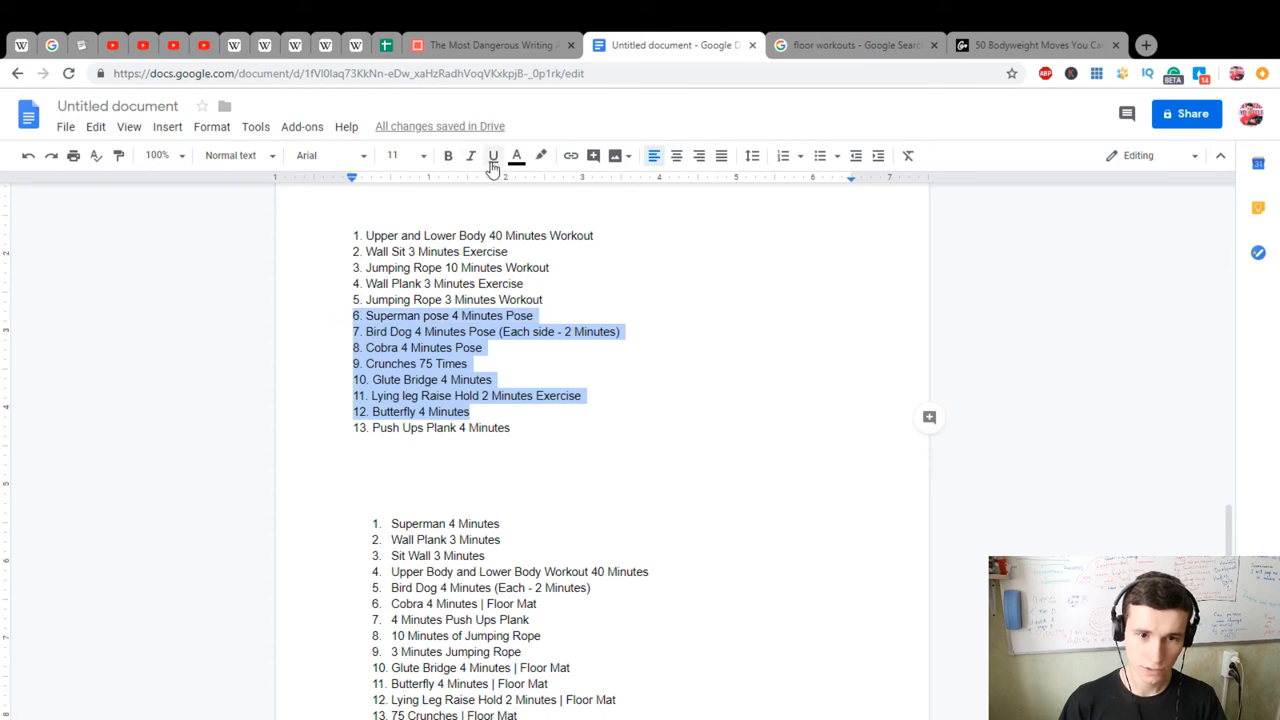
left_click(470, 156)
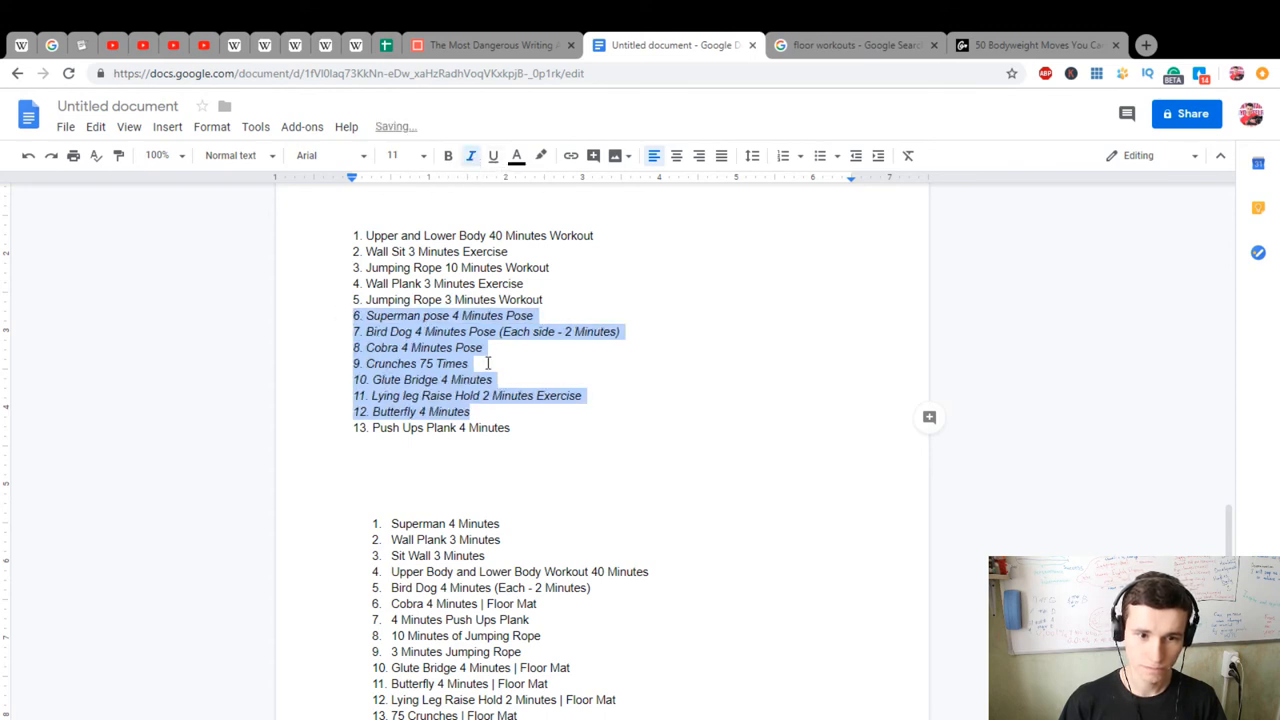
left_click(516, 380)
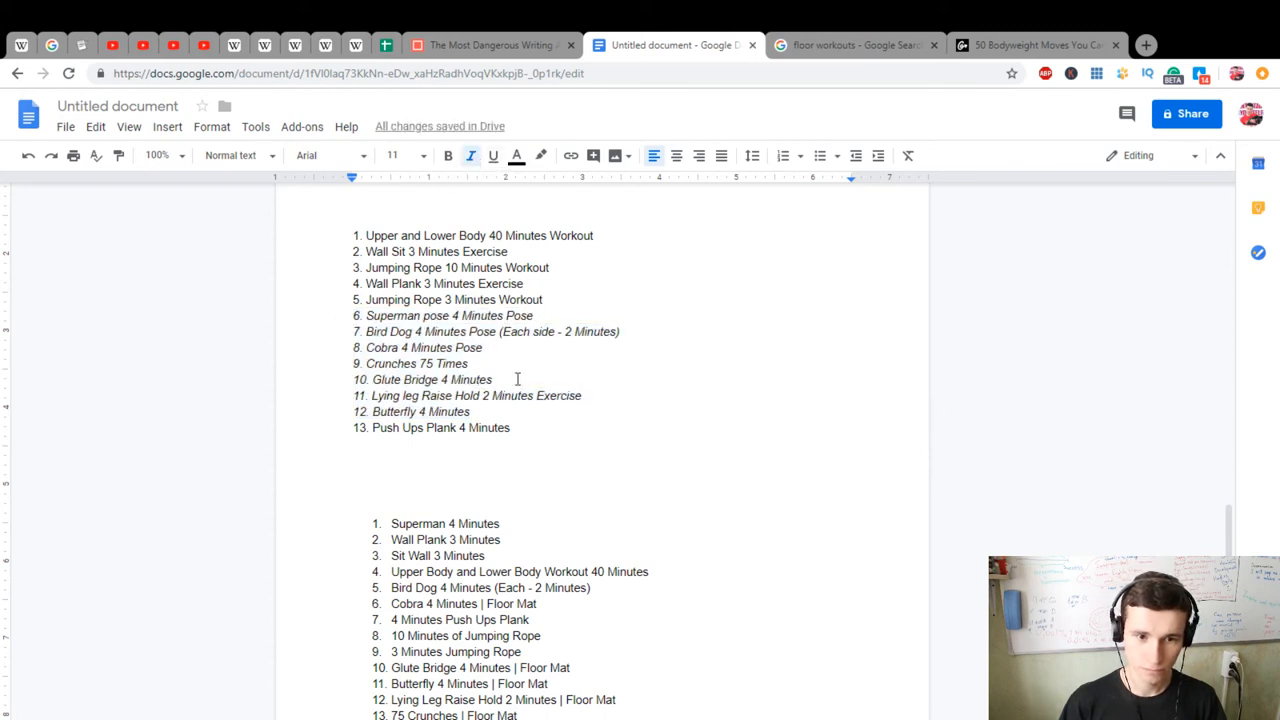